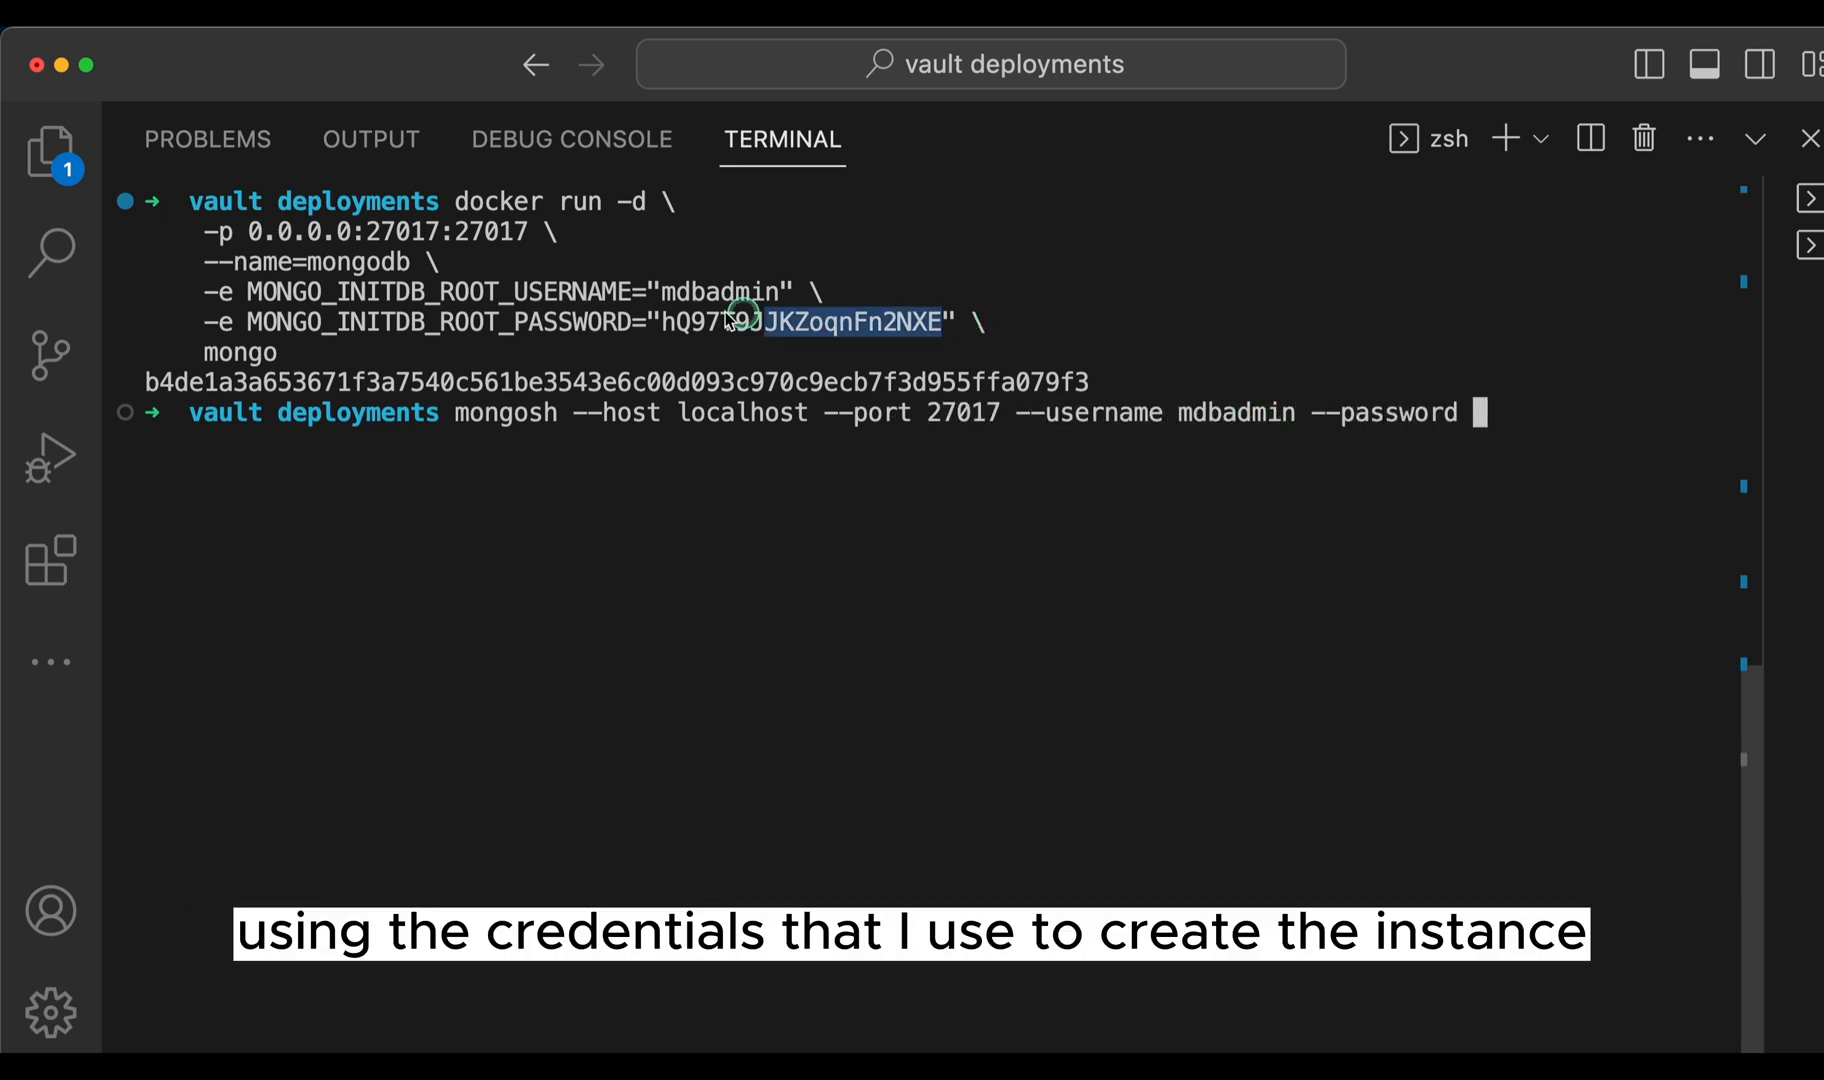
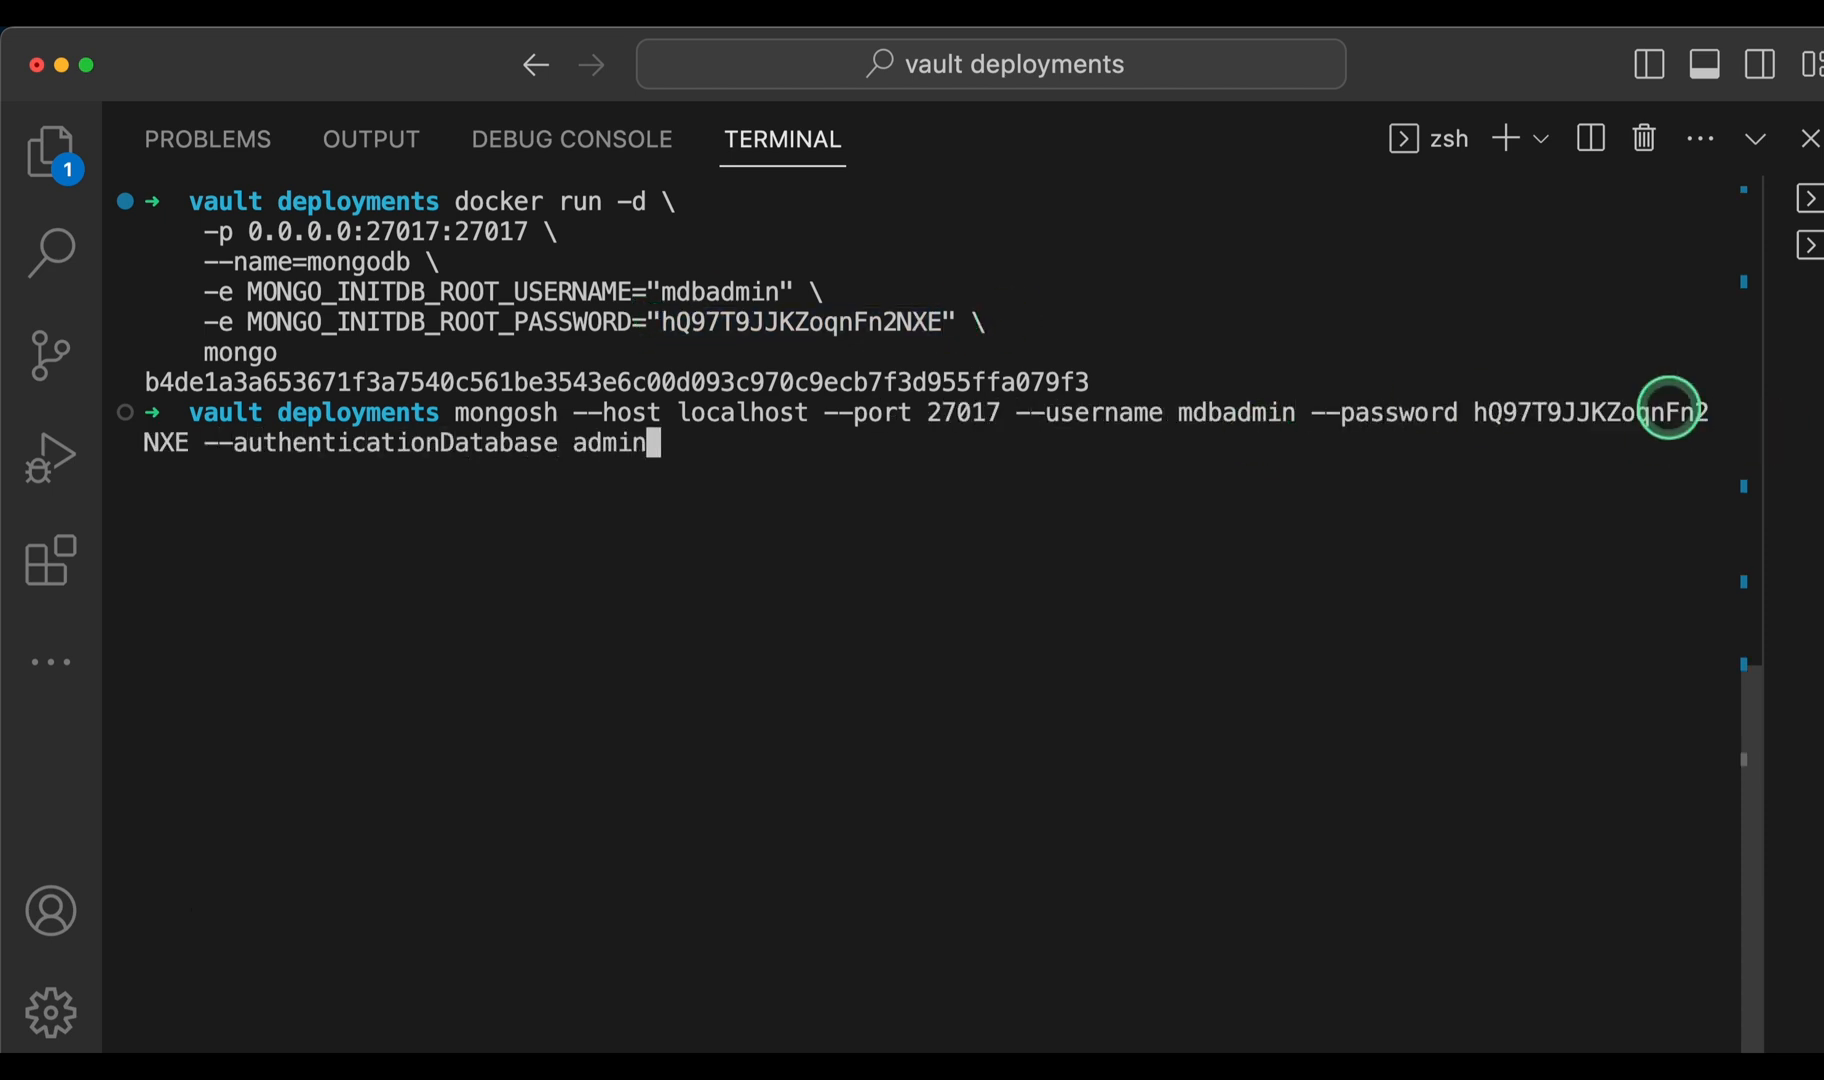
# Log into mongosh as admin, insert four sample users into mydatabase's mycollection, then exit
pyautogui.press('Enter')
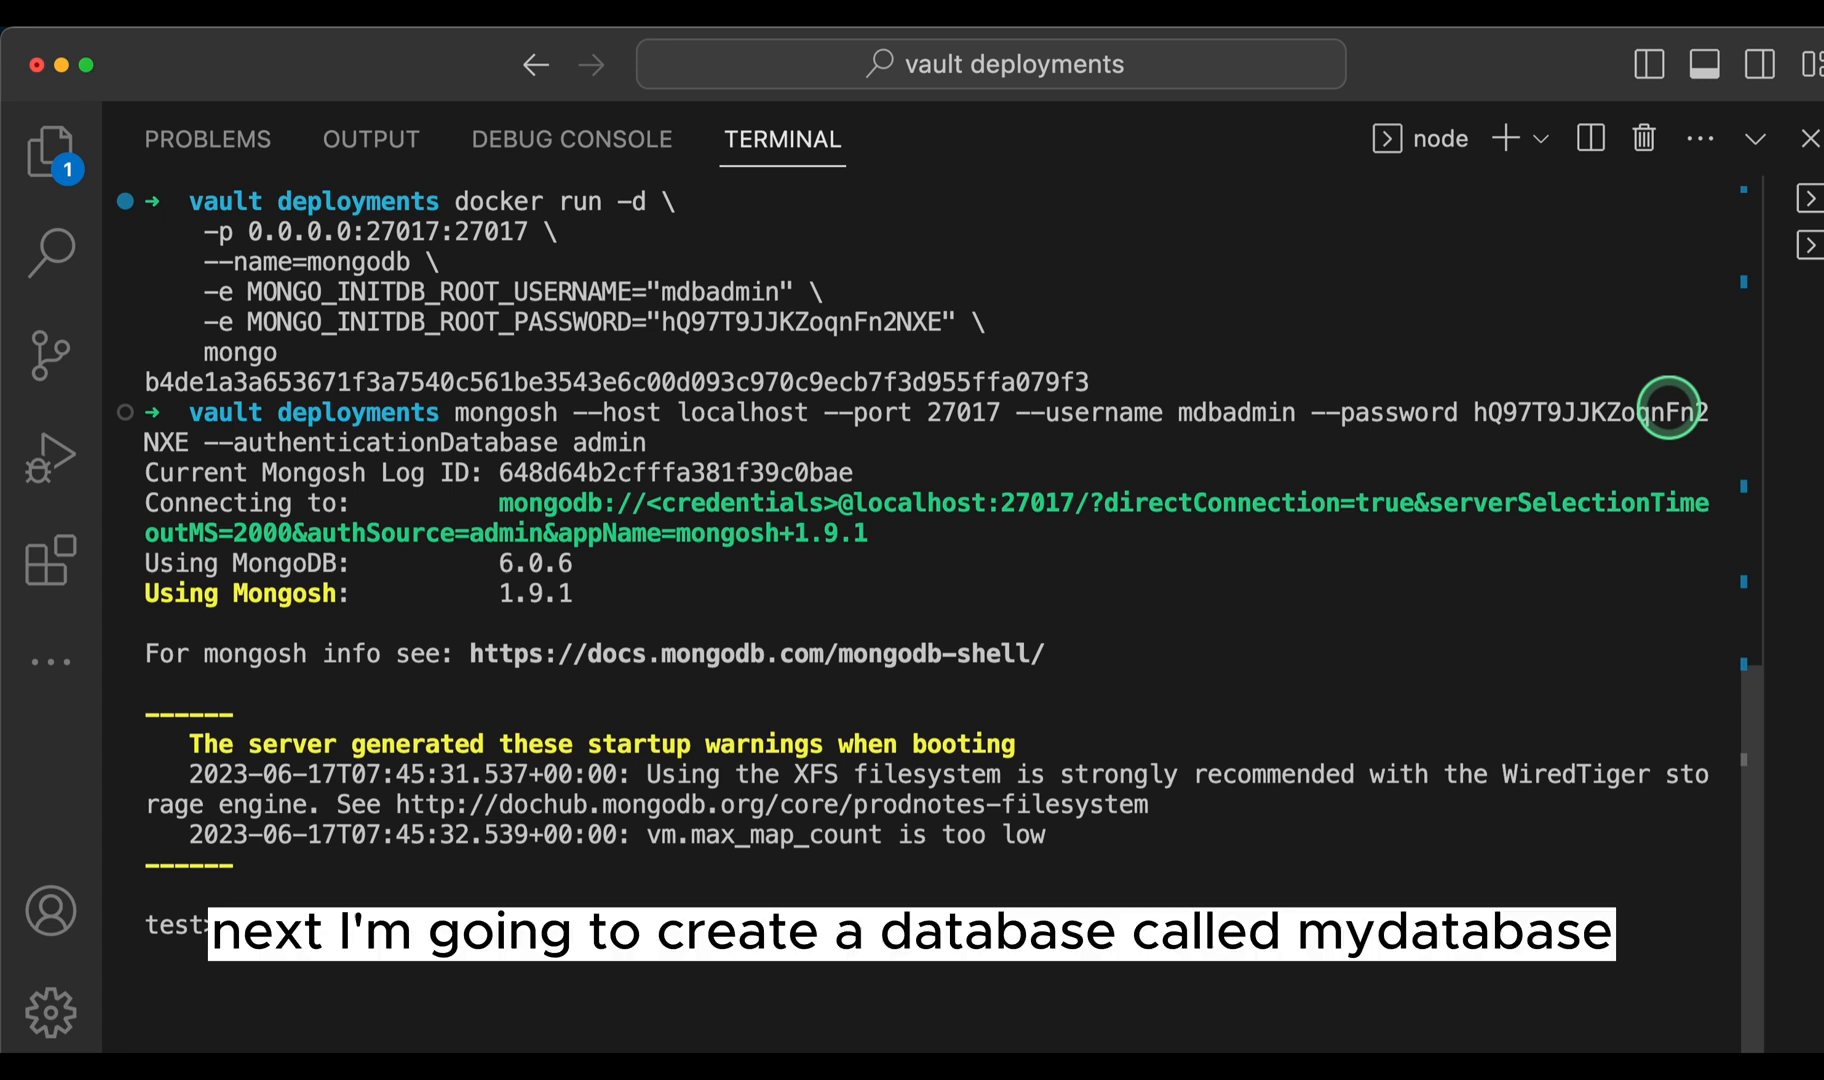
pyautogui.moveTo(1722, 933)
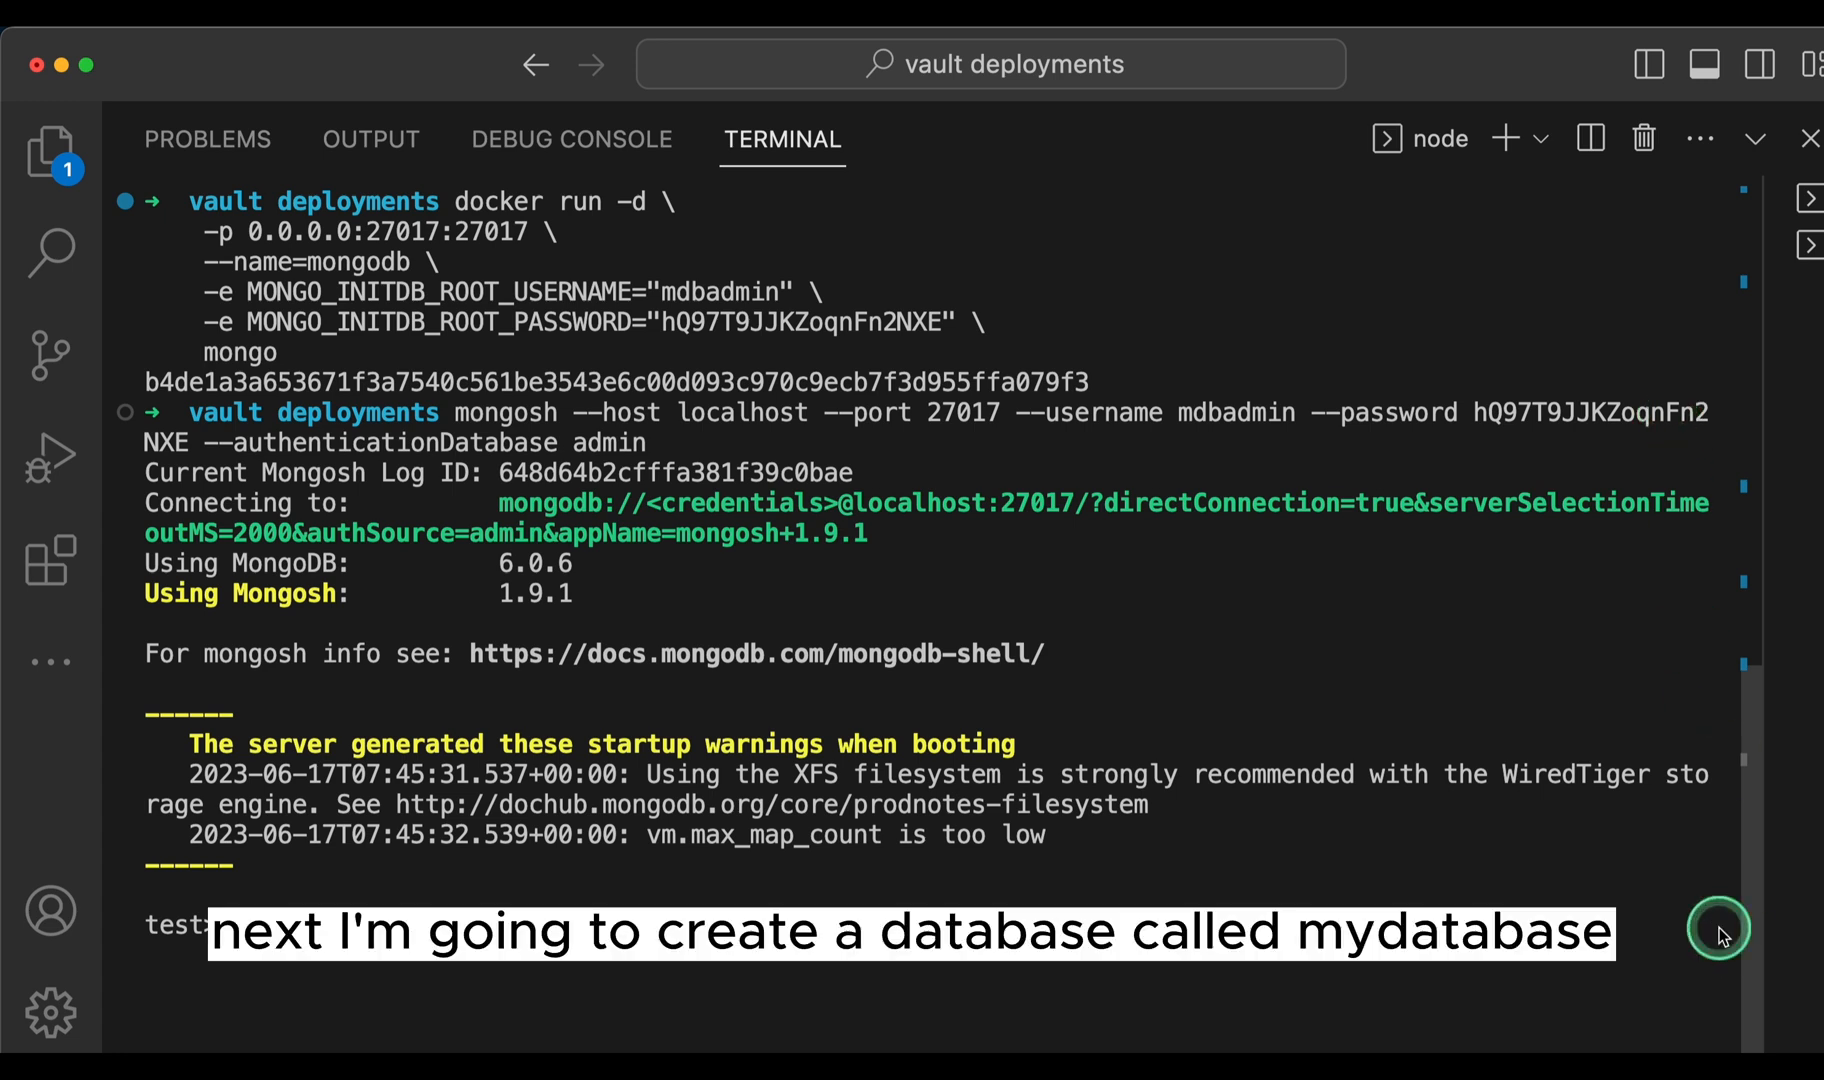
pyautogui.write('use mydatabase')
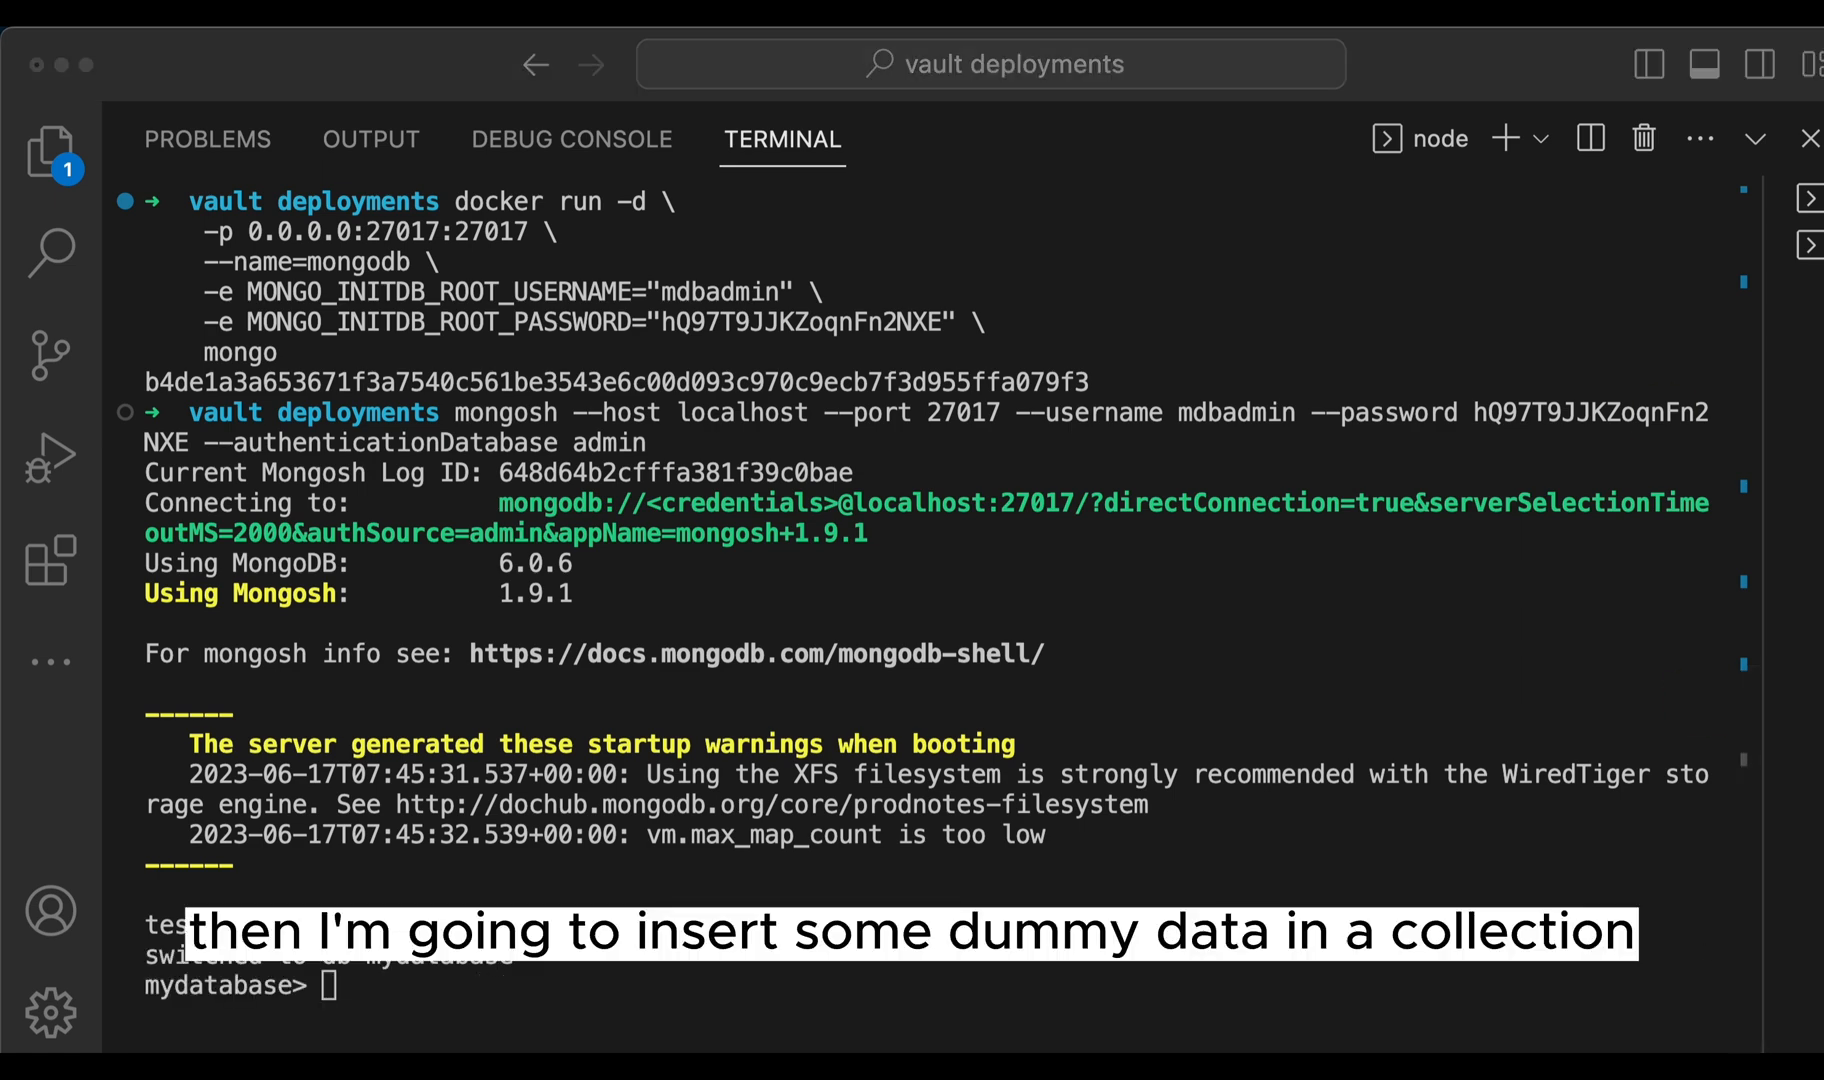
pyautogui.press('cmd+v')
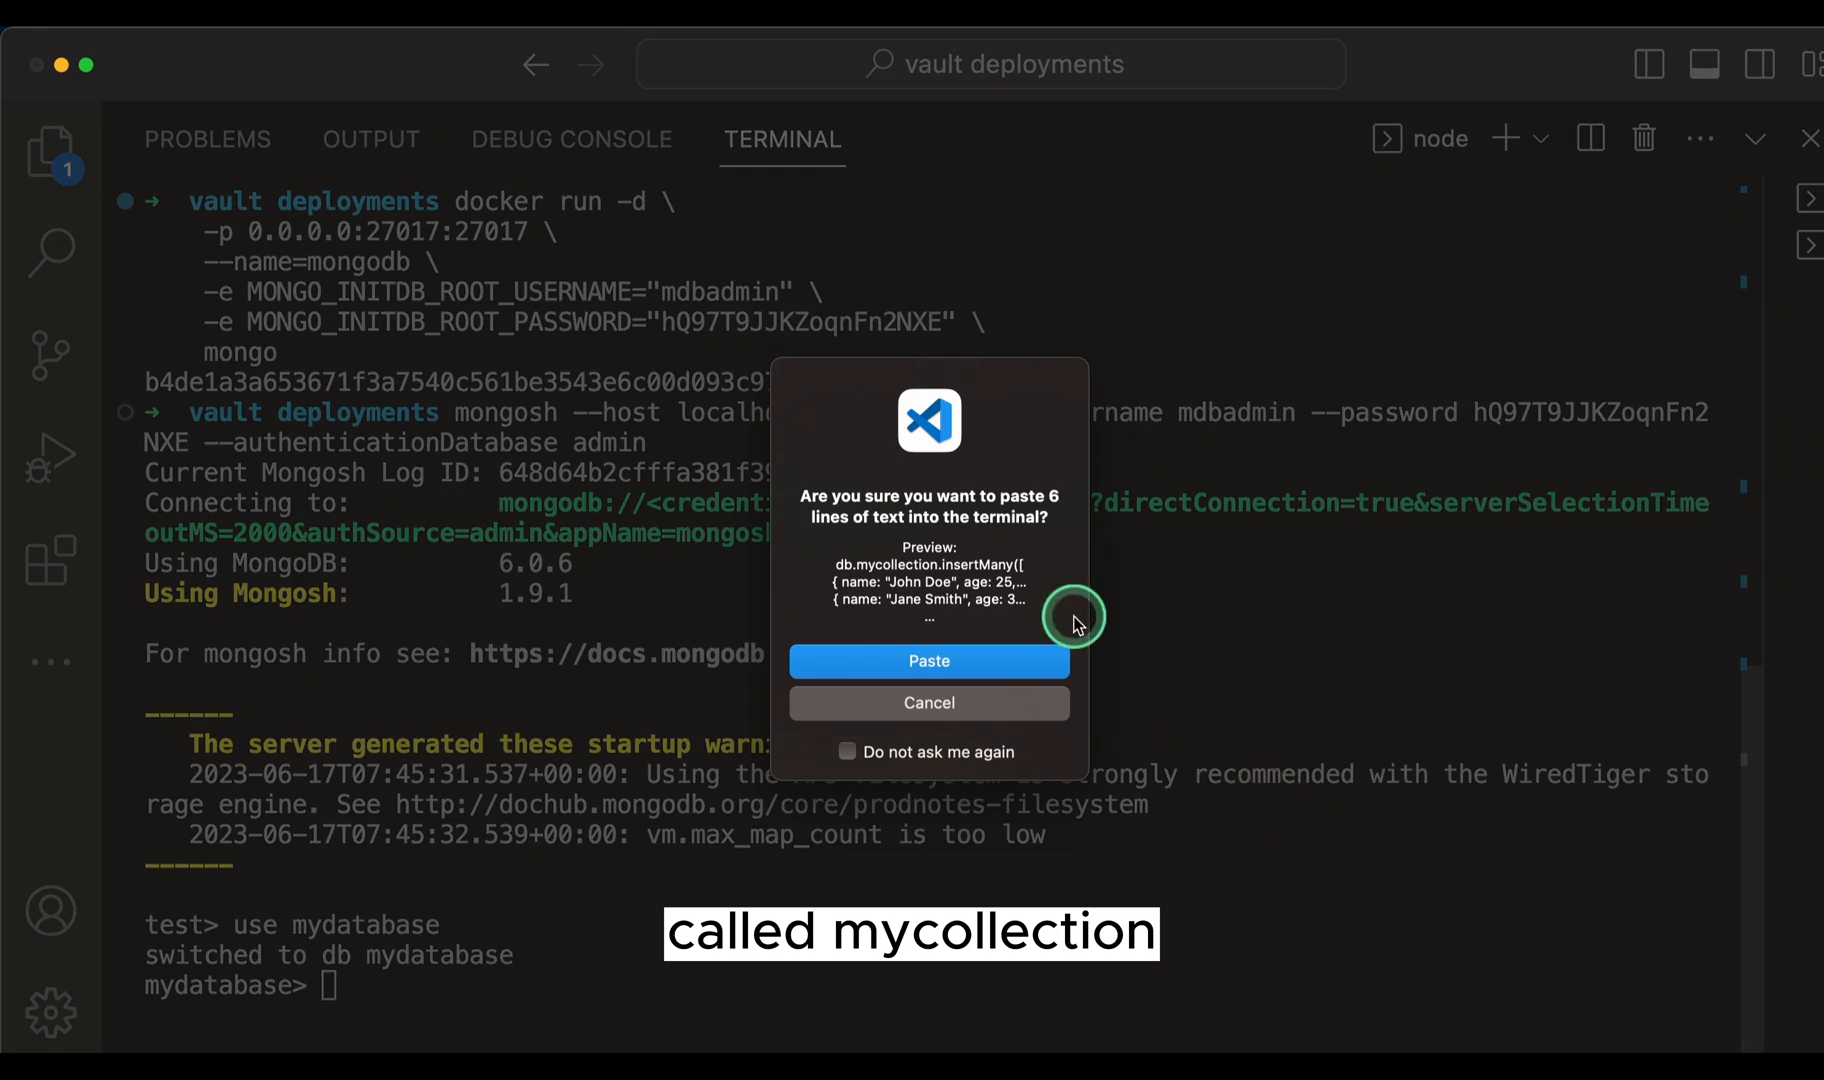
pyautogui.click(928, 661)
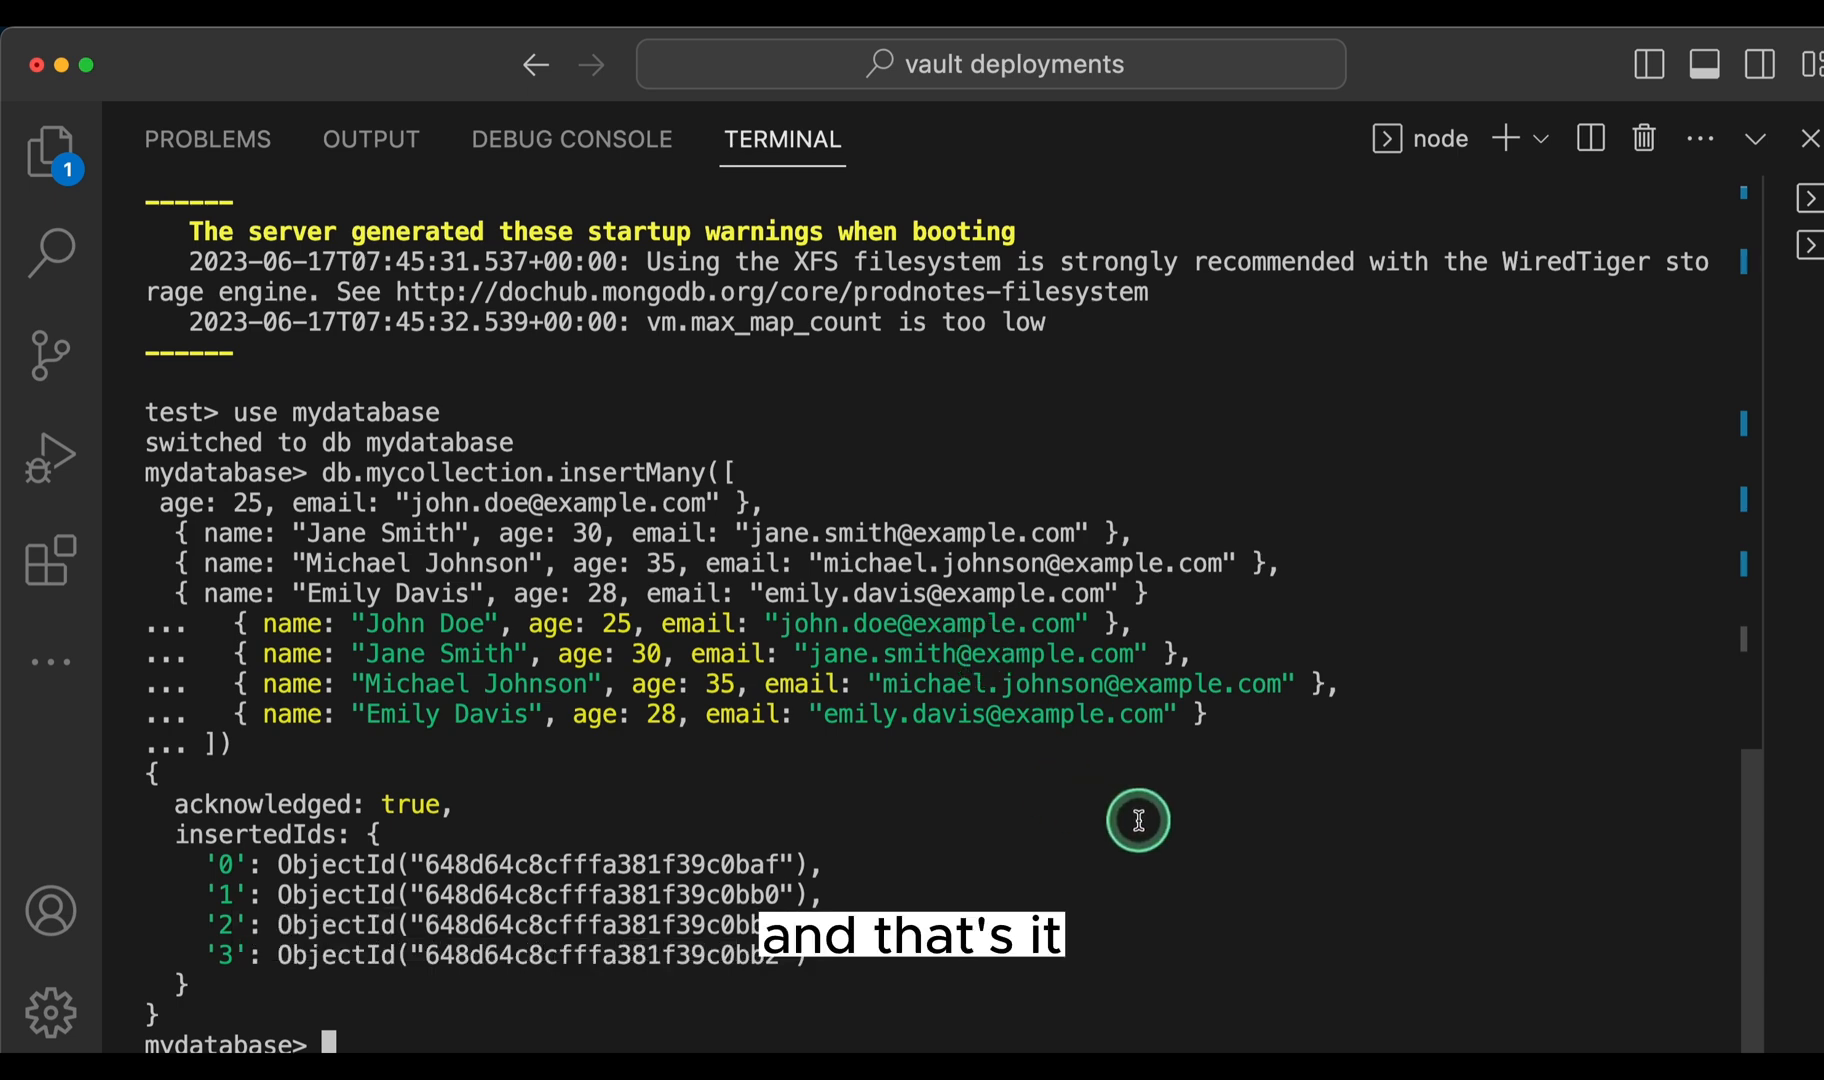
pyautogui.write('exit')
pyautogui.write('kube')
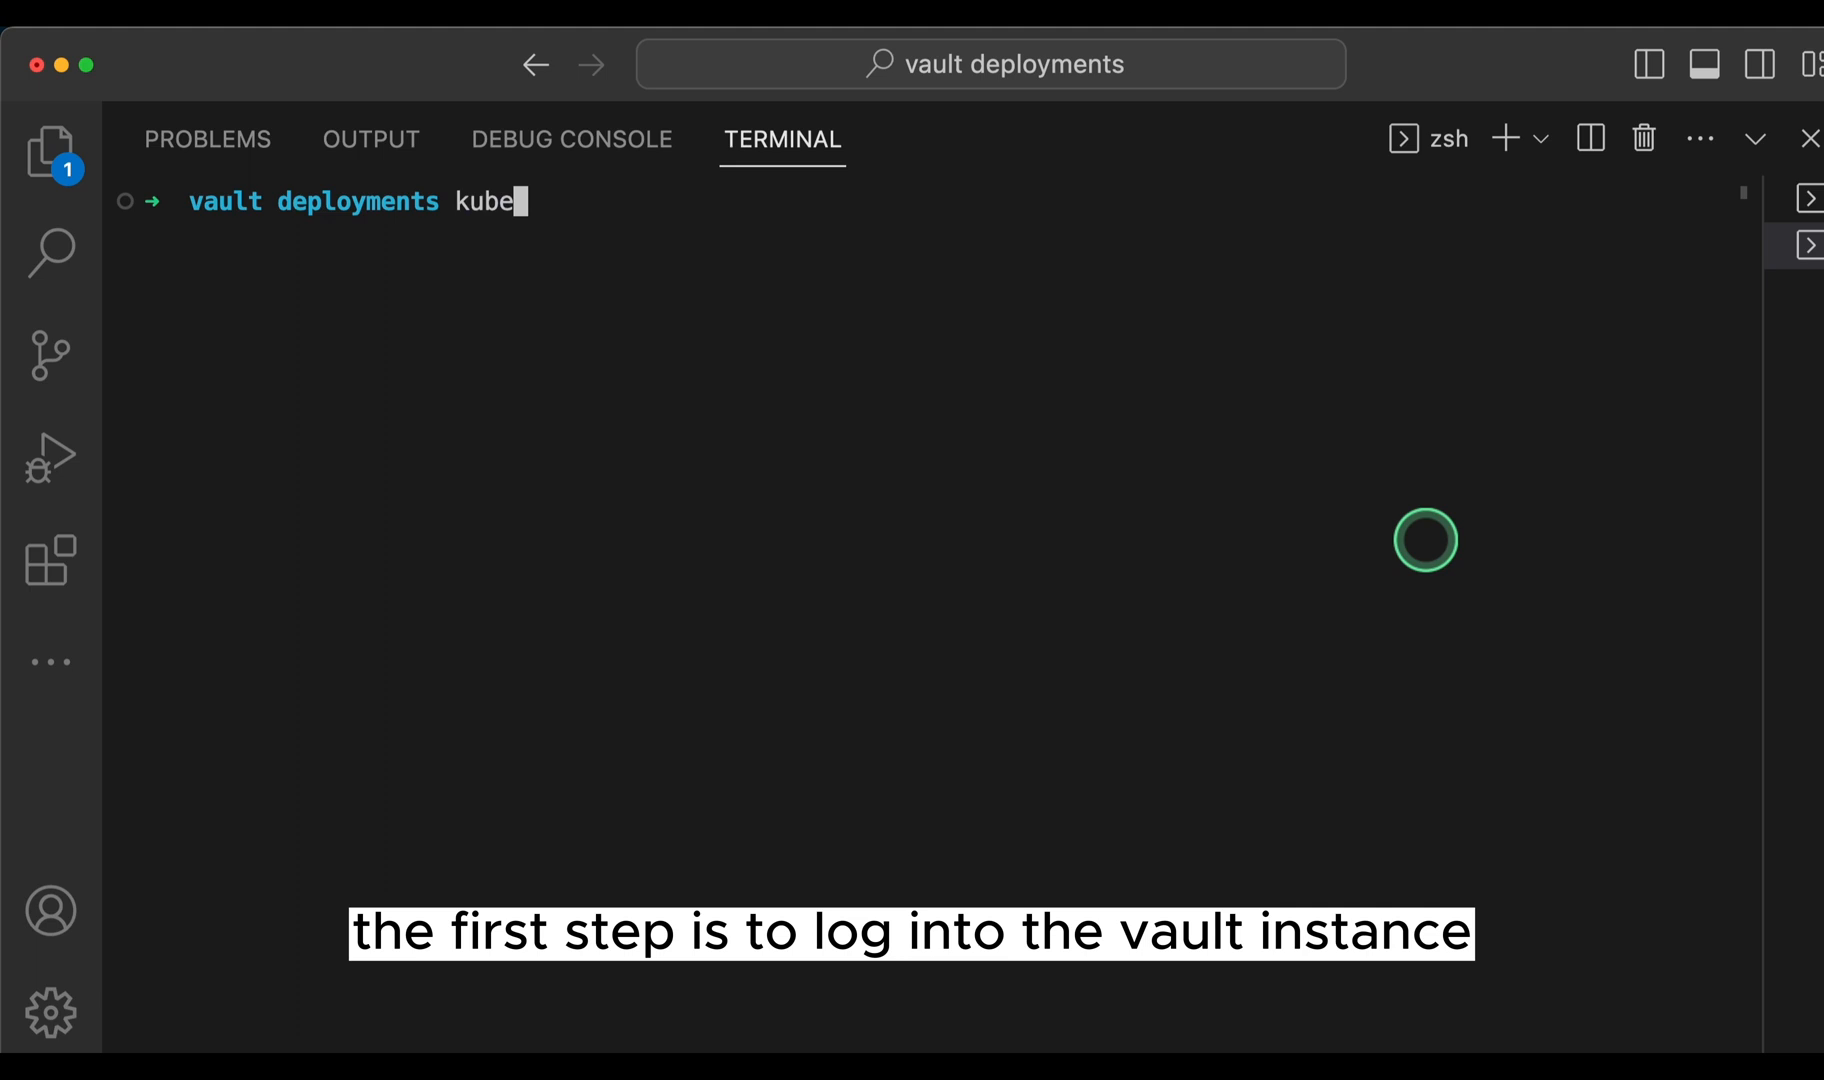
# Open /bin/sh in pod vault-0 of the vault namespace and run vault login with the token
pyautogui.write('ctl exec -it -')
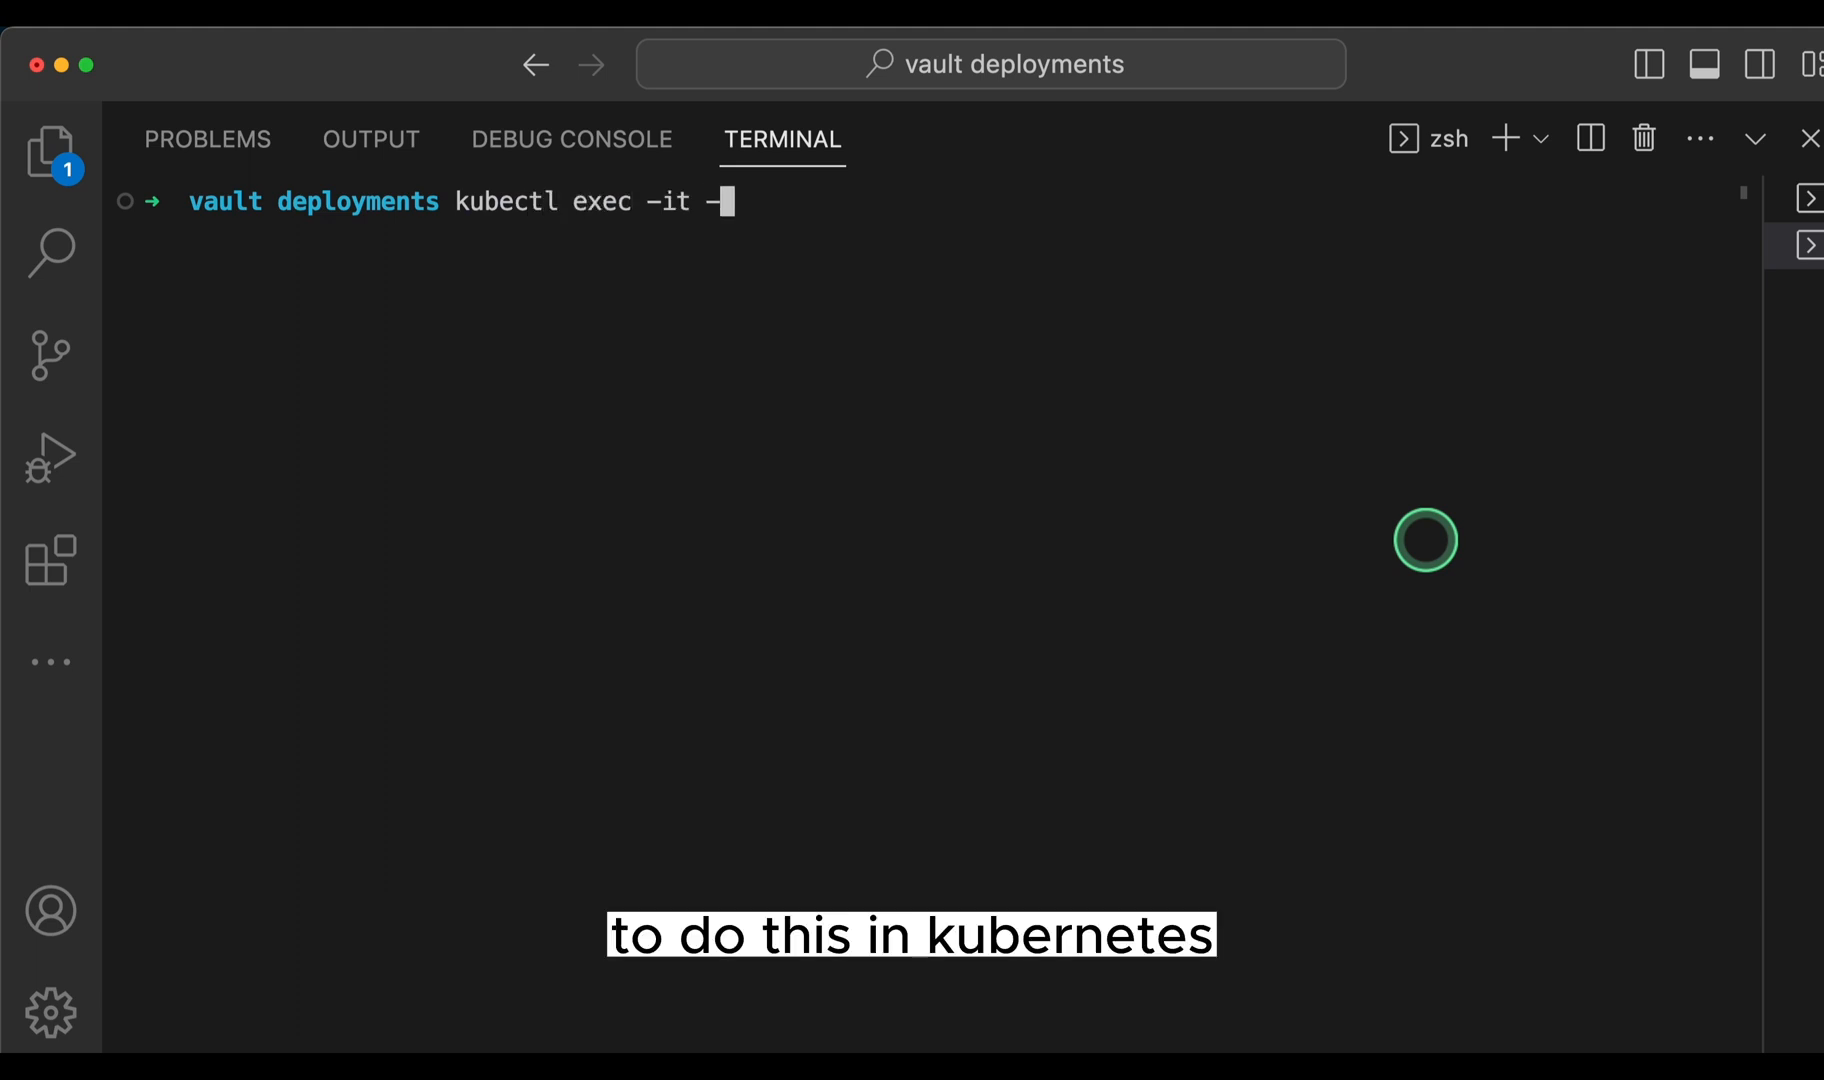
pyautogui.write('n vault vault-')
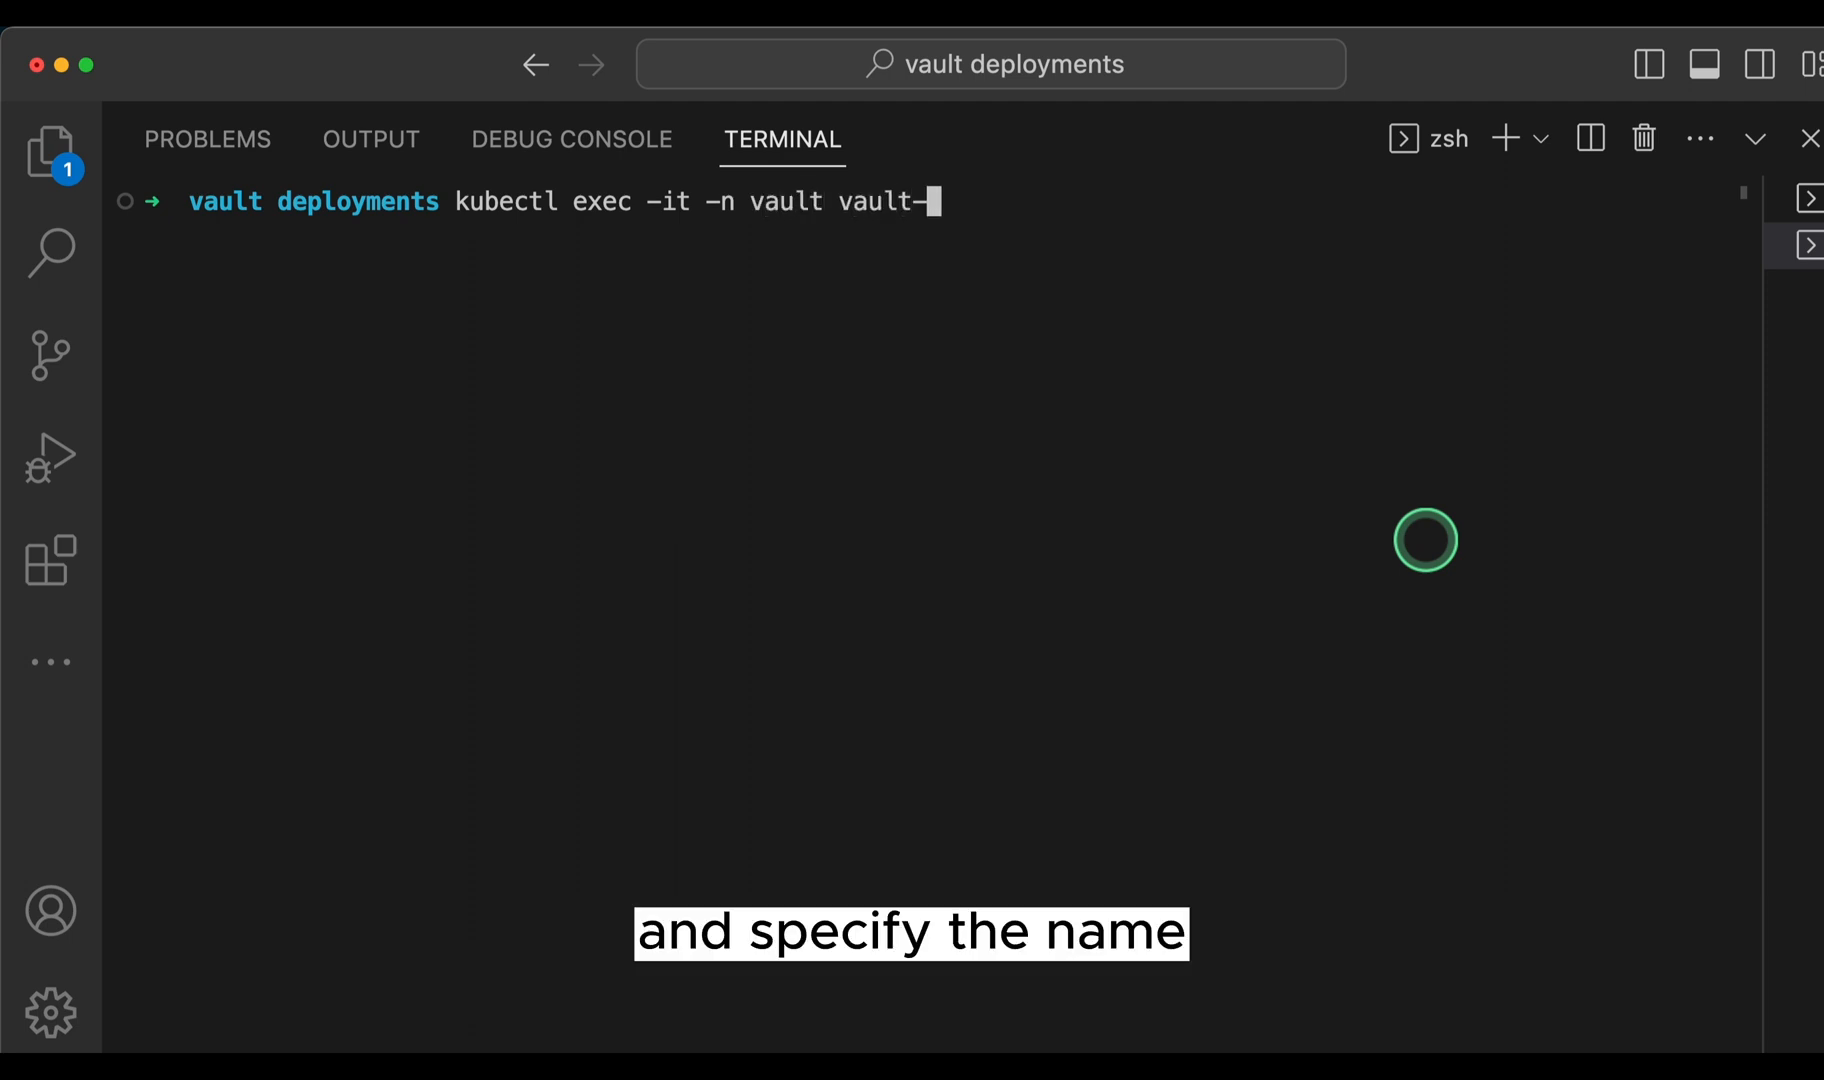
pyautogui.write('0 --')
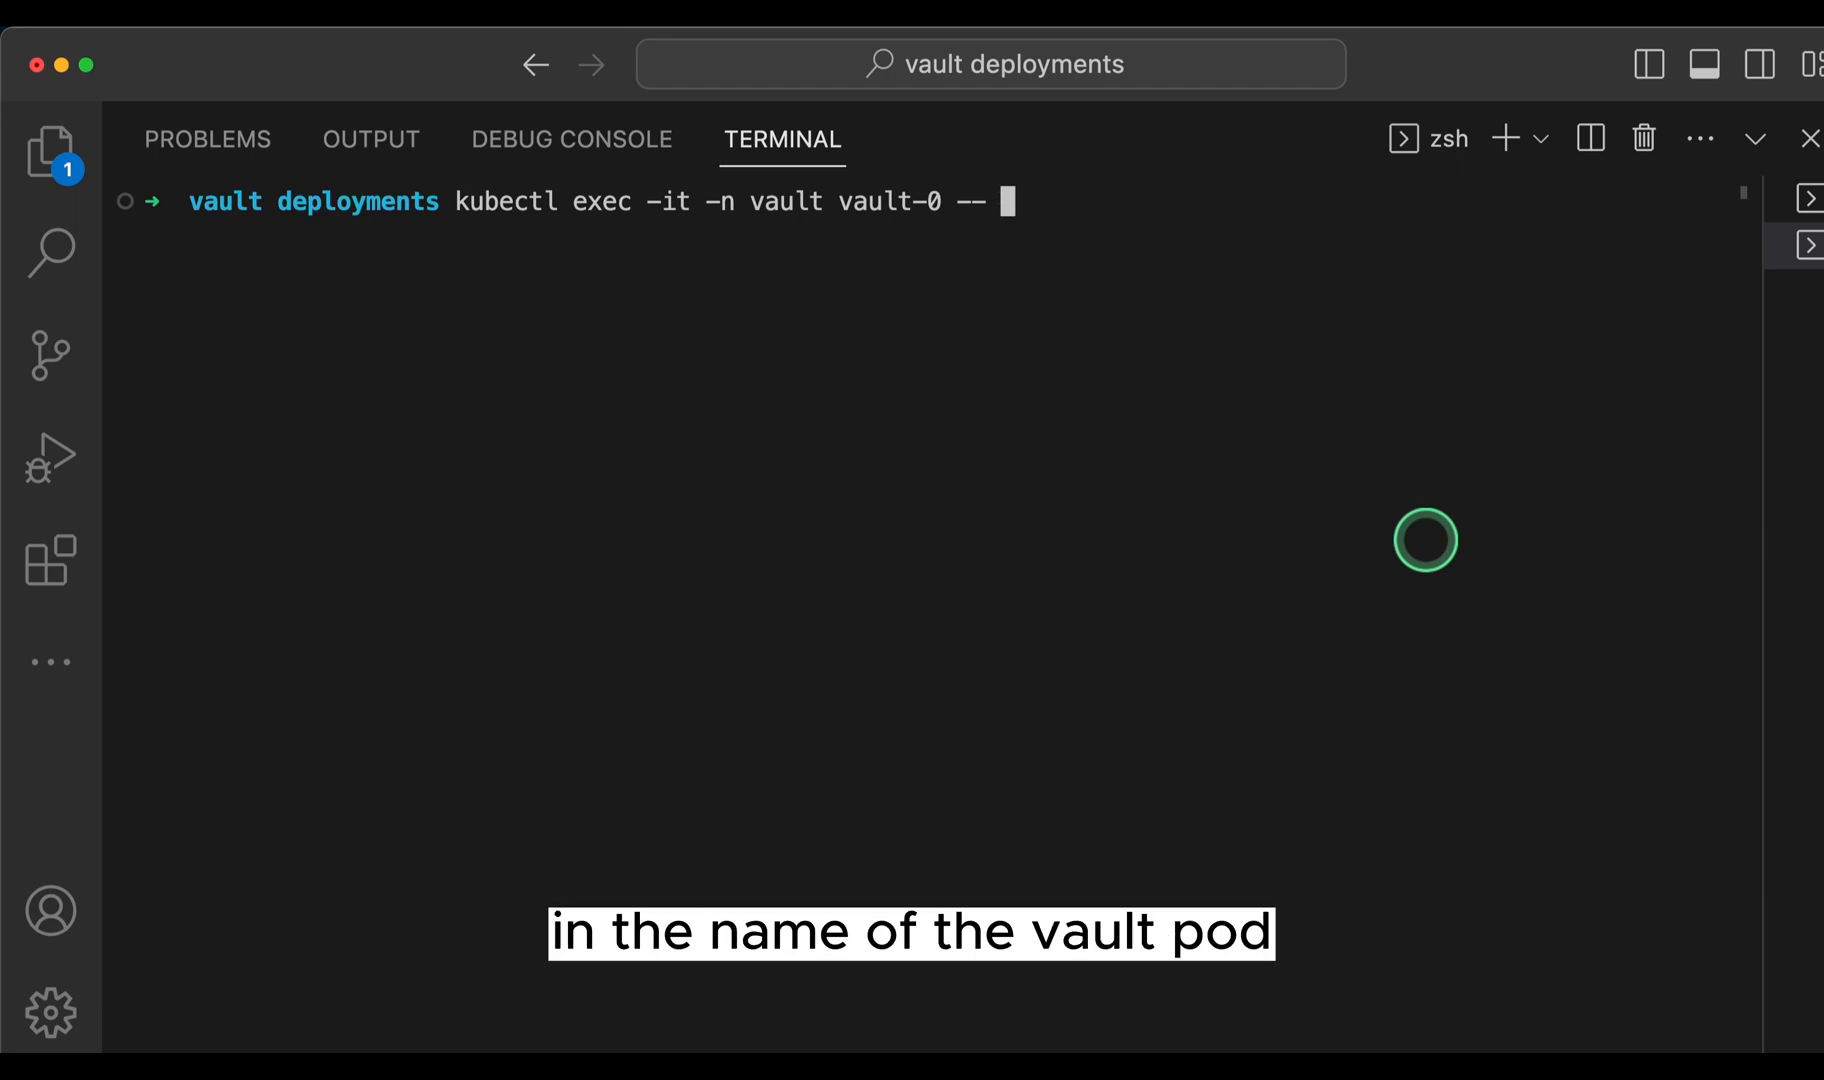
pyautogui.write('/bin/sh')
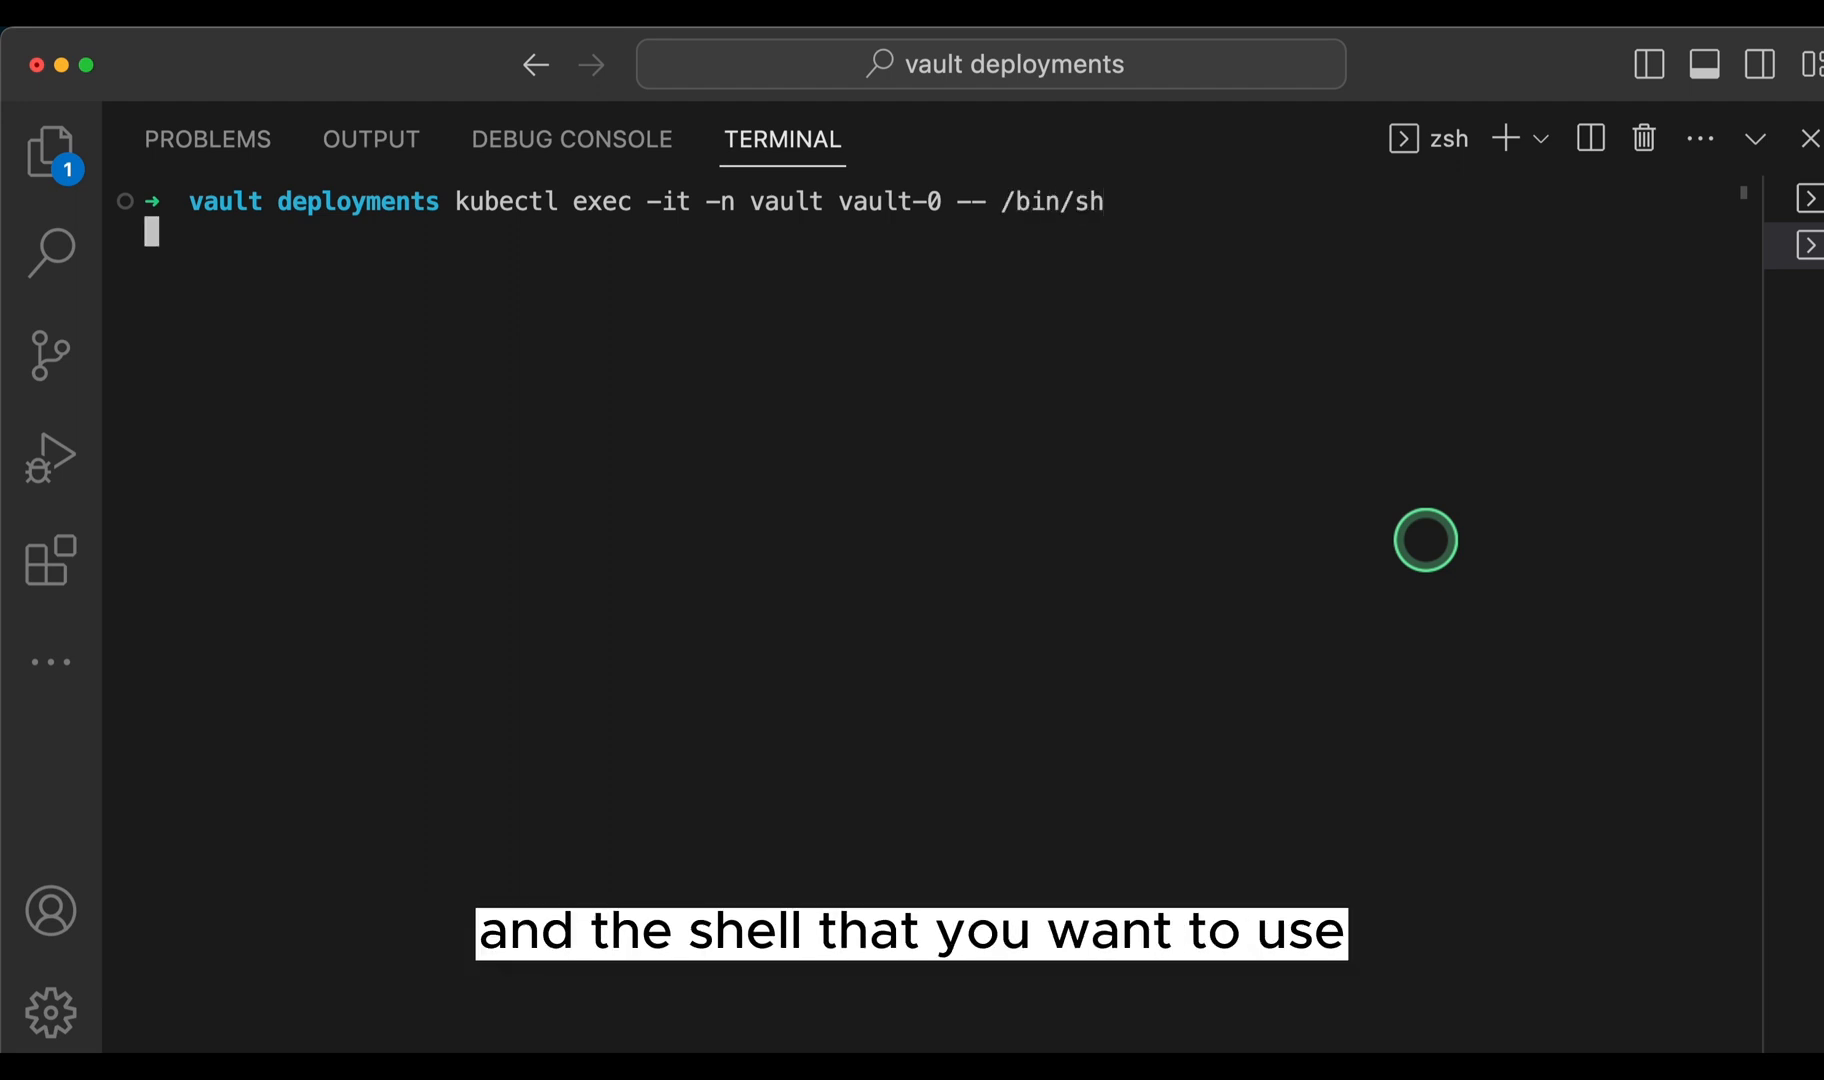
pyautogui.write('vault')
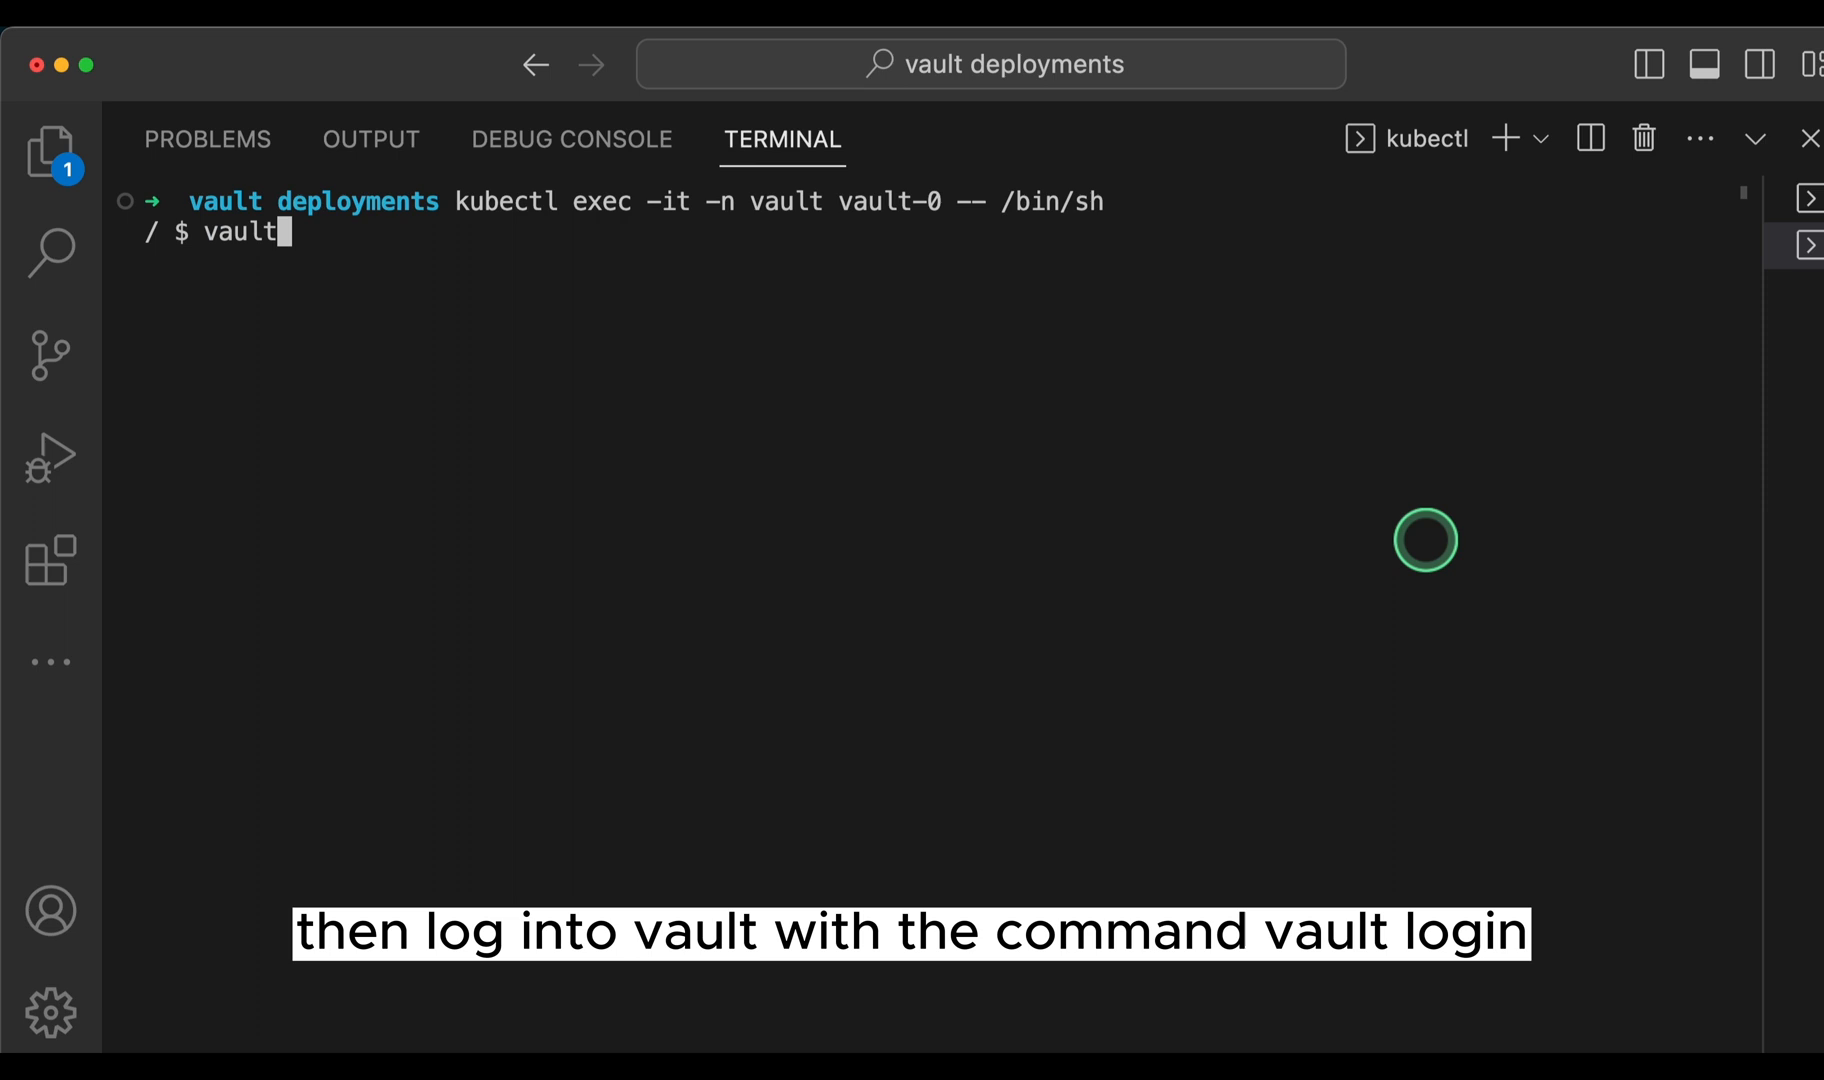
pyautogui.write('login')
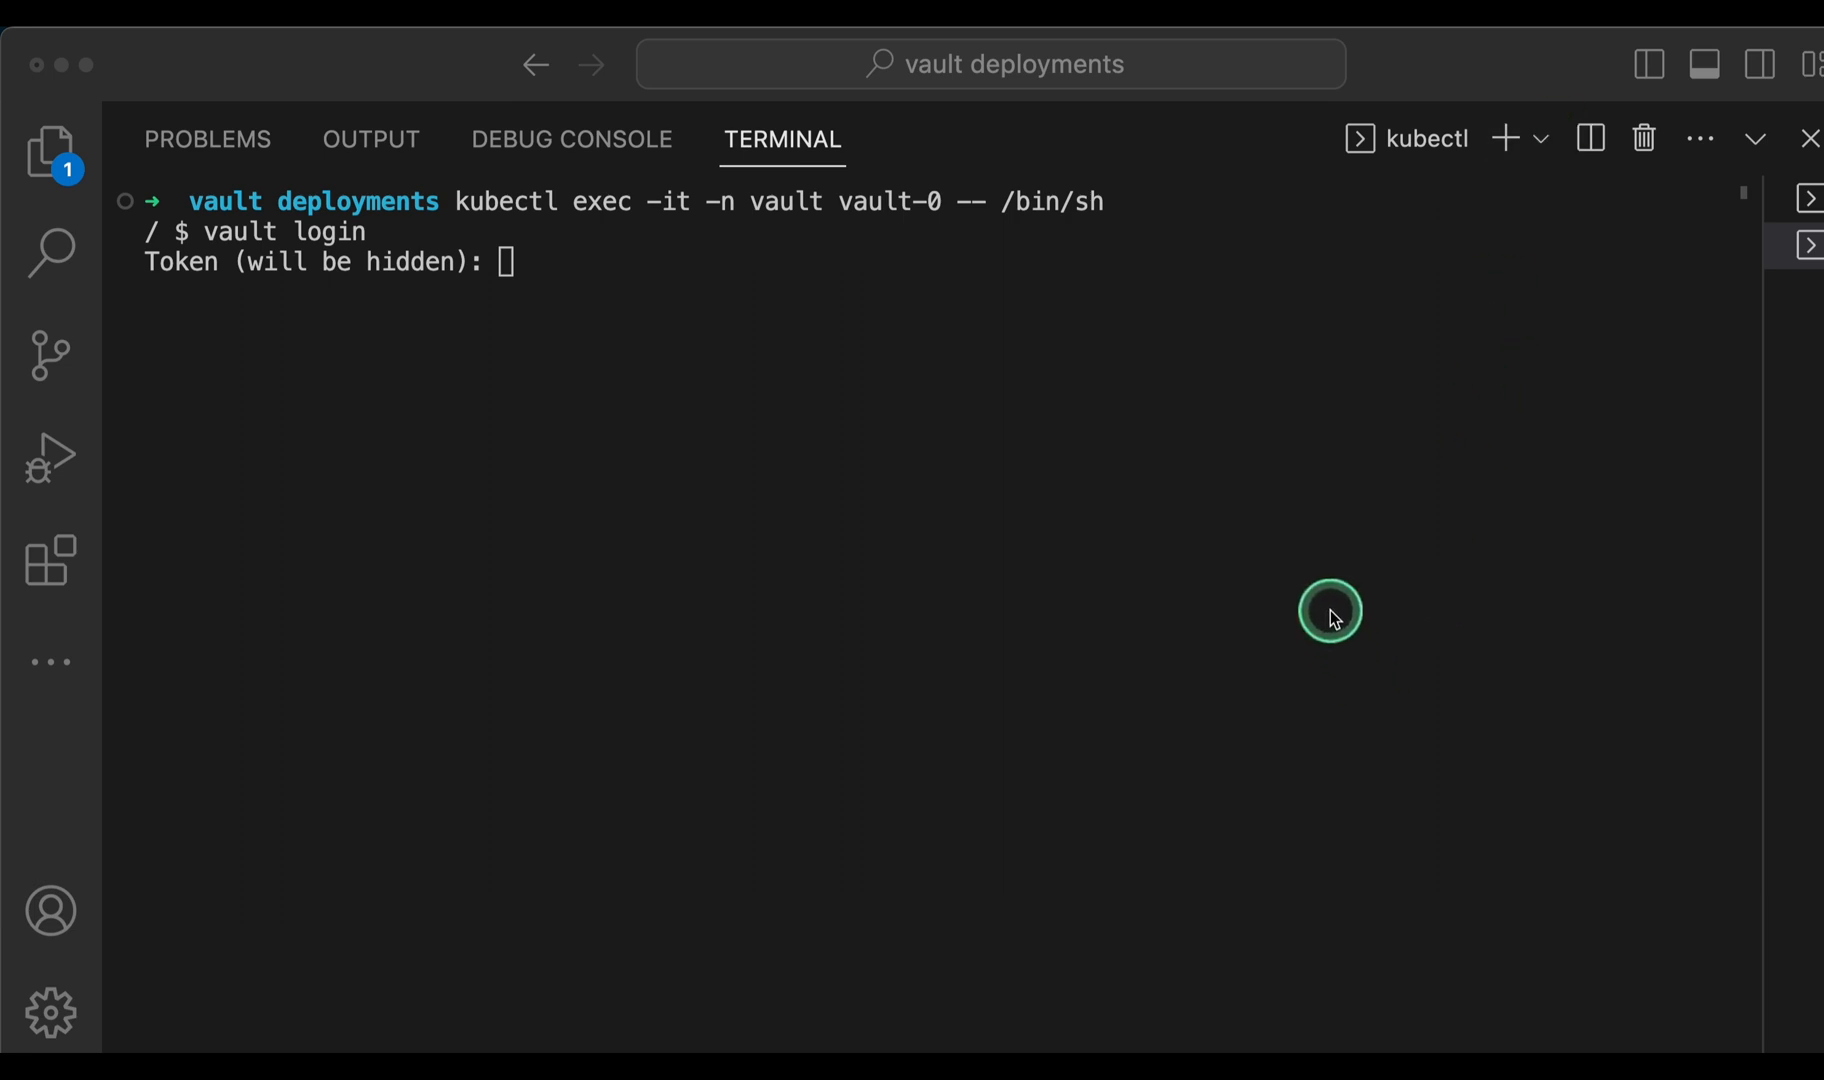
pyautogui.press('enter')
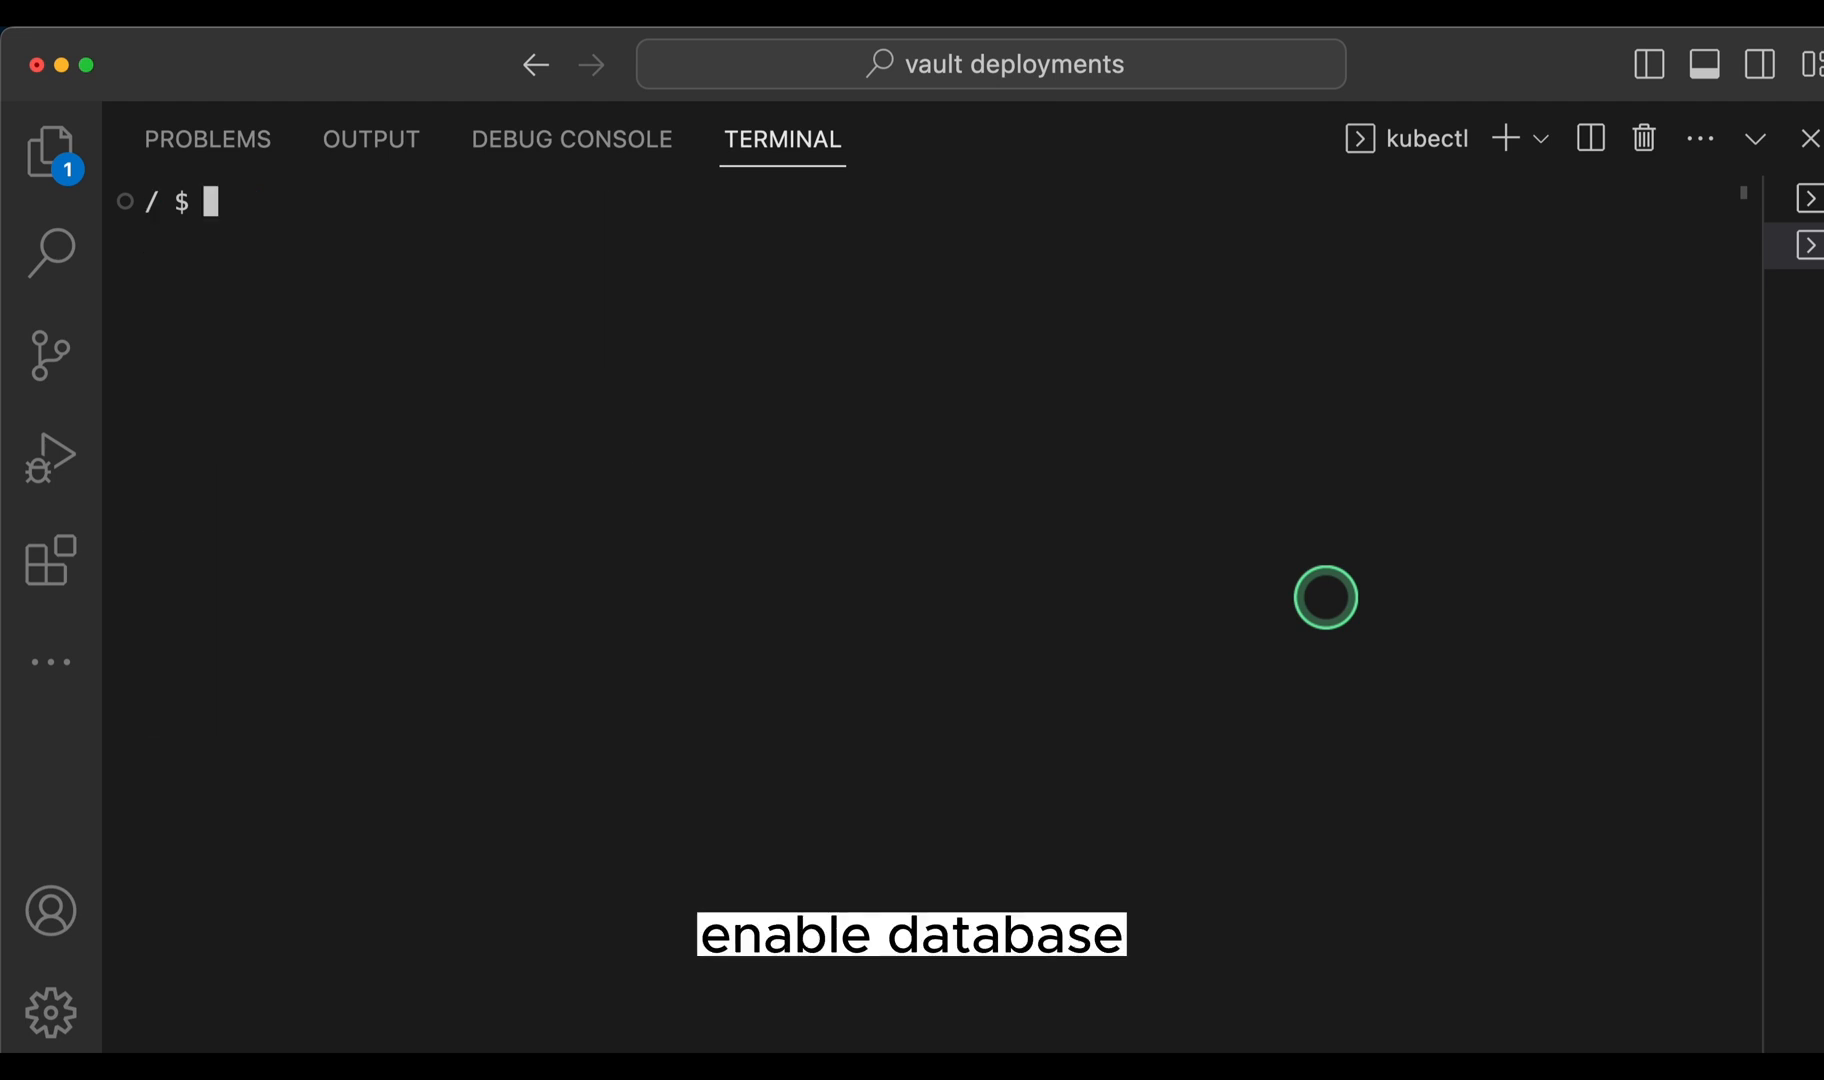
# Enable the database secrets engine and write the my-mongodb-database-local MongoDB connection config
pyautogui.write('vault secrets enable database')
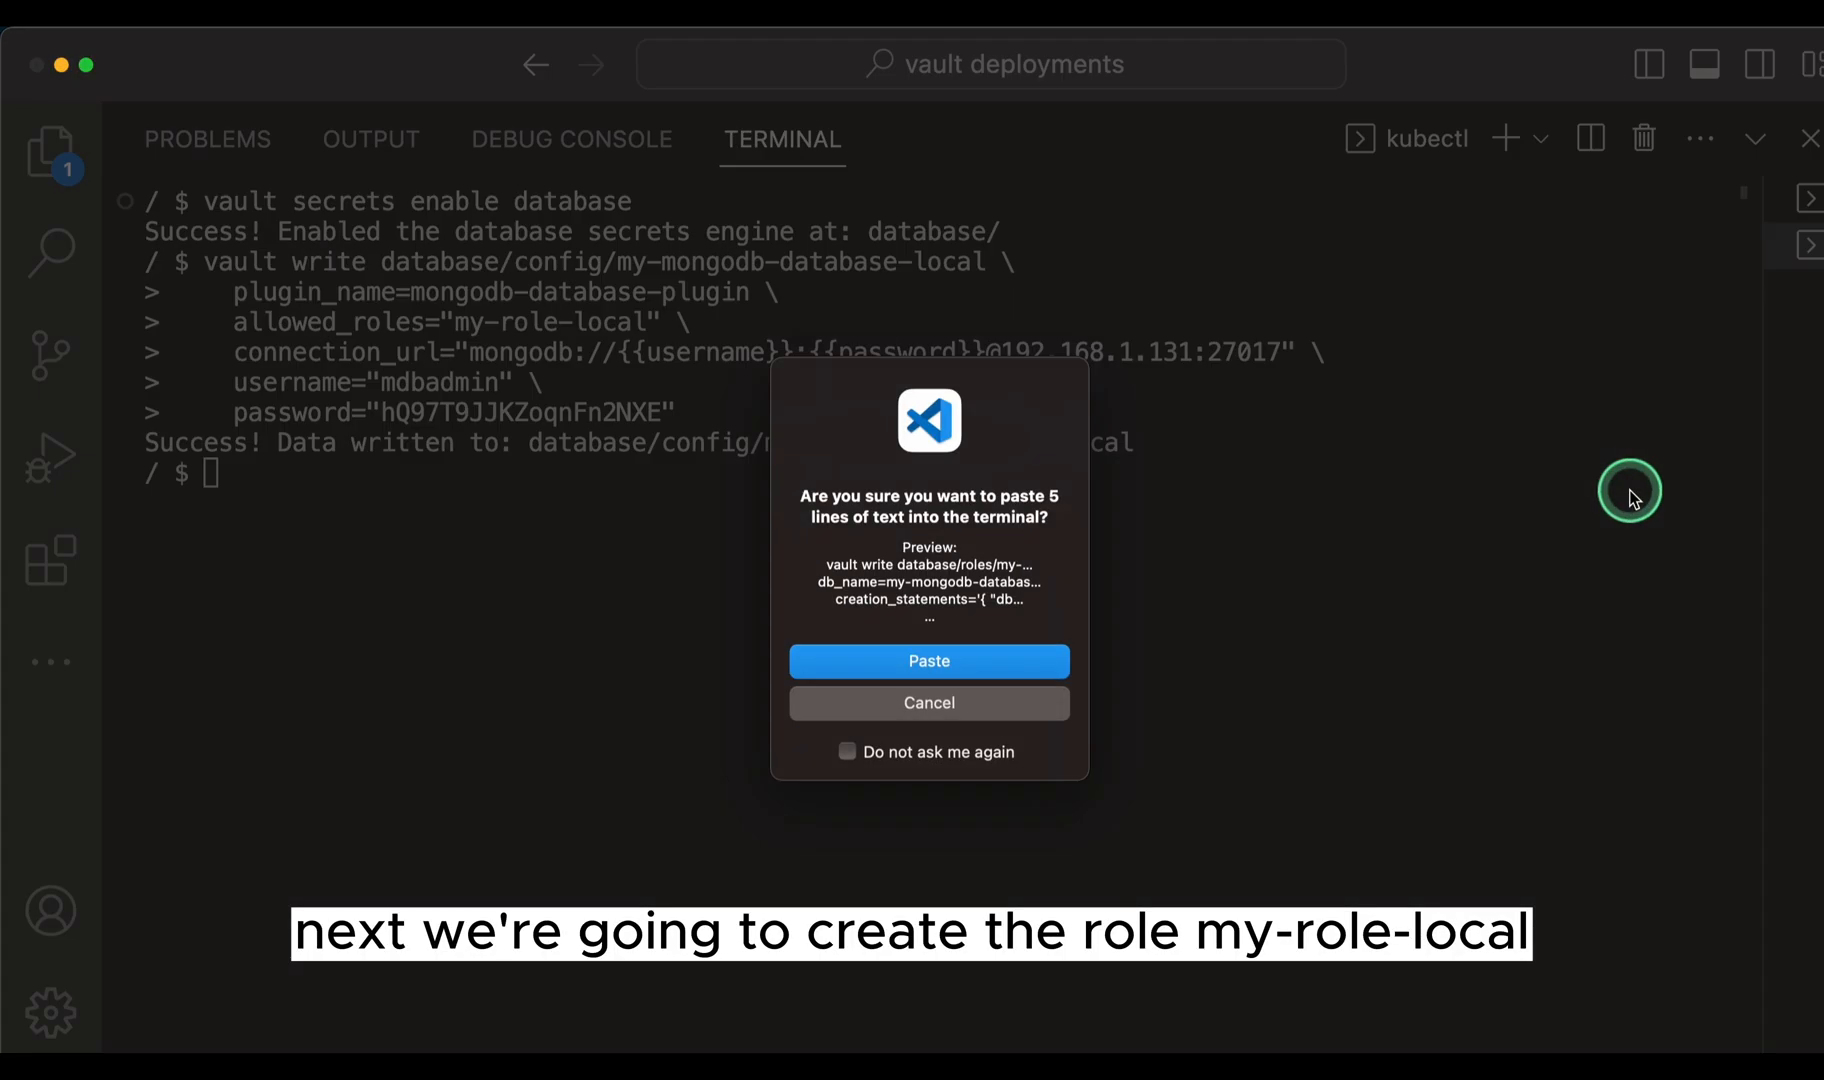
# Paste the vault write command defining role my-role-local with read access, 1h and 24h TTLs
pyautogui.click(927, 661)
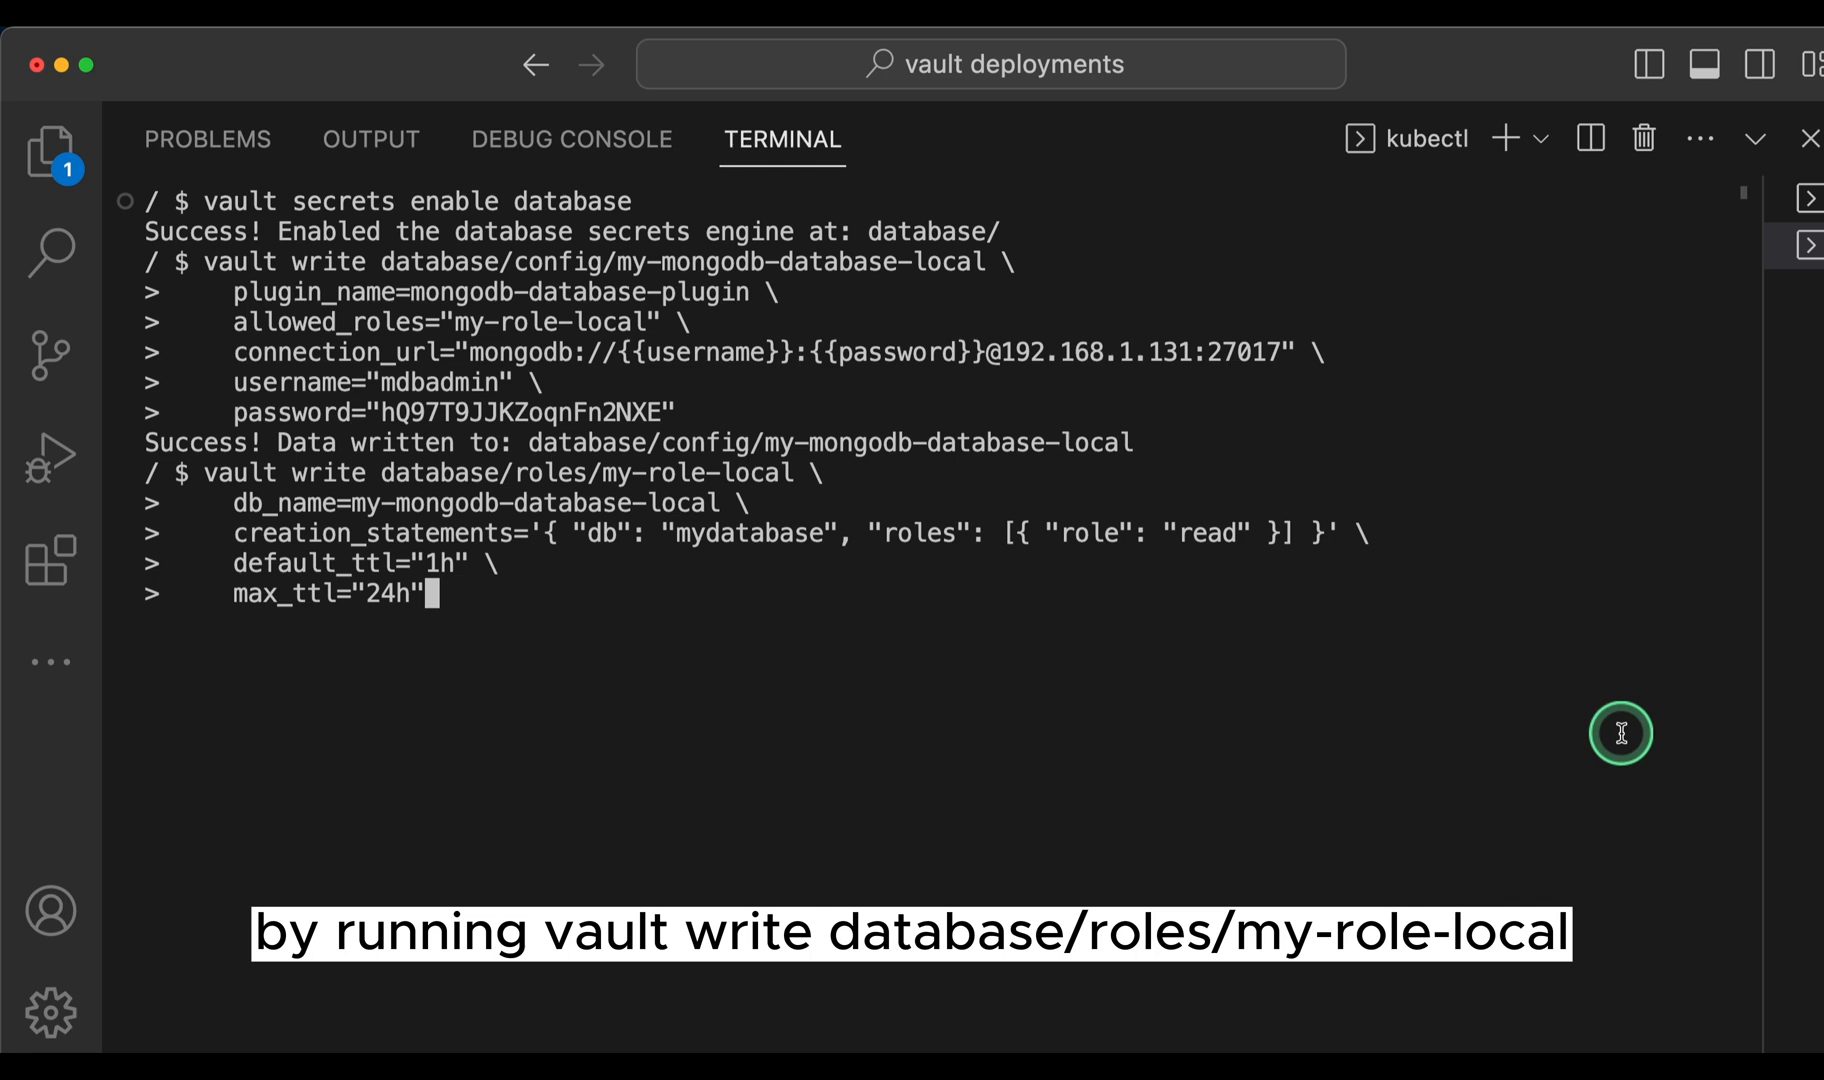
pyautogui.moveTo(1757, 736)
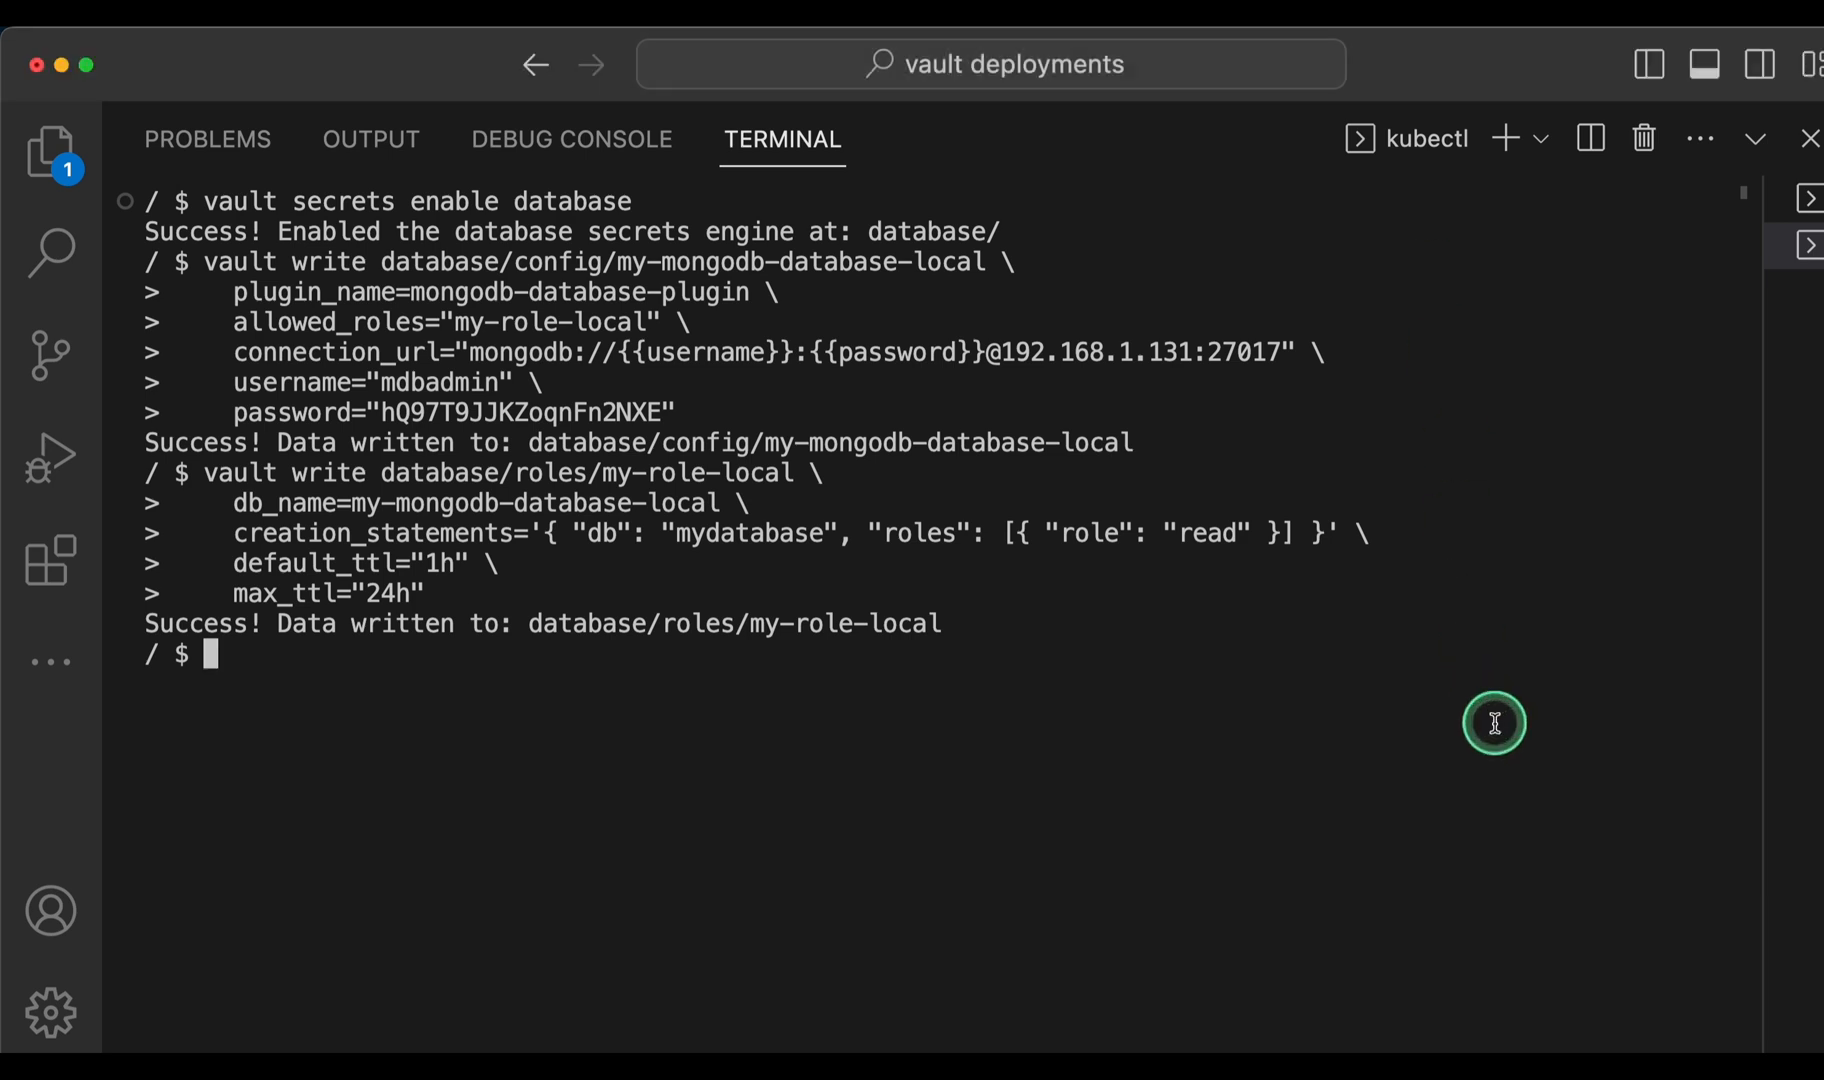
# Read database/creds/my-role-local to issue temporary MongoDB credentials with a one-hour lease
pyautogui.write('vault read dat')
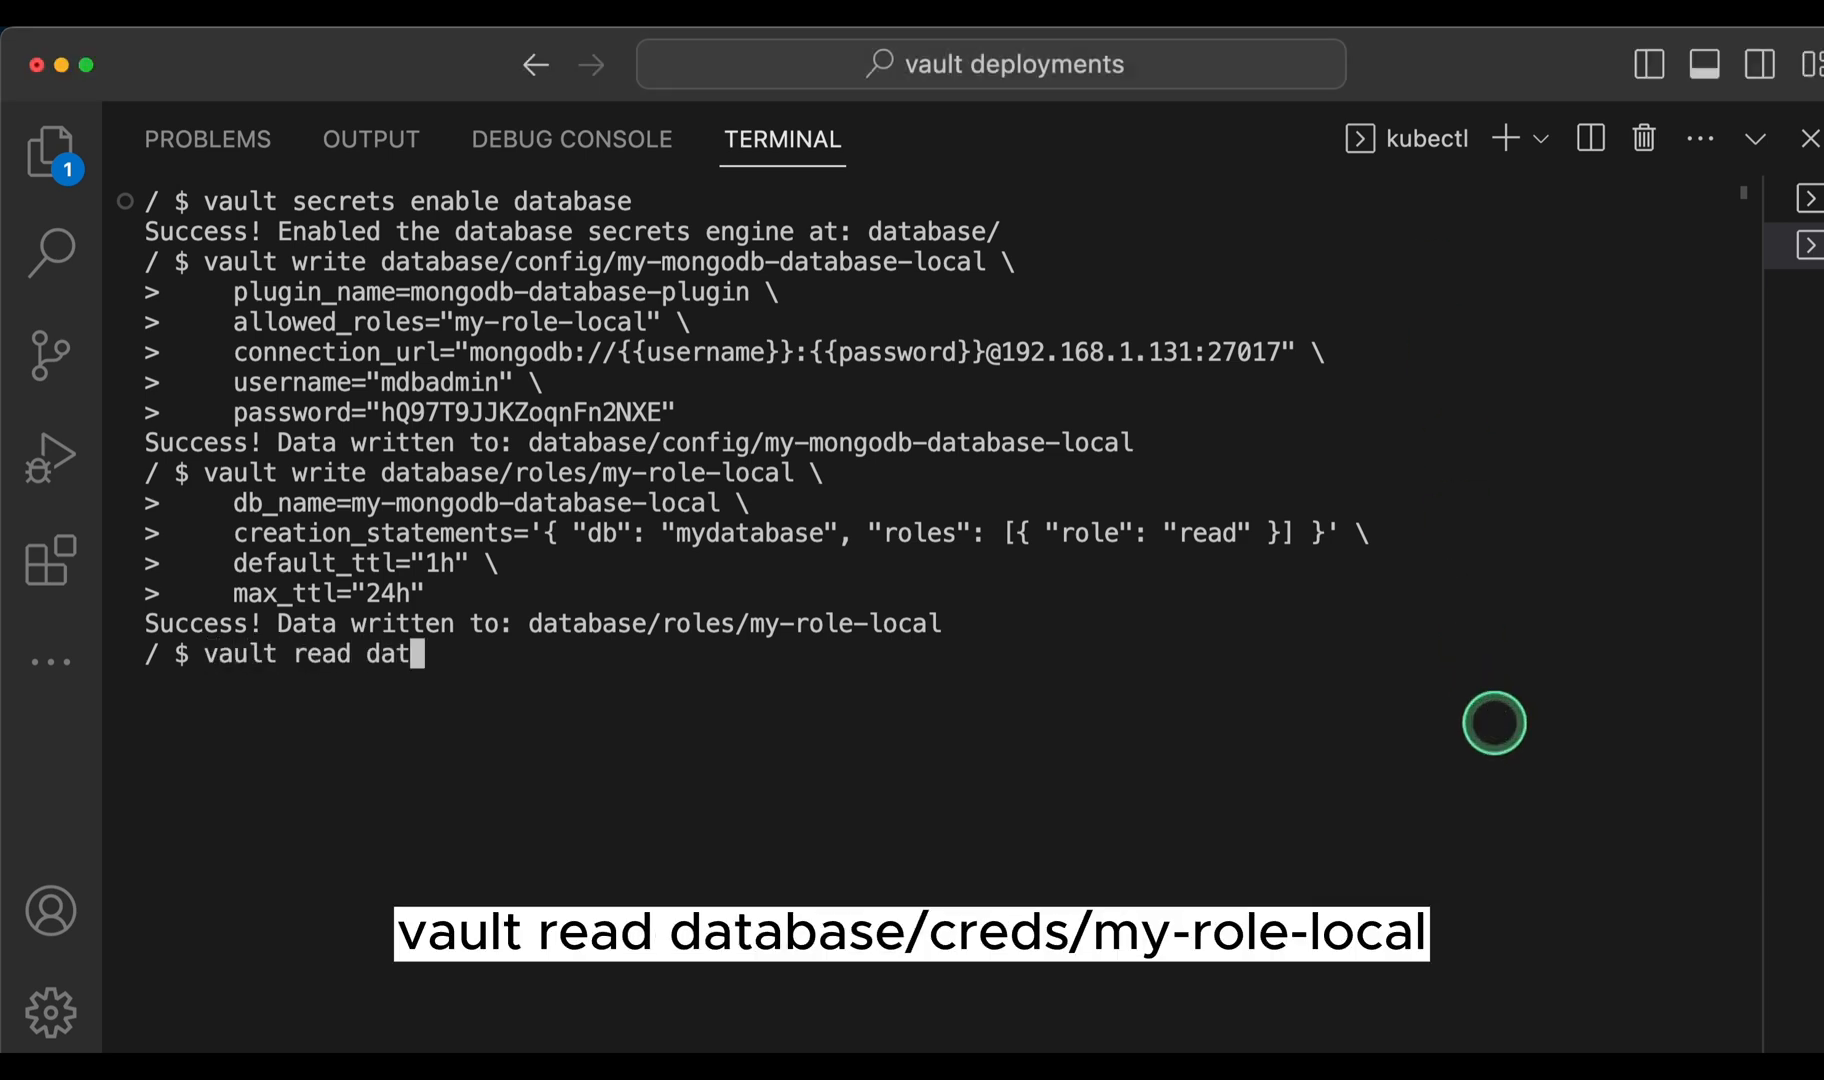
pyautogui.write('abase/creds/')
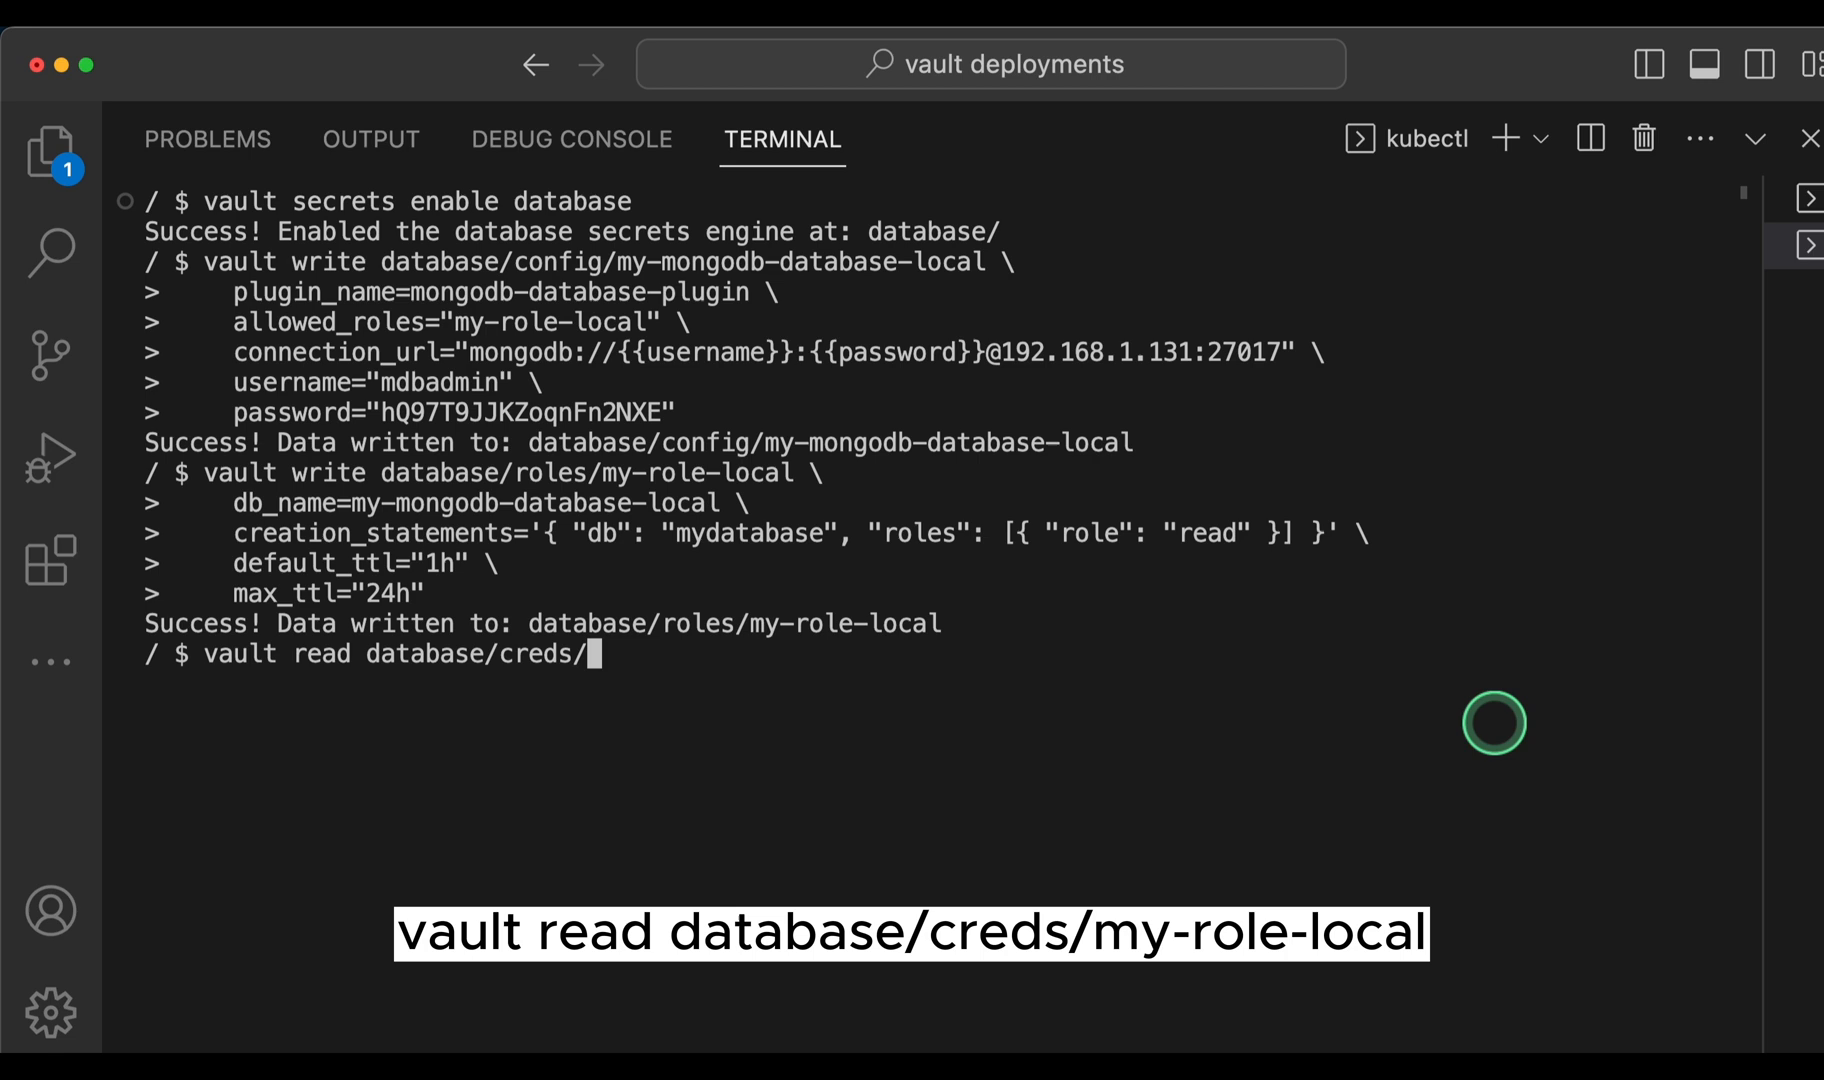
pyautogui.write('my-role-local')
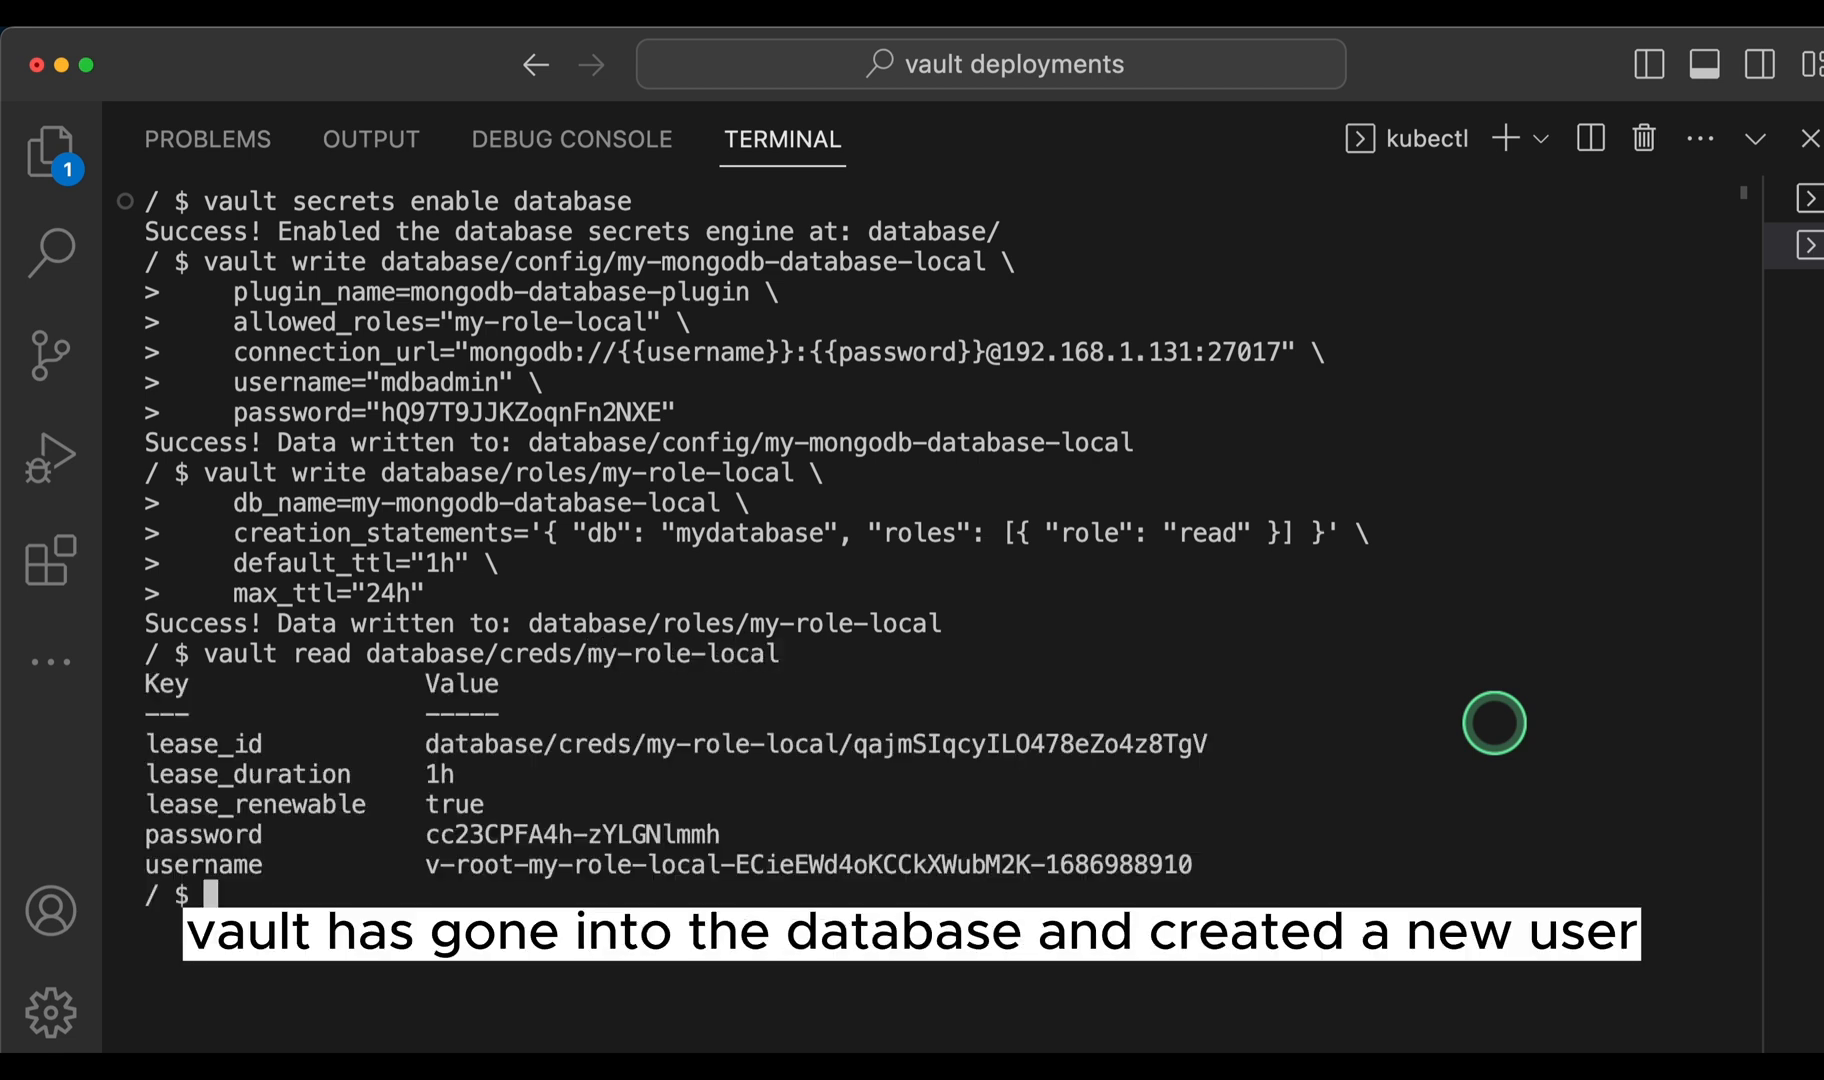
pyautogui.moveTo(1233, 838)
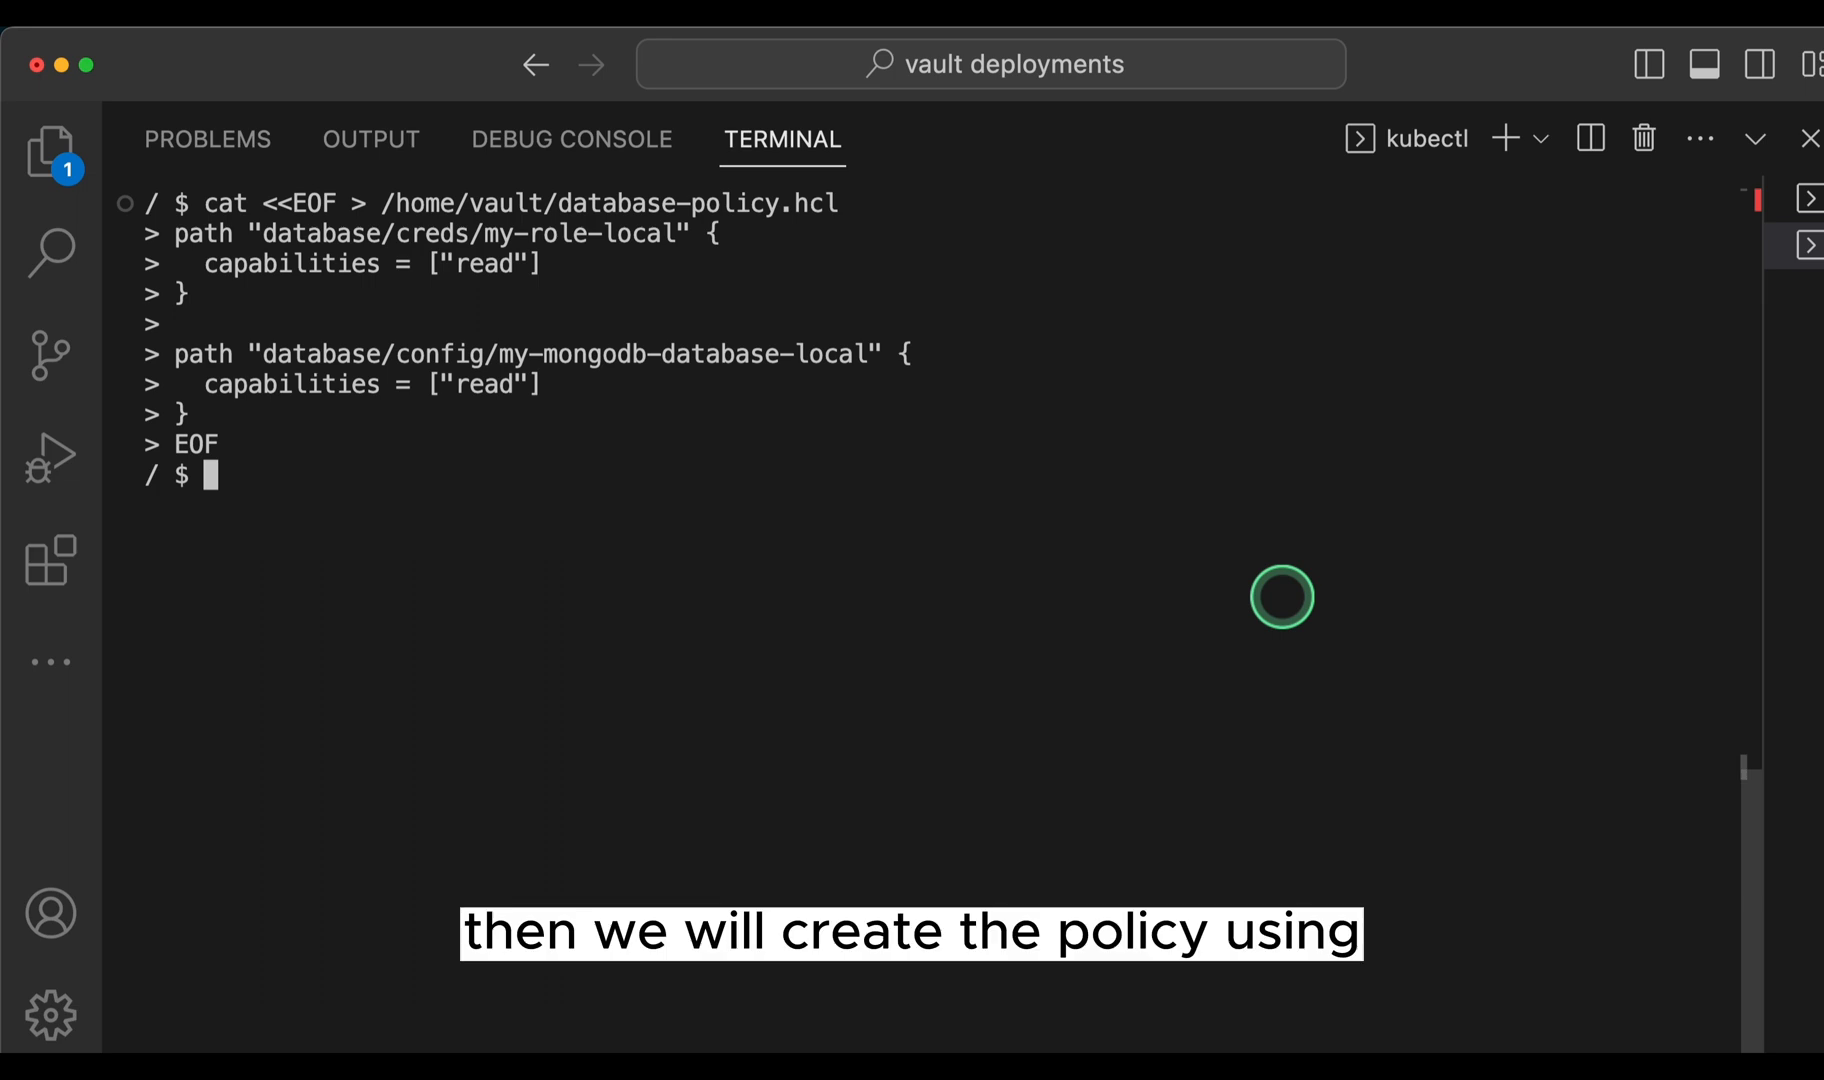
# Write /home/vault/database-policy.hcl into Vault as the policy named 'database'
pyautogui.write('vault policy write database /home/vault/')
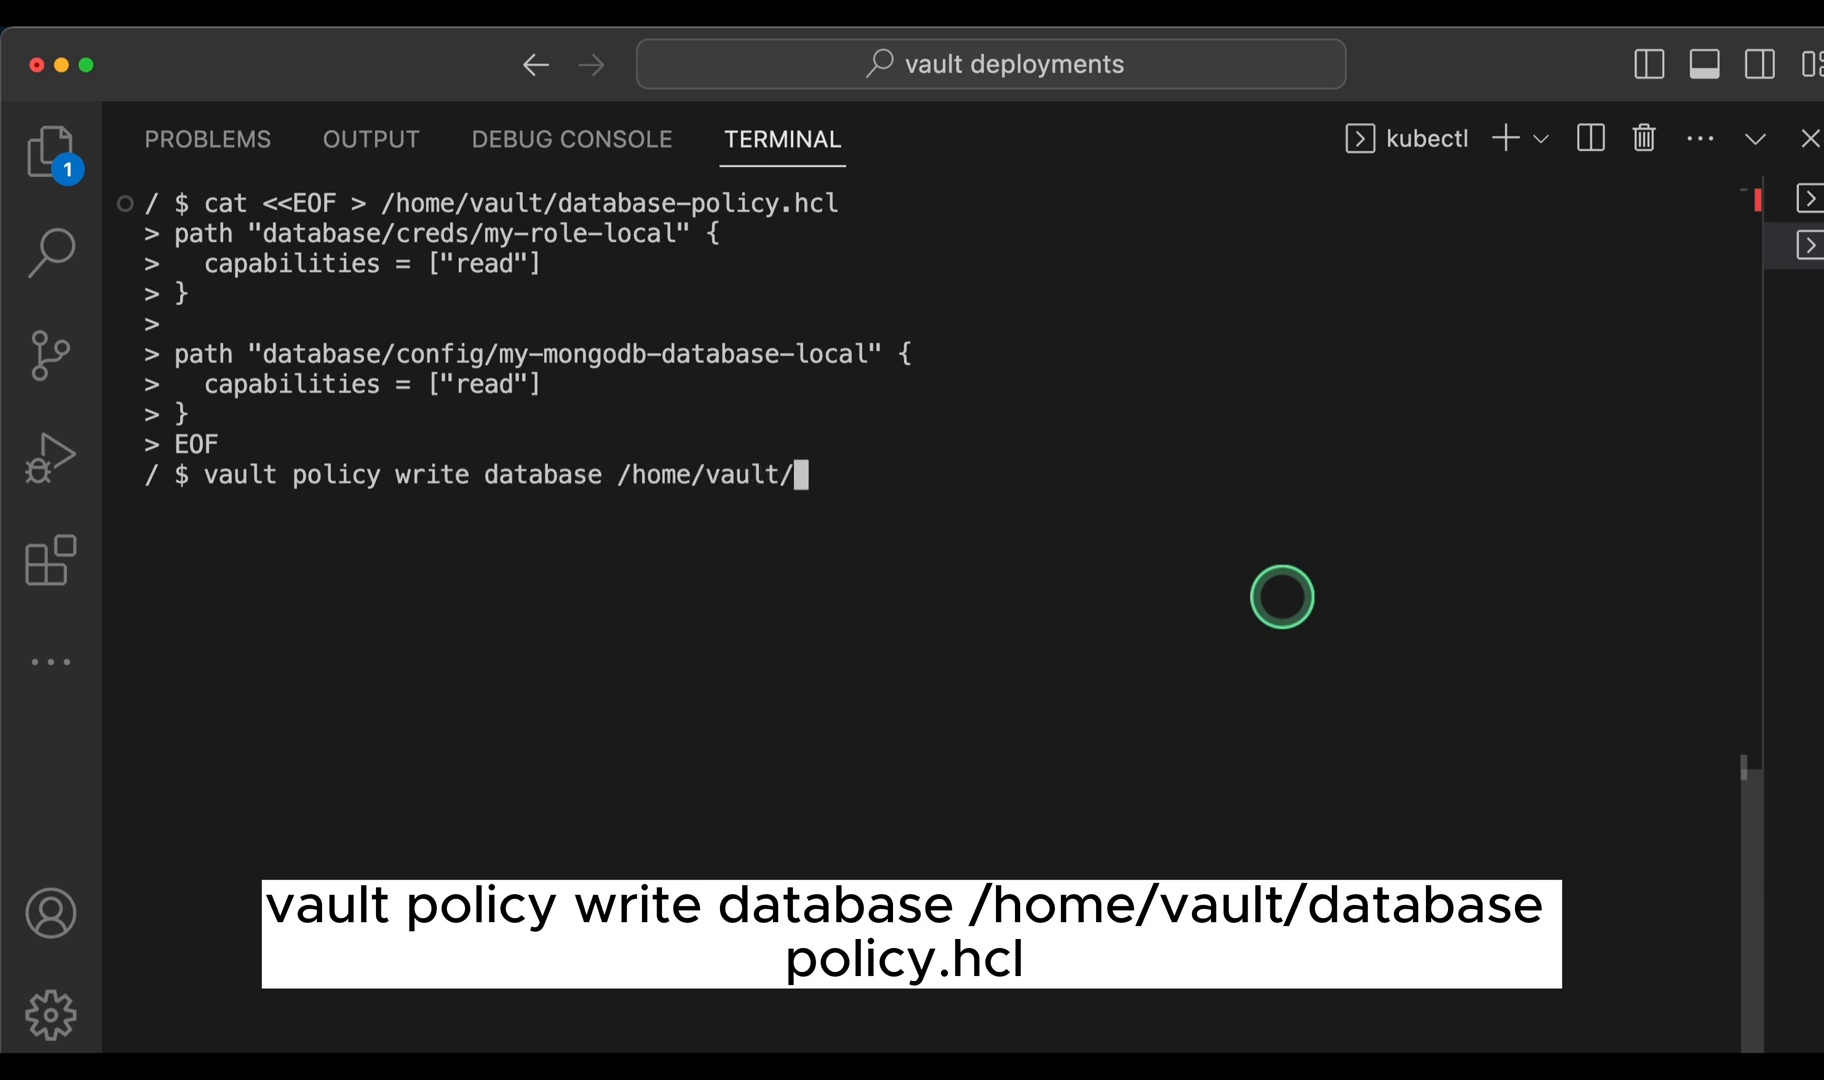
pyautogui.write('database-policy')
pyautogui.write('vault write auth/approle/role/datab')
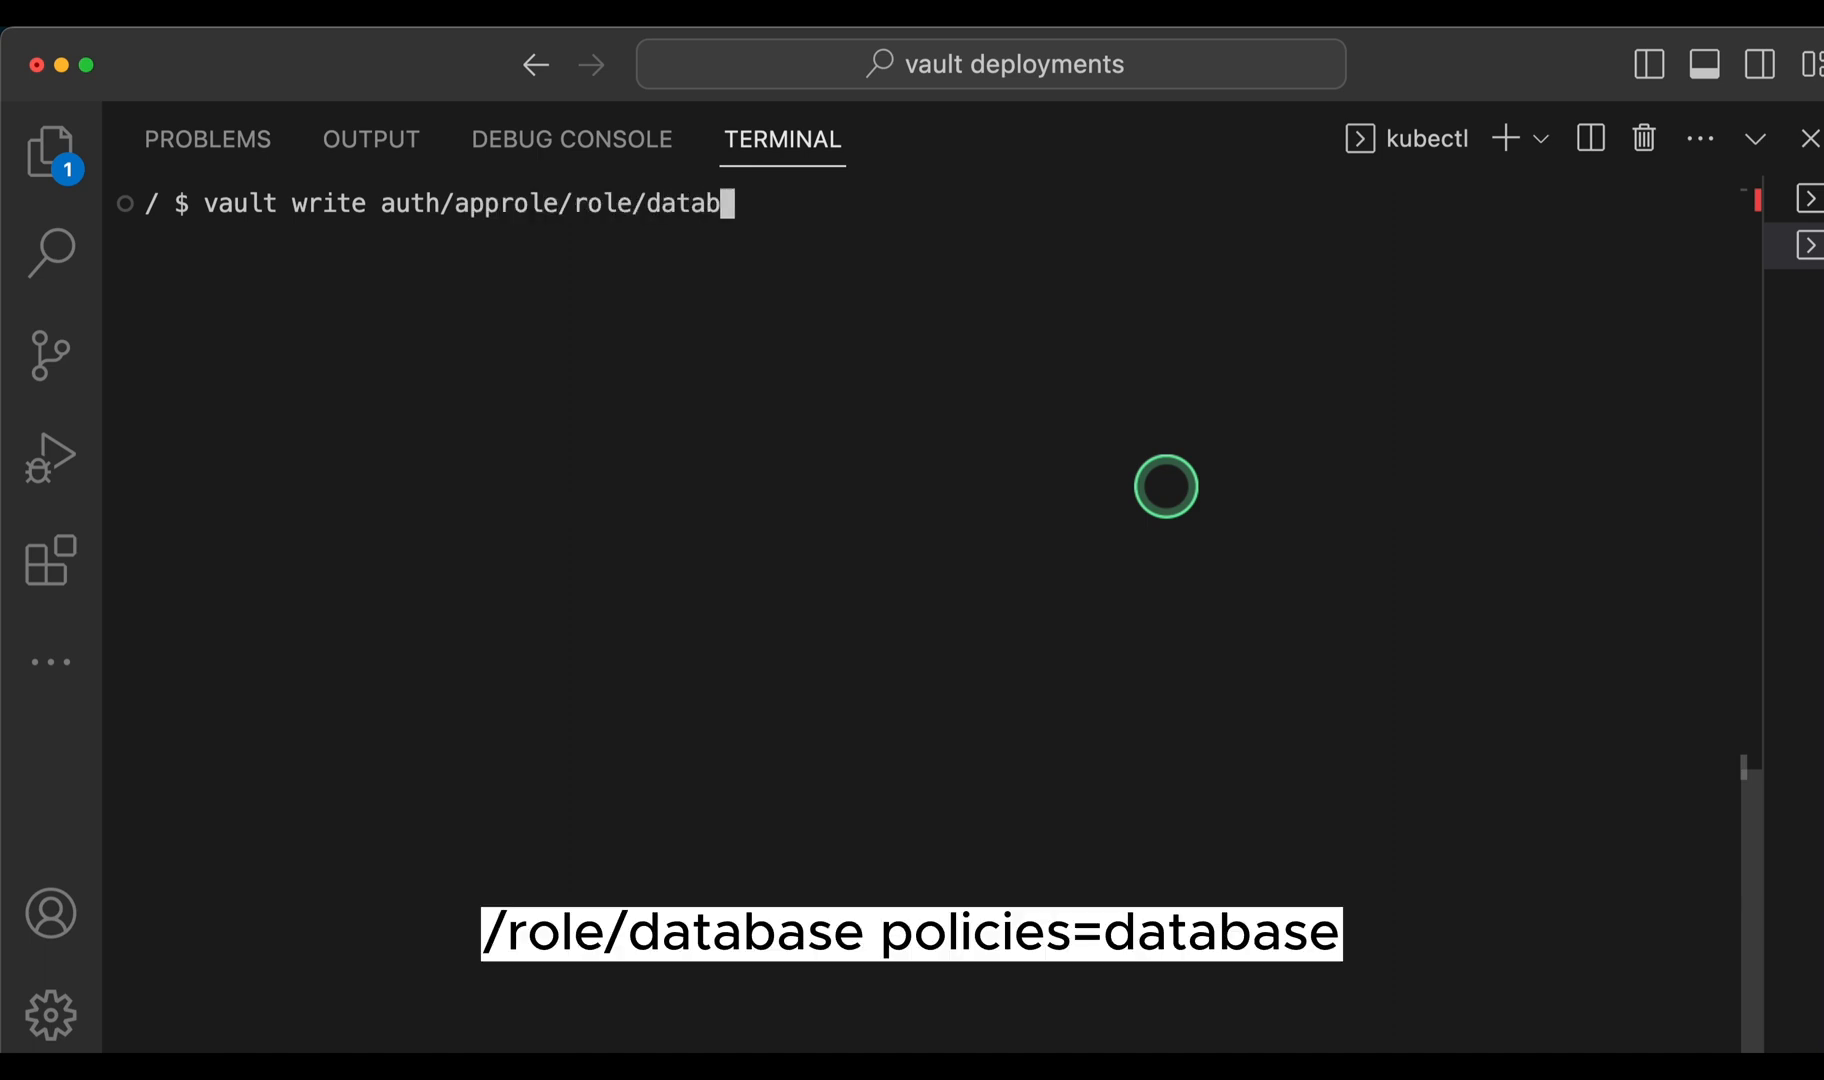
# Create AppRole role 'database' with policies=database, then read and select its role_id
pyautogui.write('ase policies=database')
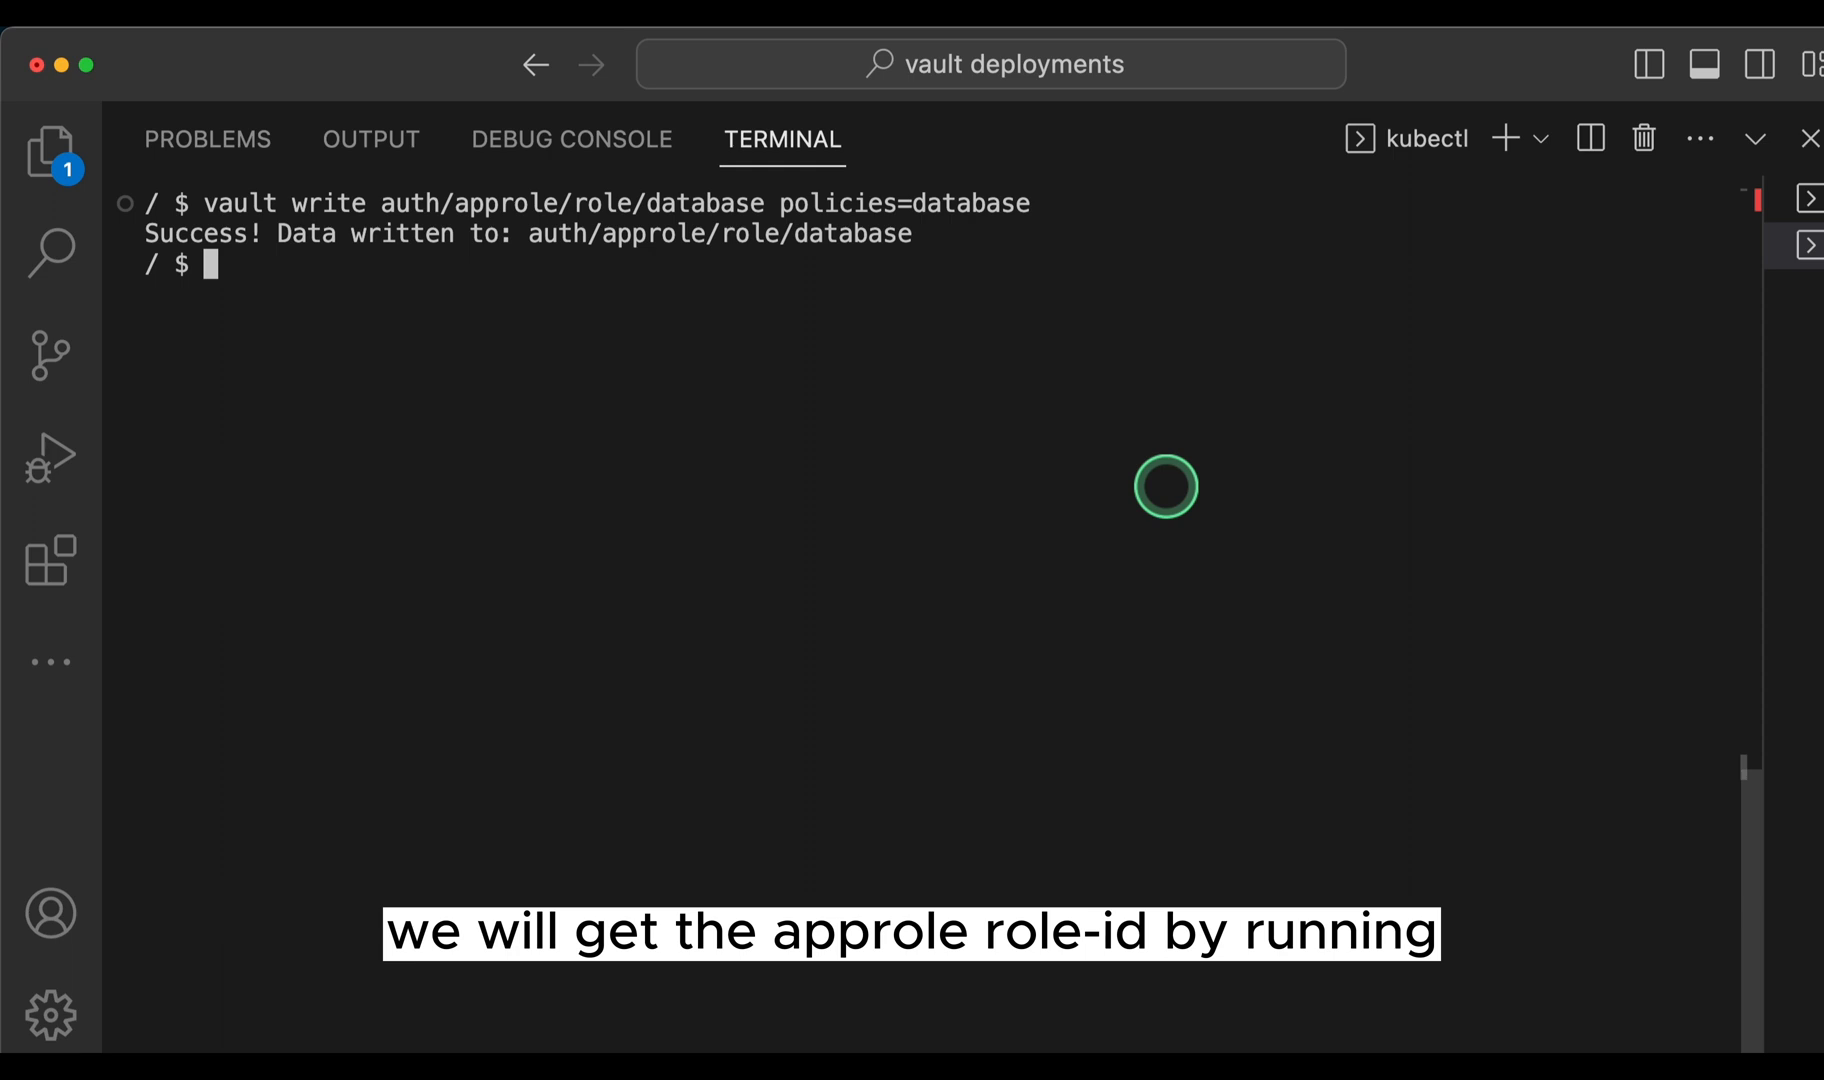
pyautogui.write('vault read a')
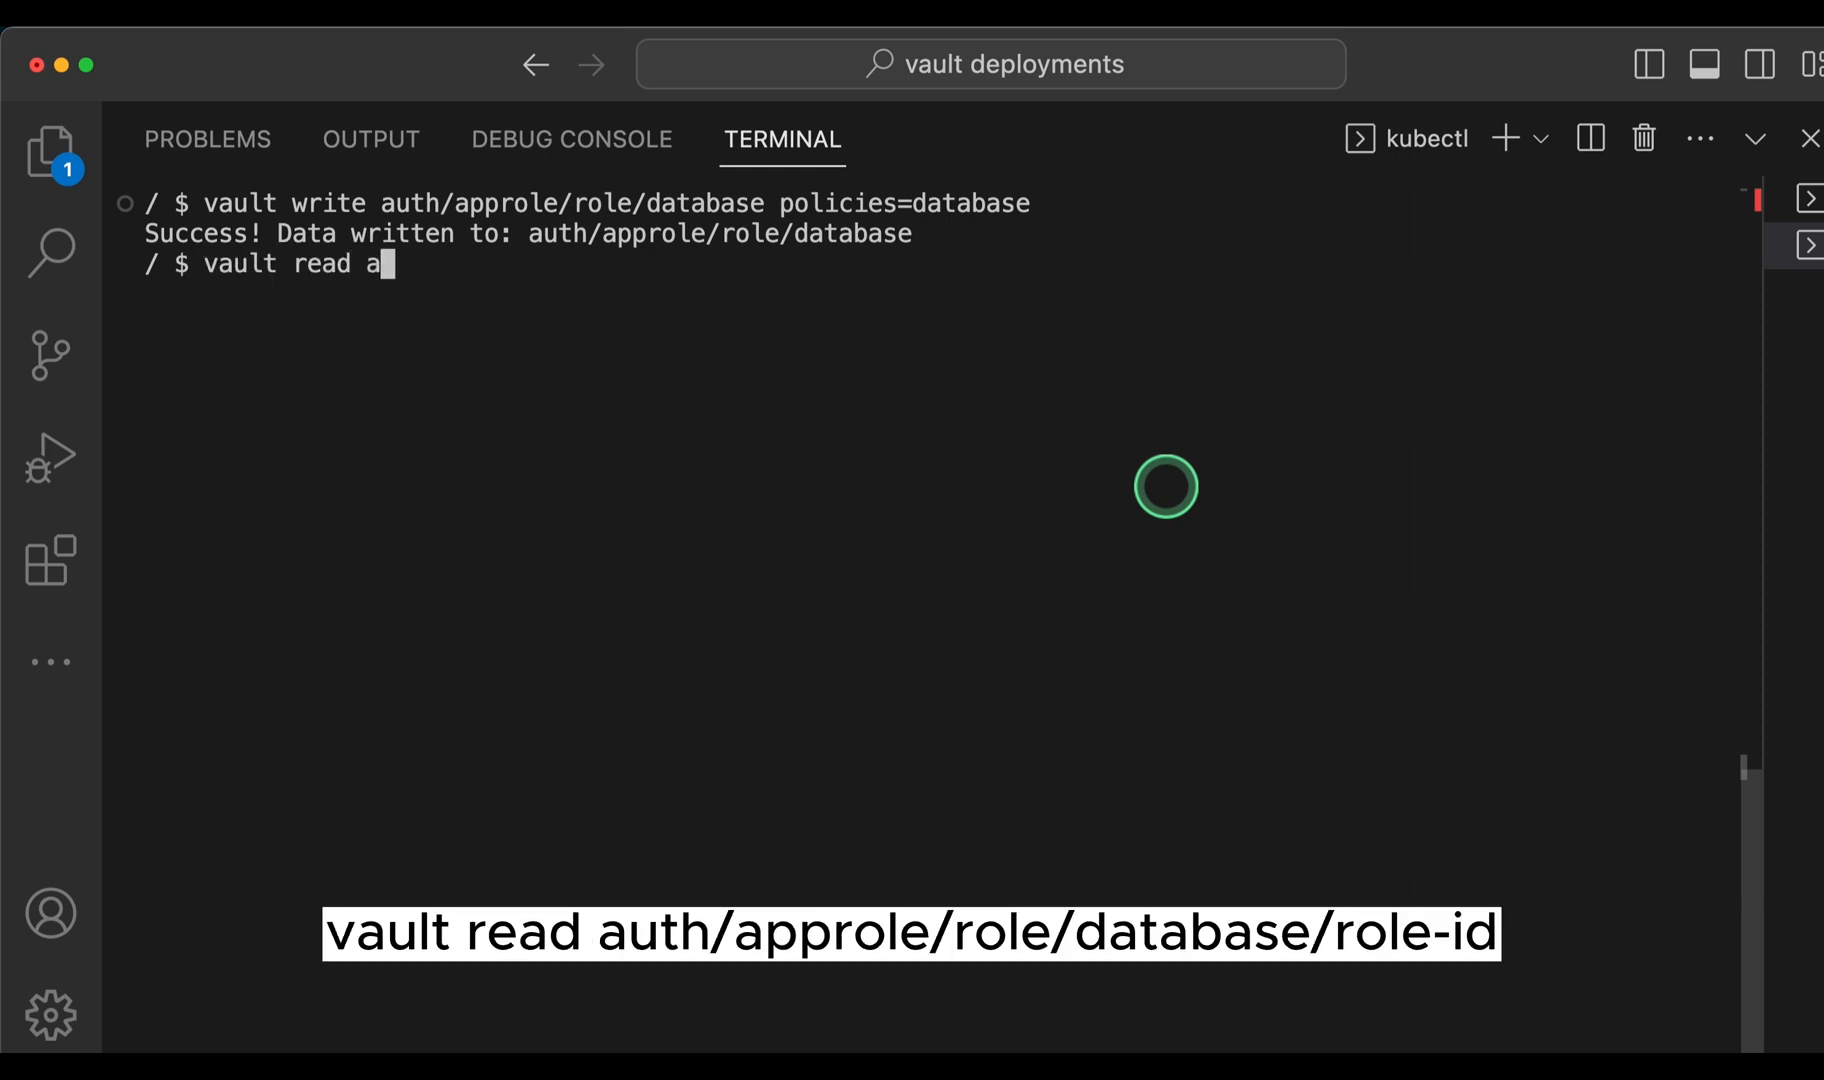
pyautogui.write('uth/approle/ro')
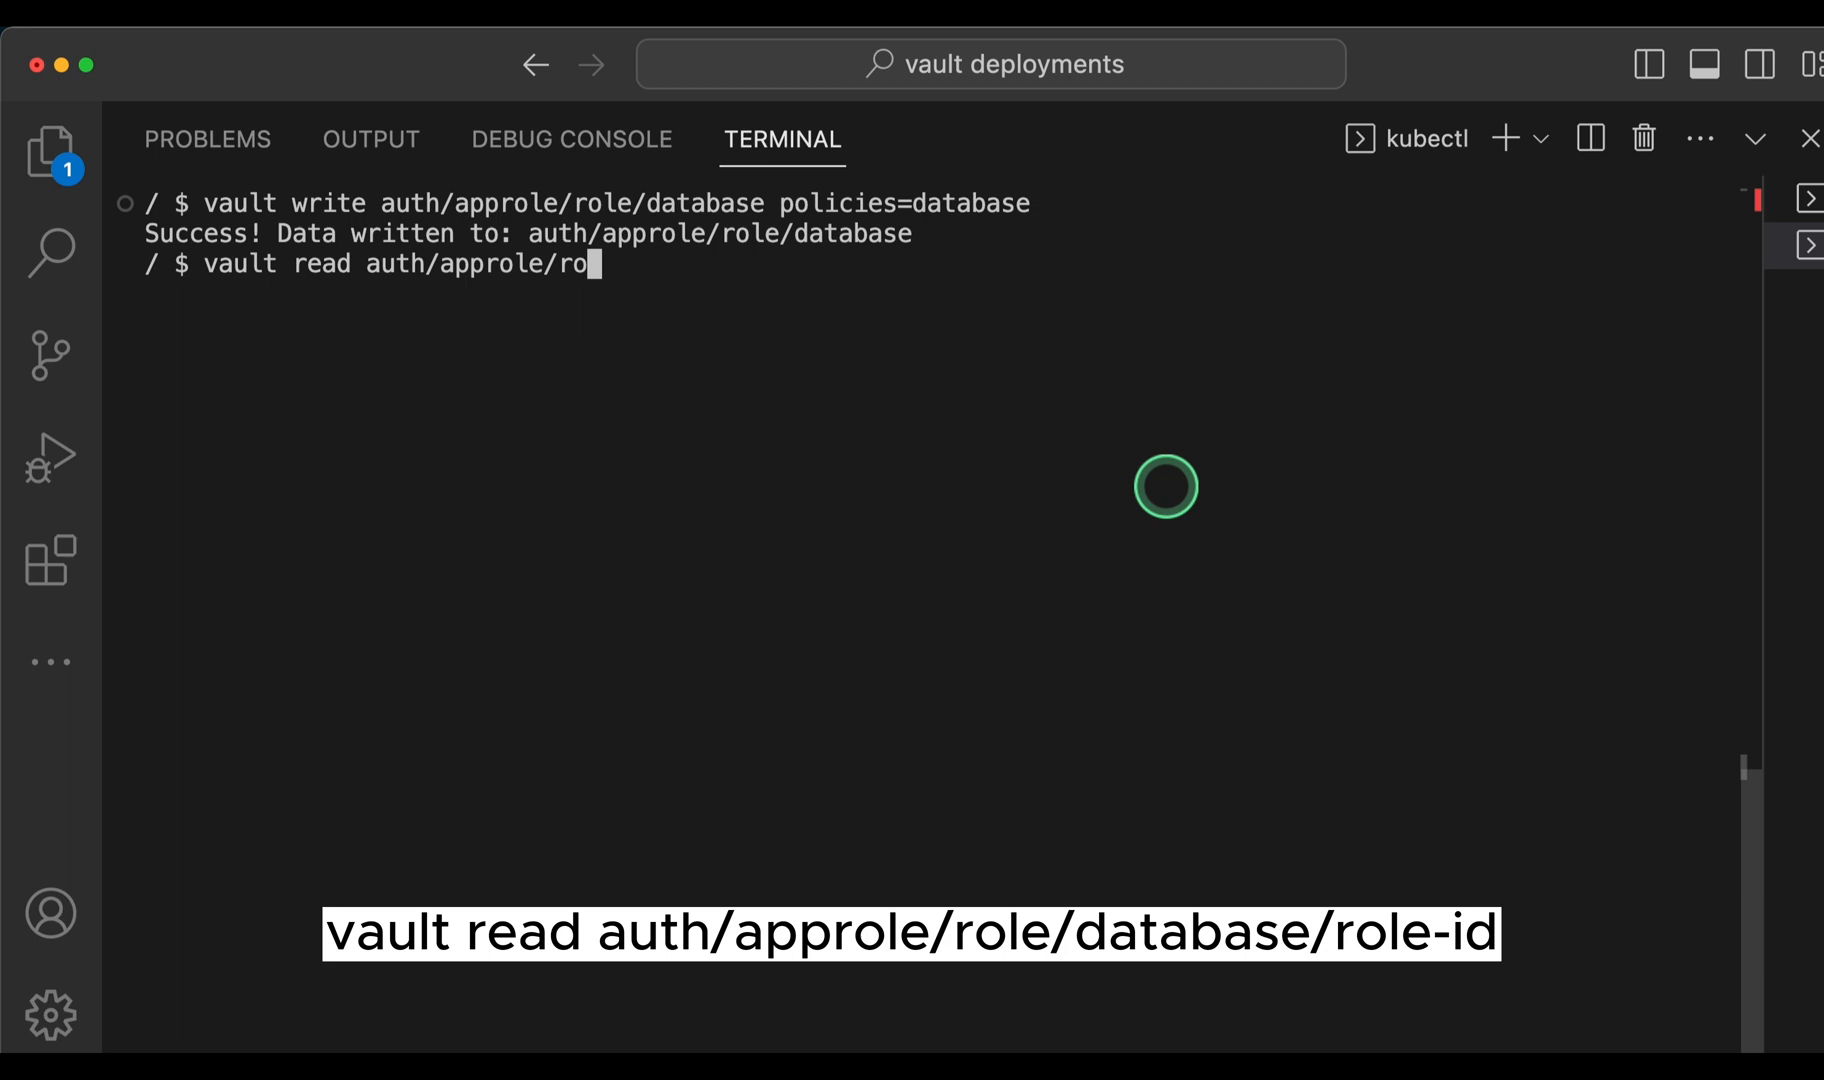
pyautogui.write('database/role-id')
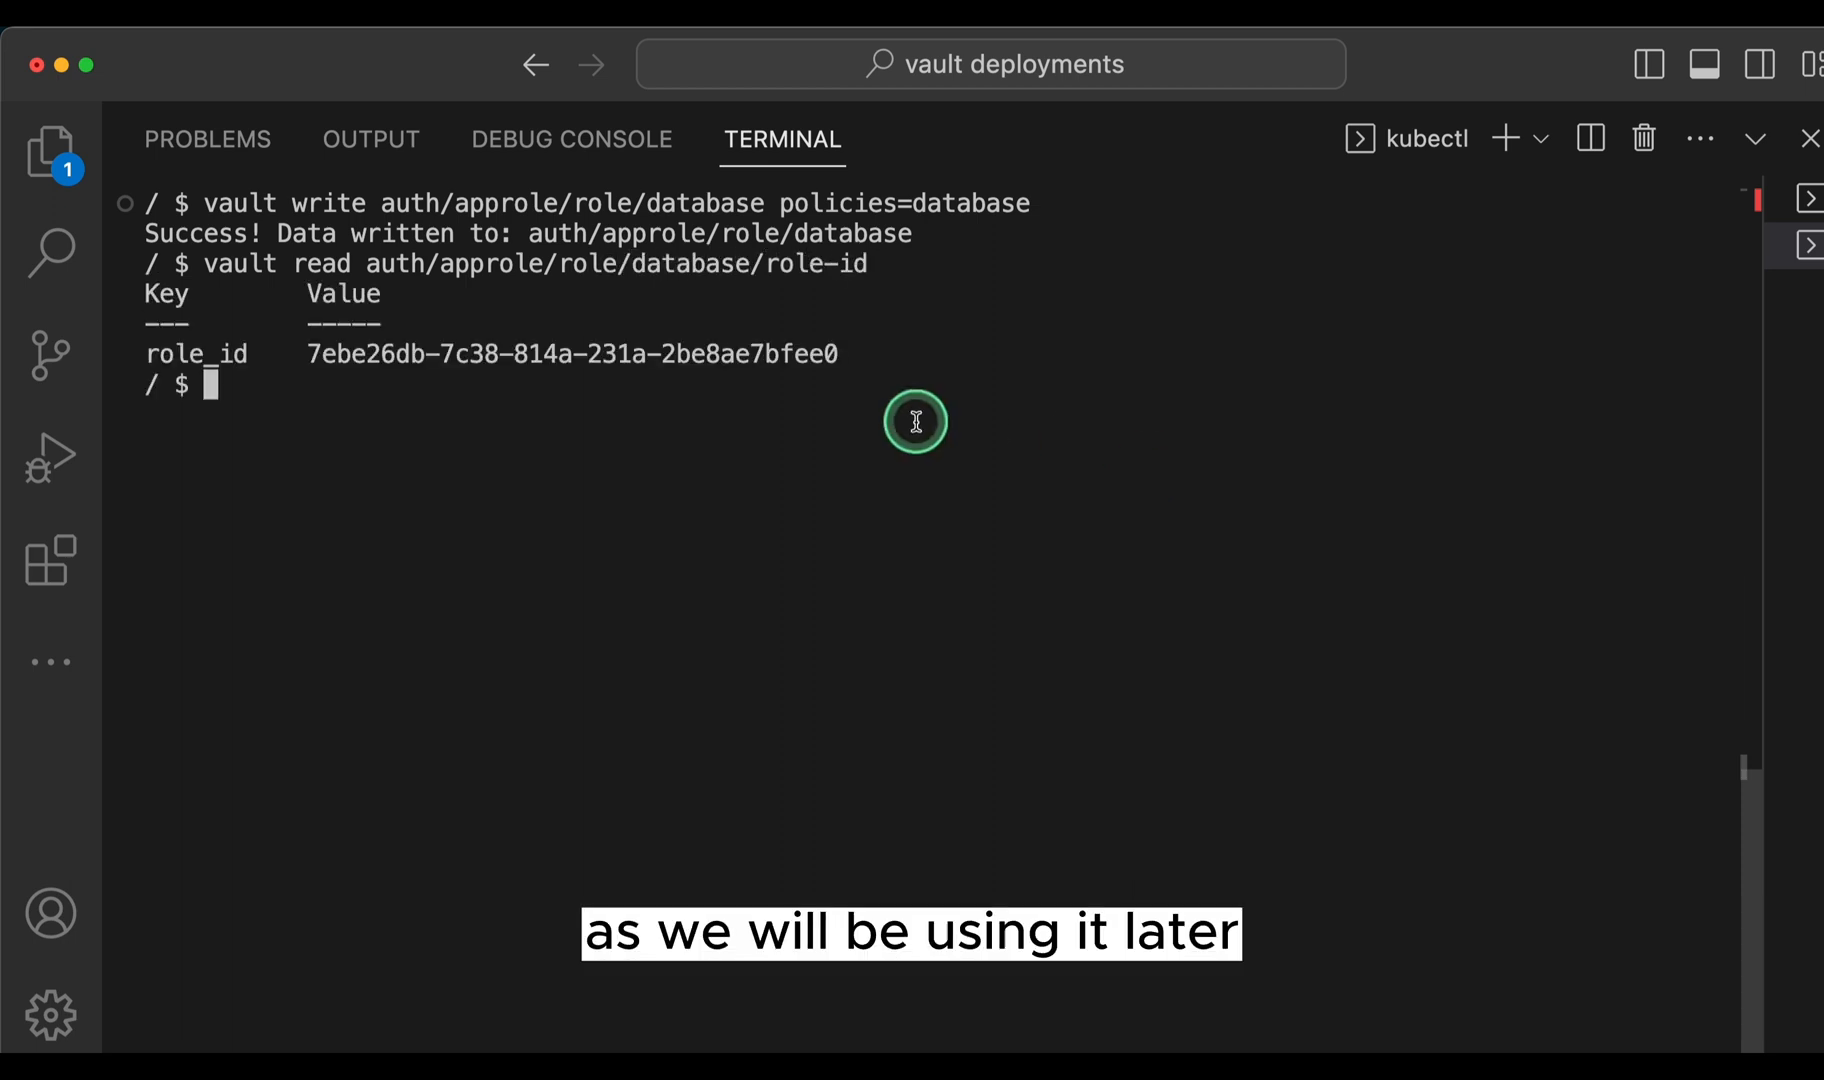
pyautogui.moveTo(308, 354); pyautogui.dragTo(692, 354)
pyautogui.write('vault write -f auth/approl')
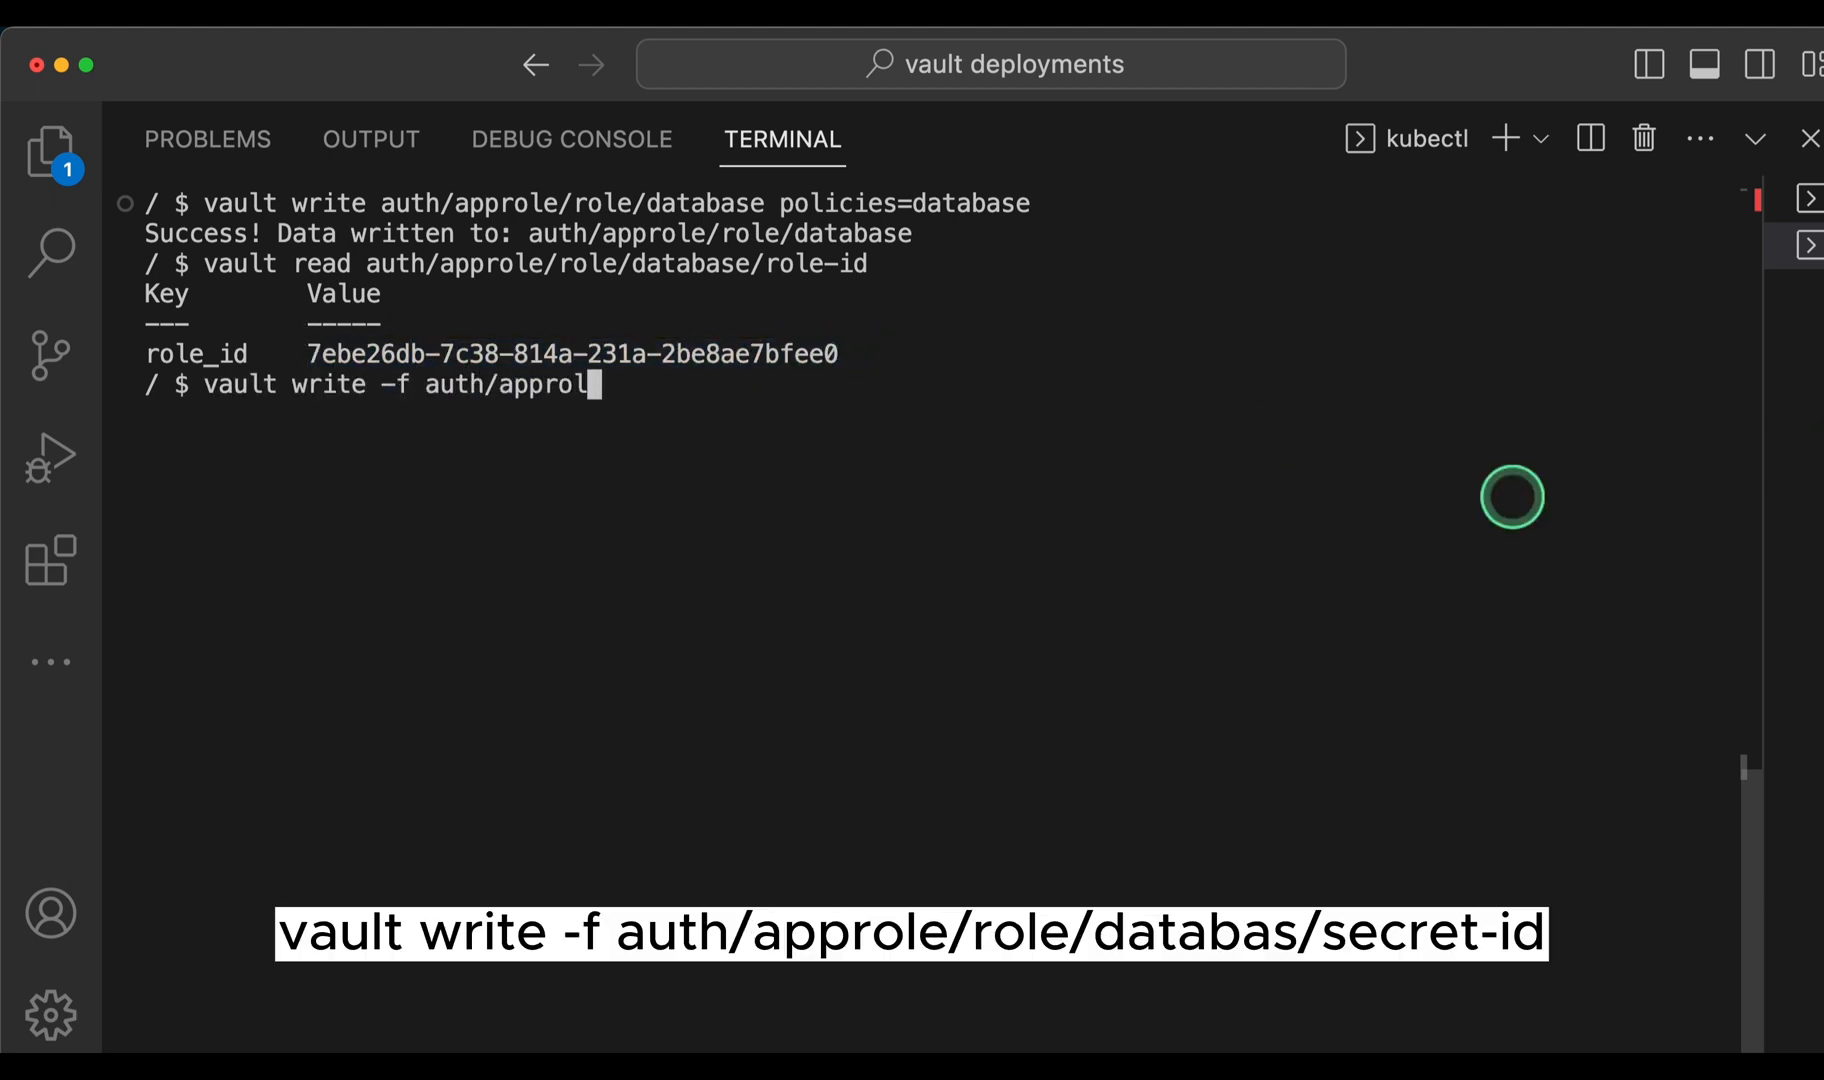
# Generate a secret_id for the database AppRole and select it for copying
pyautogui.write('e/role/database')
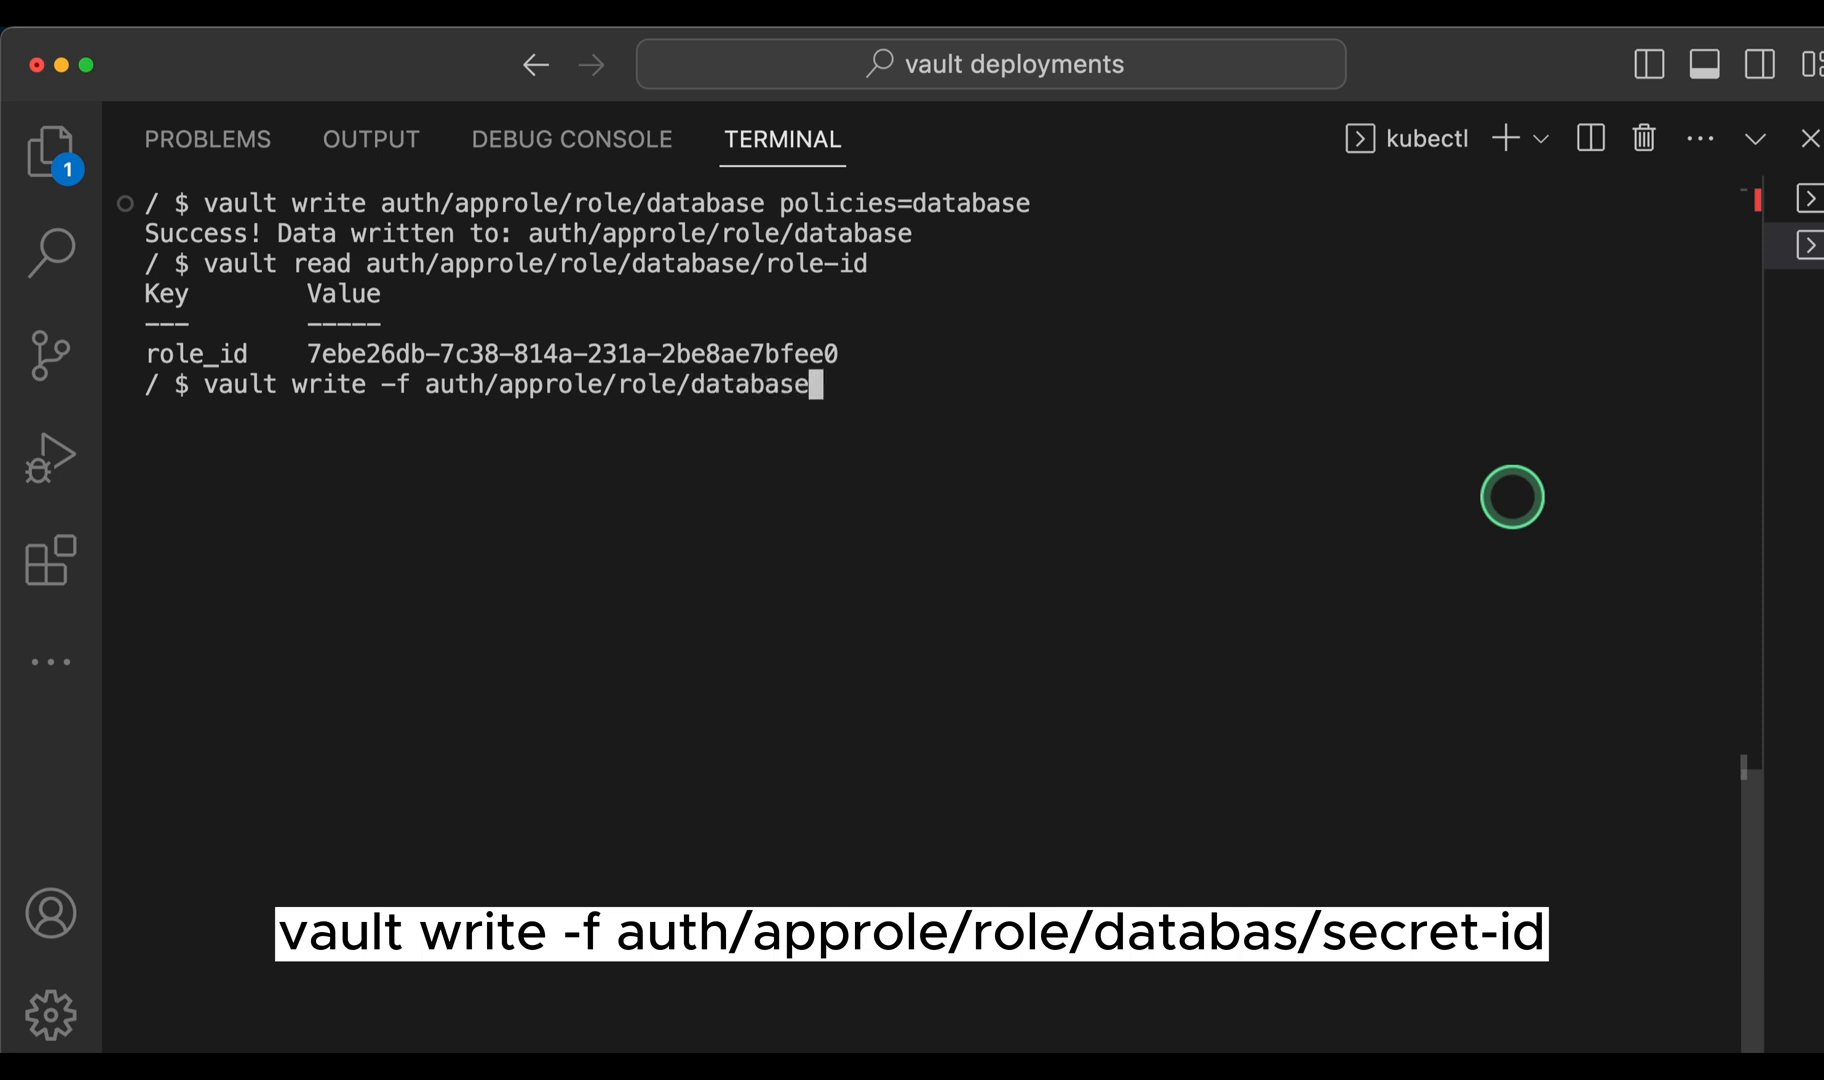
pyautogui.write('/secret-id')
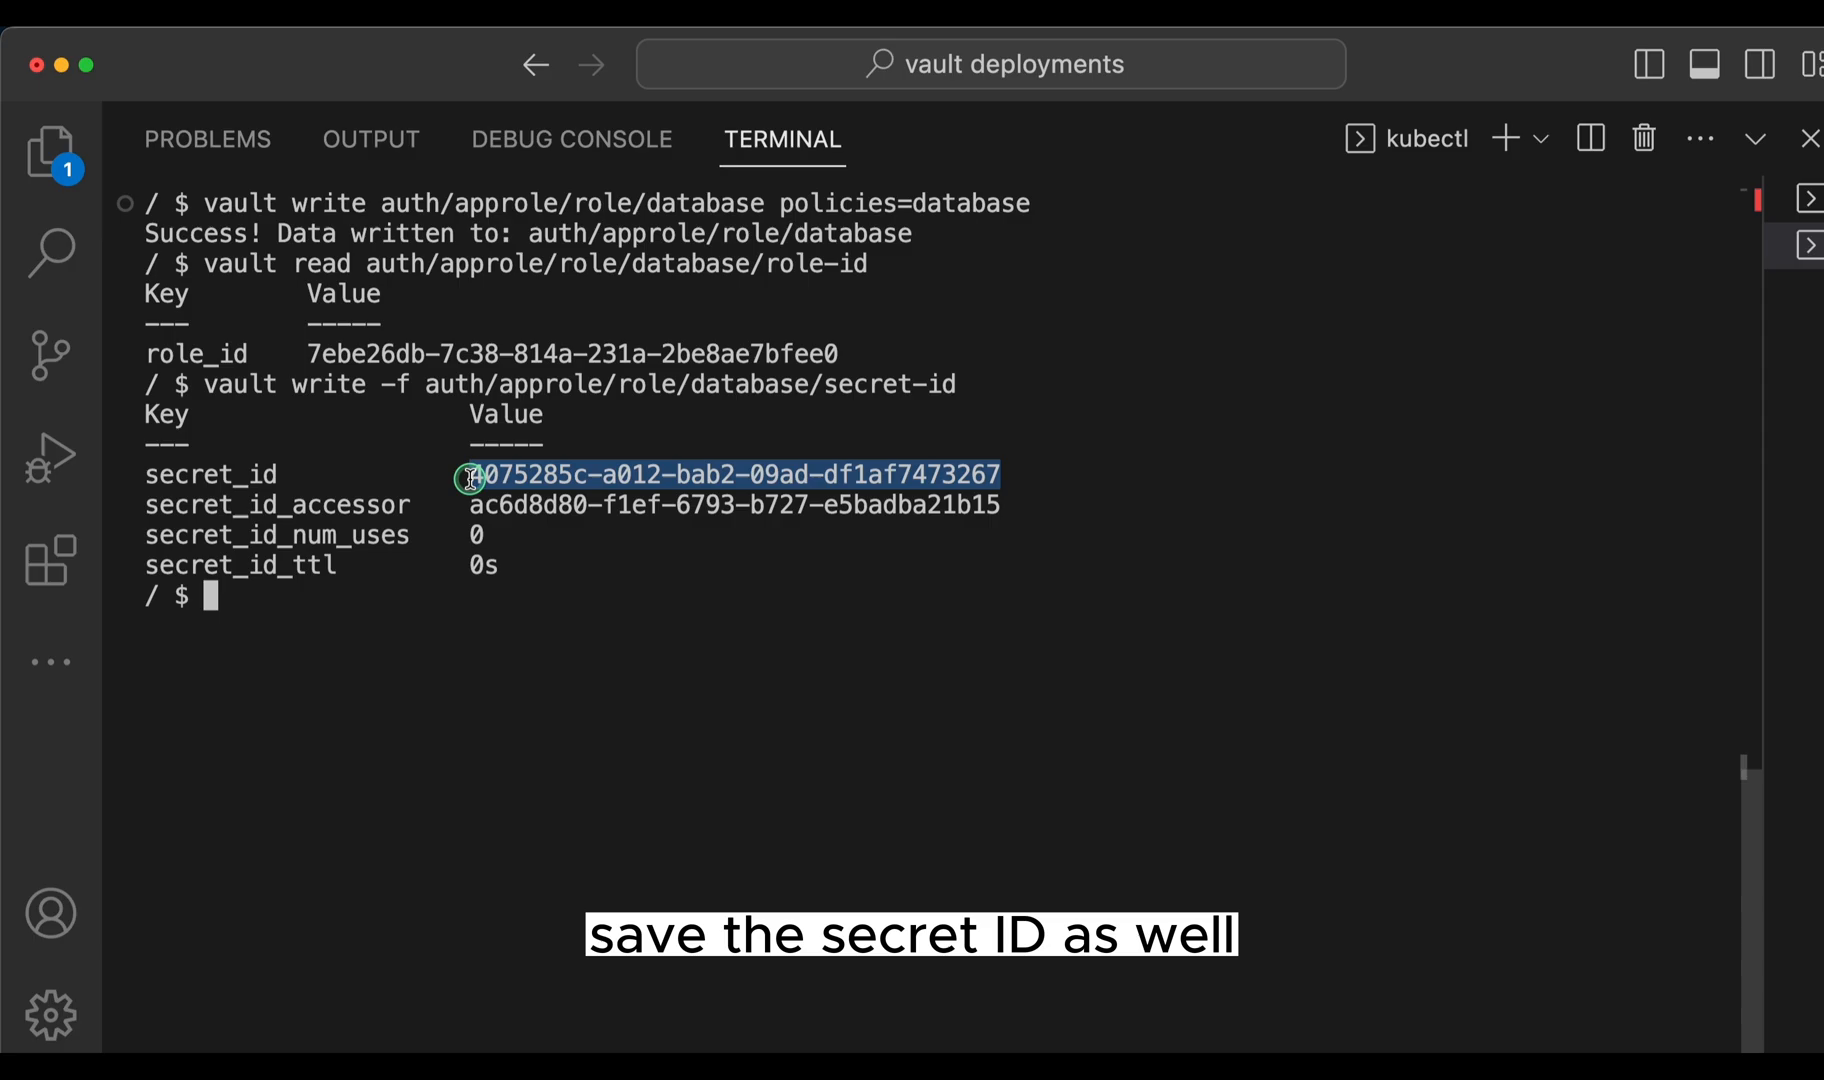
pyautogui.click(49, 151)
pyautogui.write('mongo')
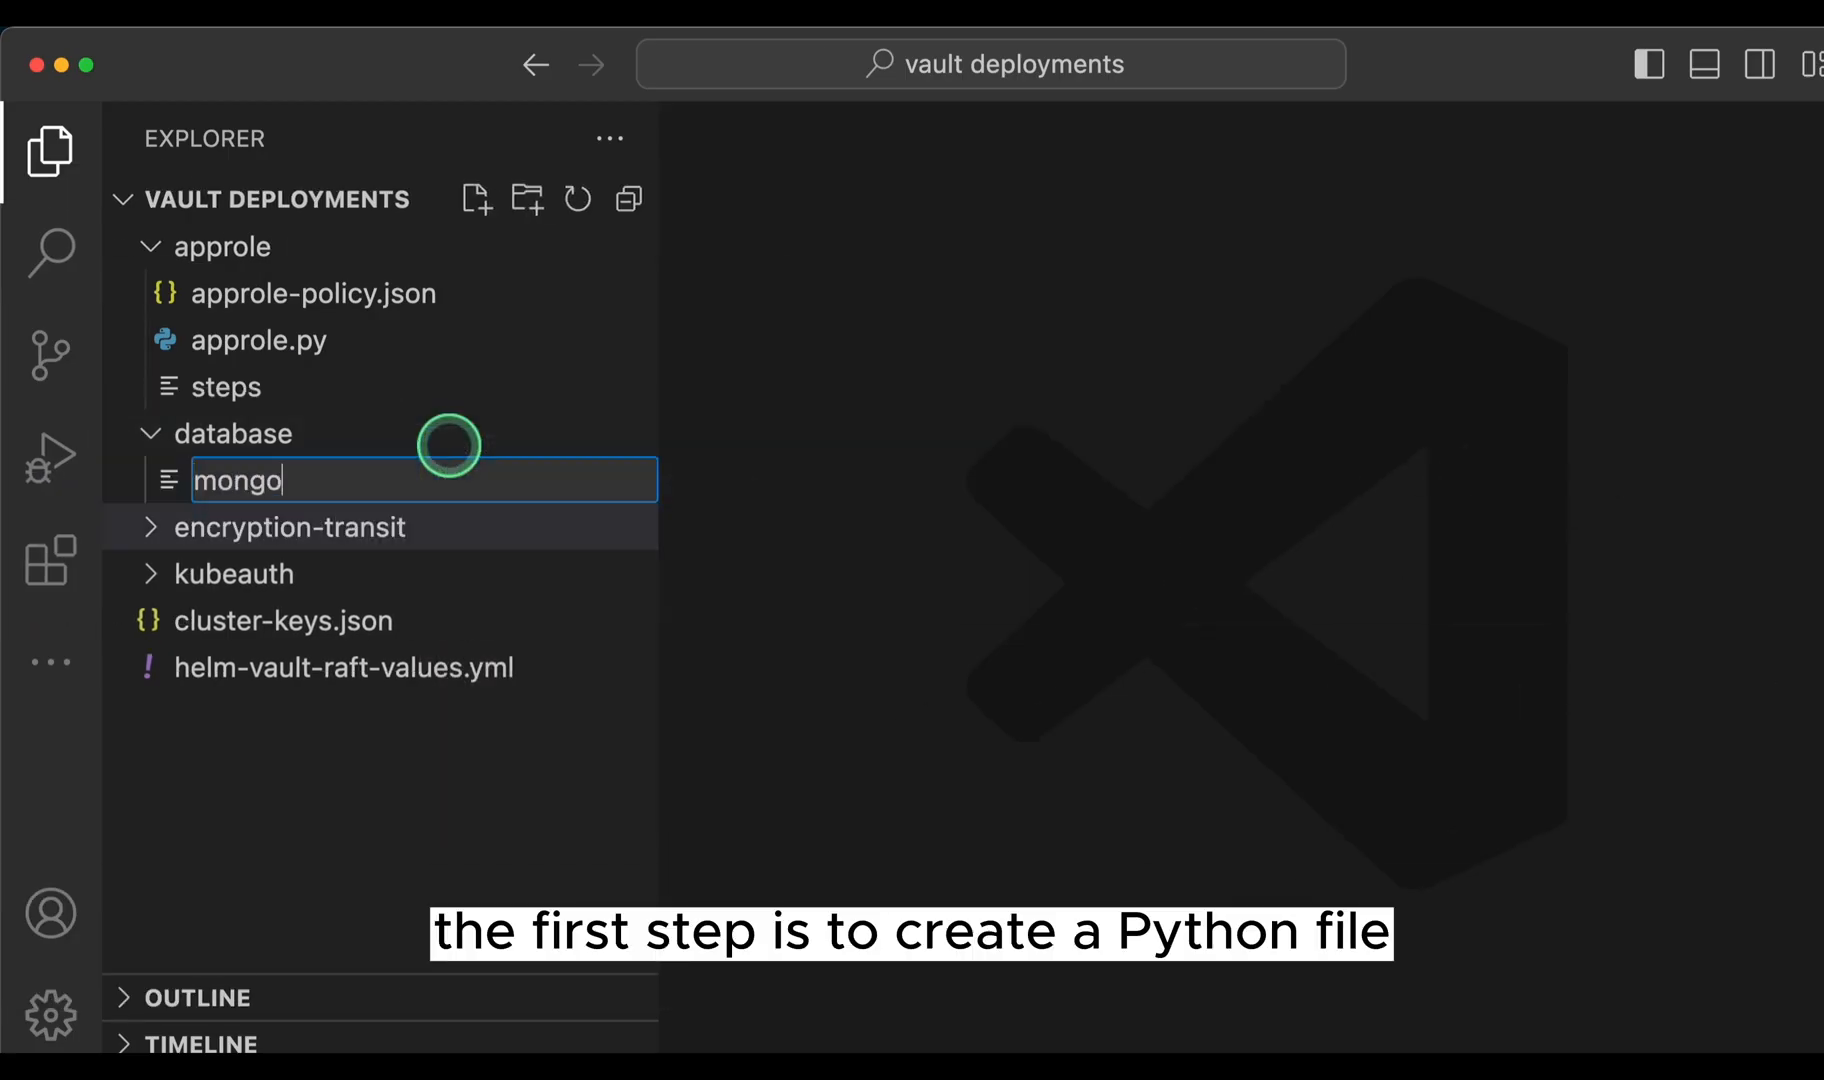
# Create mongo_connect.py importing MongoClient and storing database/creds/my-role-local credentials in mongodb_creds
pyautogui.press('Enter')
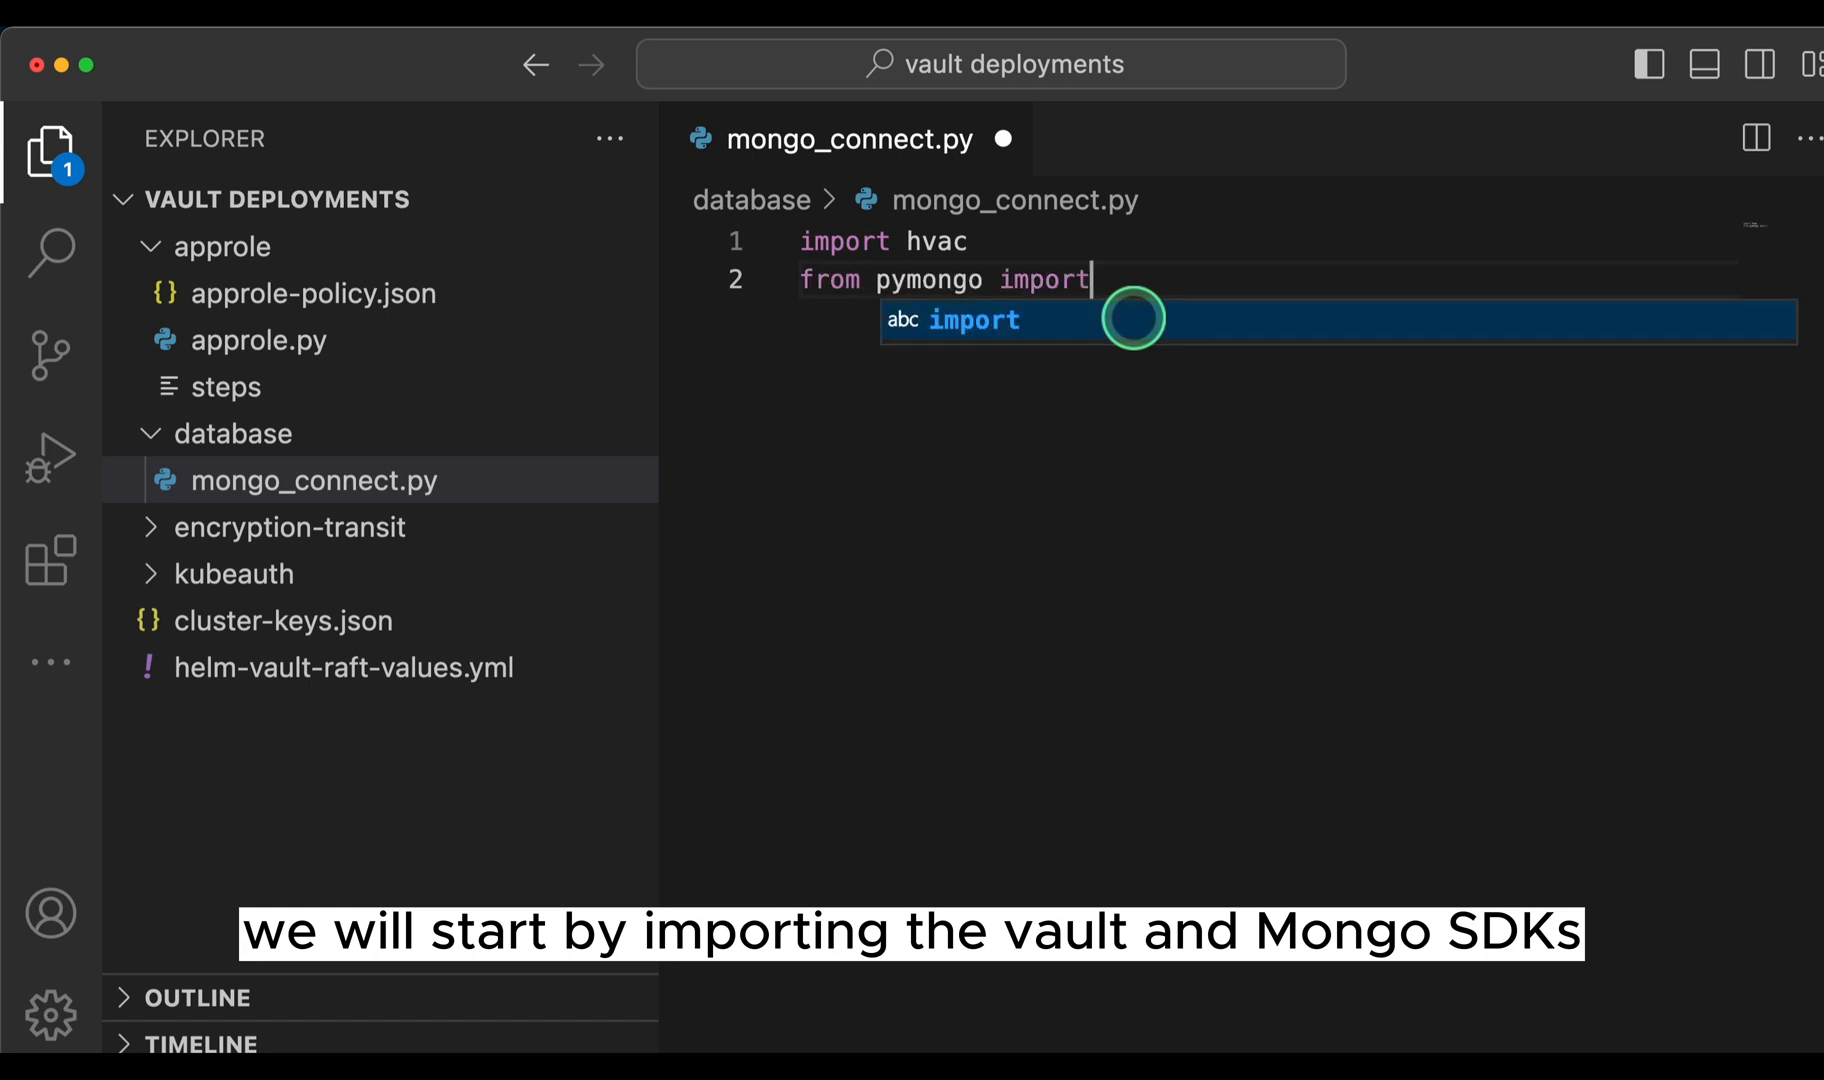
pyautogui.write('MongoClient')
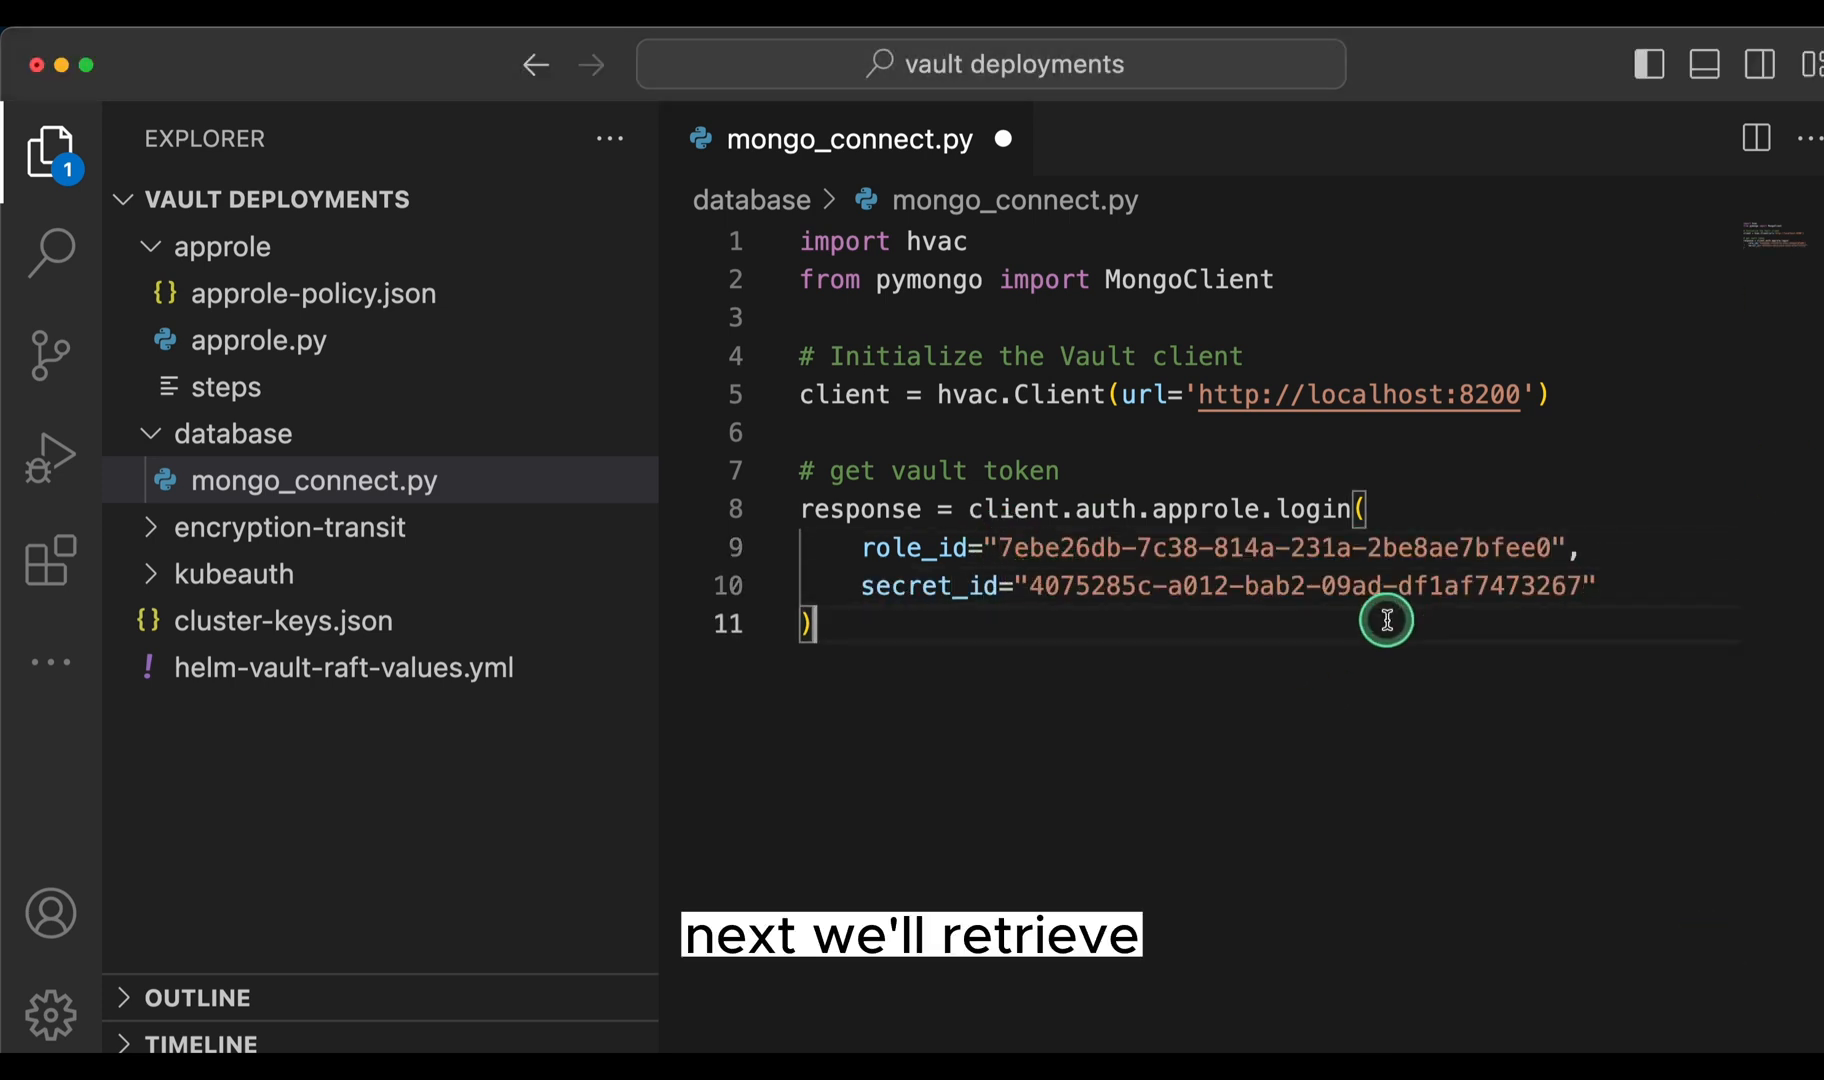
pyautogui.write('# Retrieve mongoDB credentials from Vault')
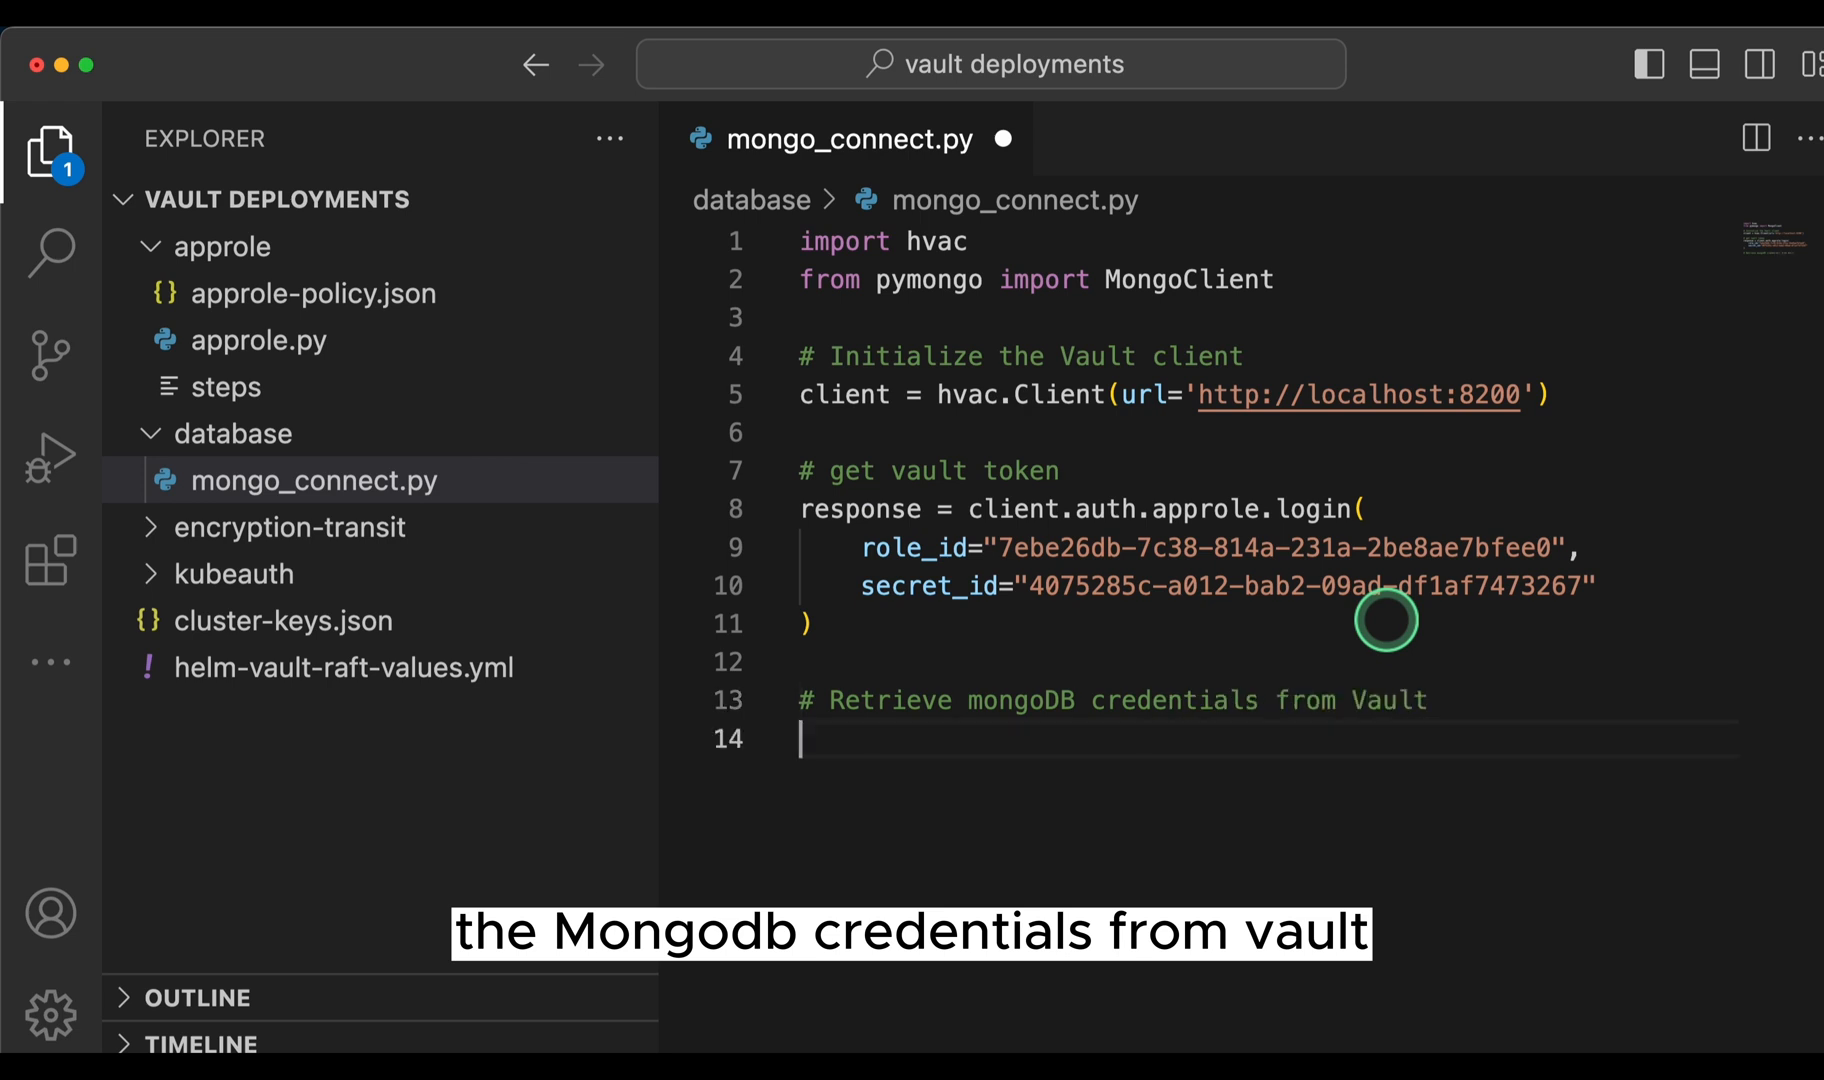
pyautogui.write("response = client.read('database/creds/my-role-l')")
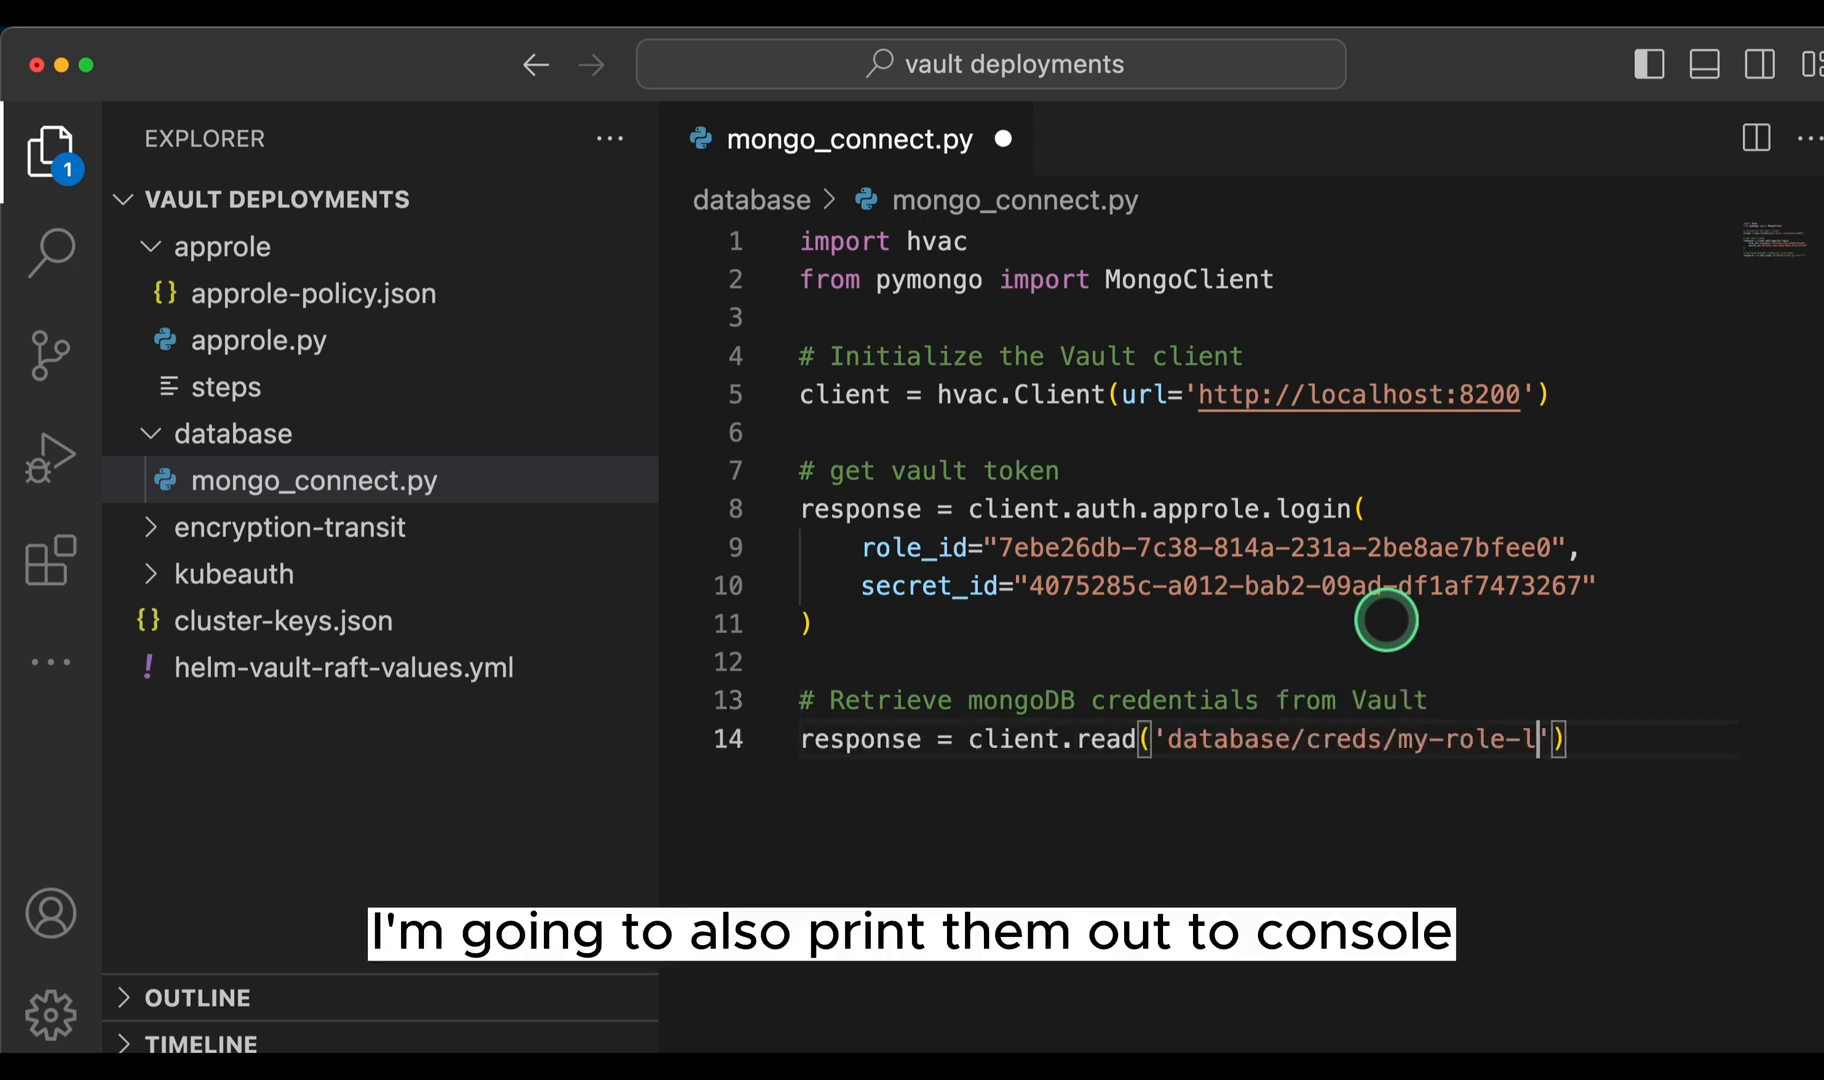
pyautogui.write("mongodb_creds = response['data")
pyautogui.write('#C')
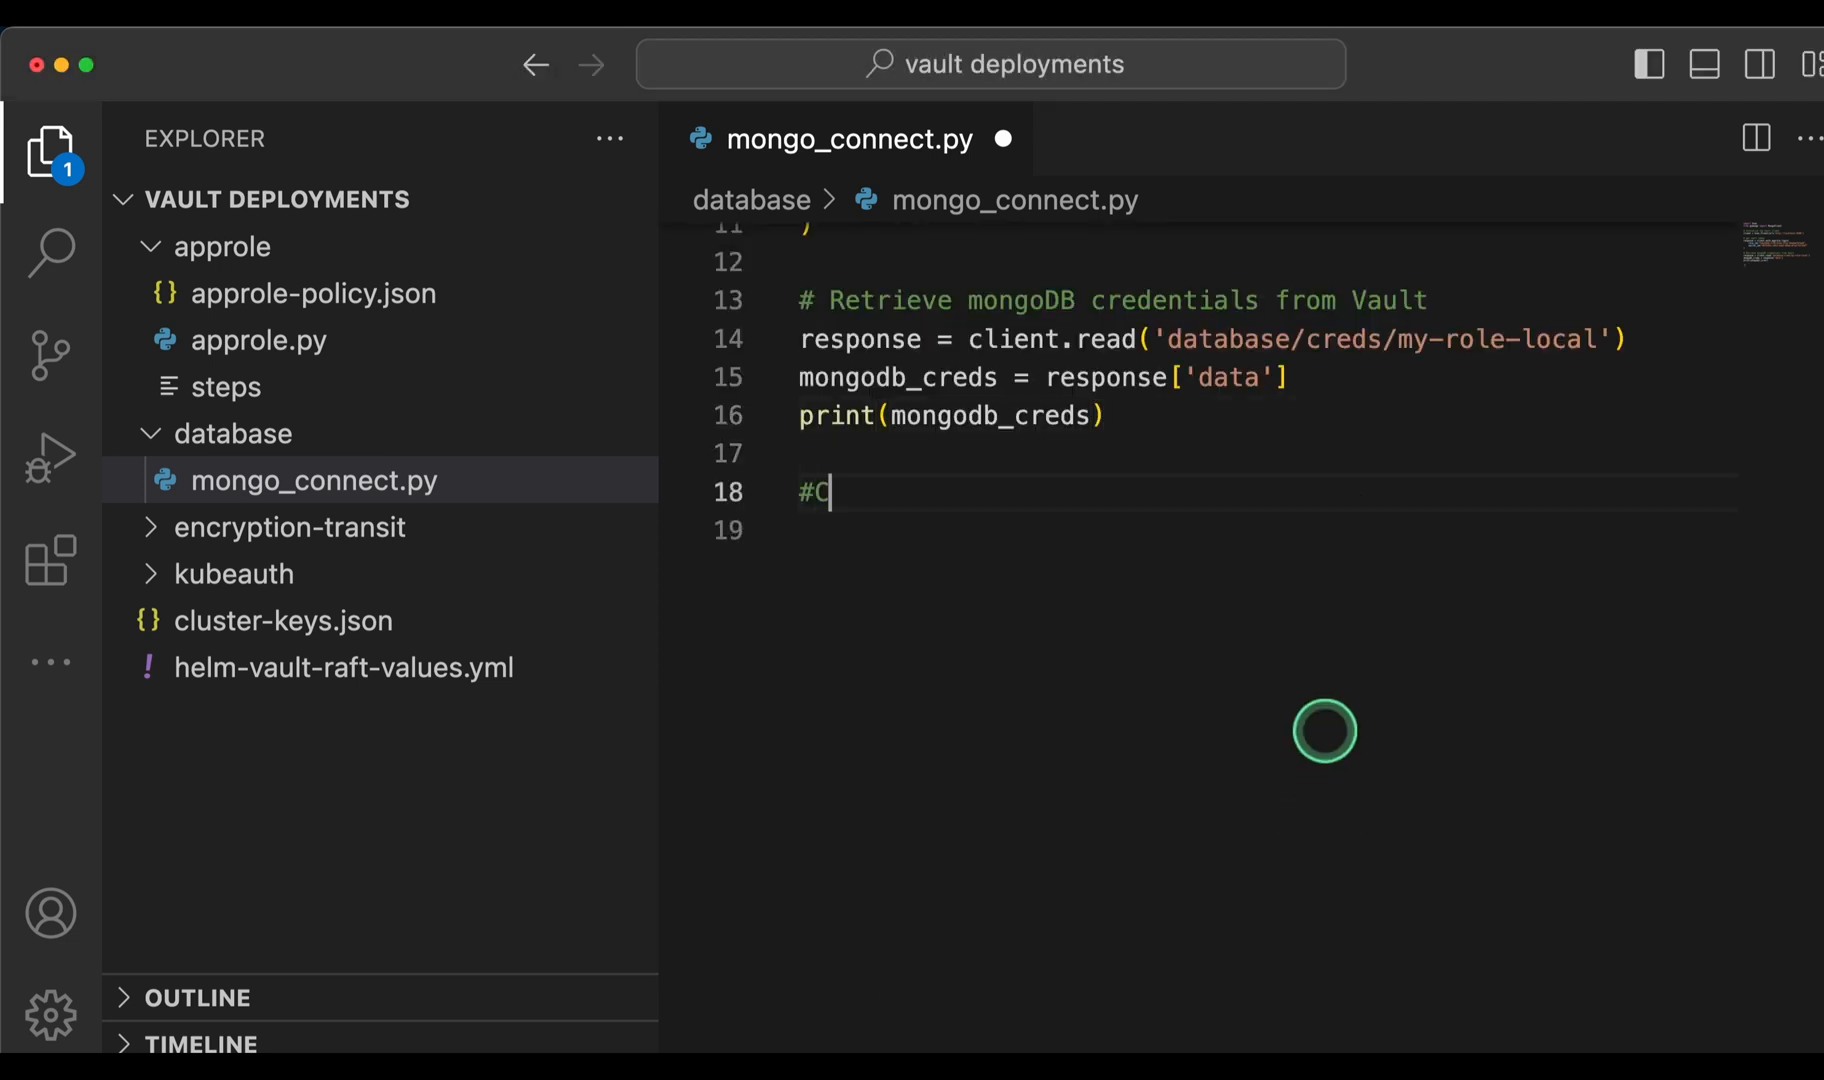
# Add a MongoClient connection to localhost:27017 using the Vault credentials and authSource 'mydatabase'
pyautogui.write('reate a mongoDB connection using the temporary credentials')
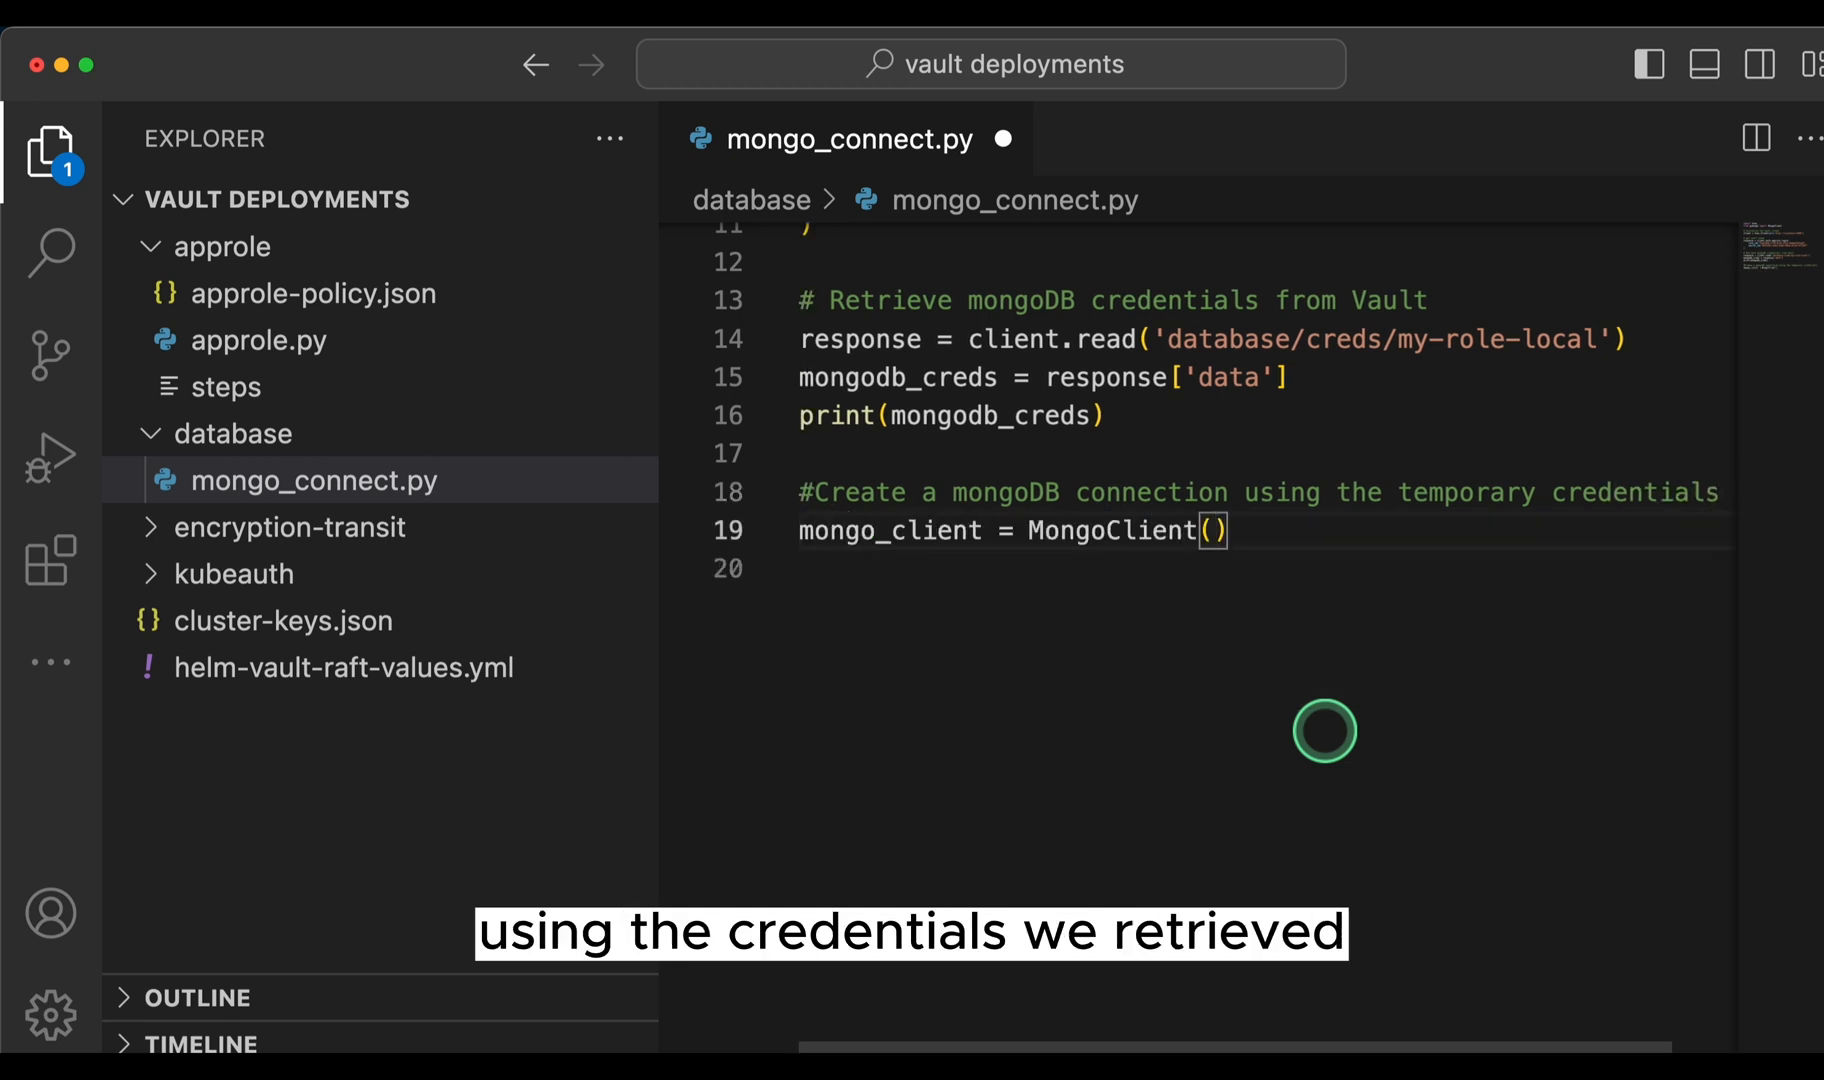
pyautogui.write("host='localhost', port=27017,")
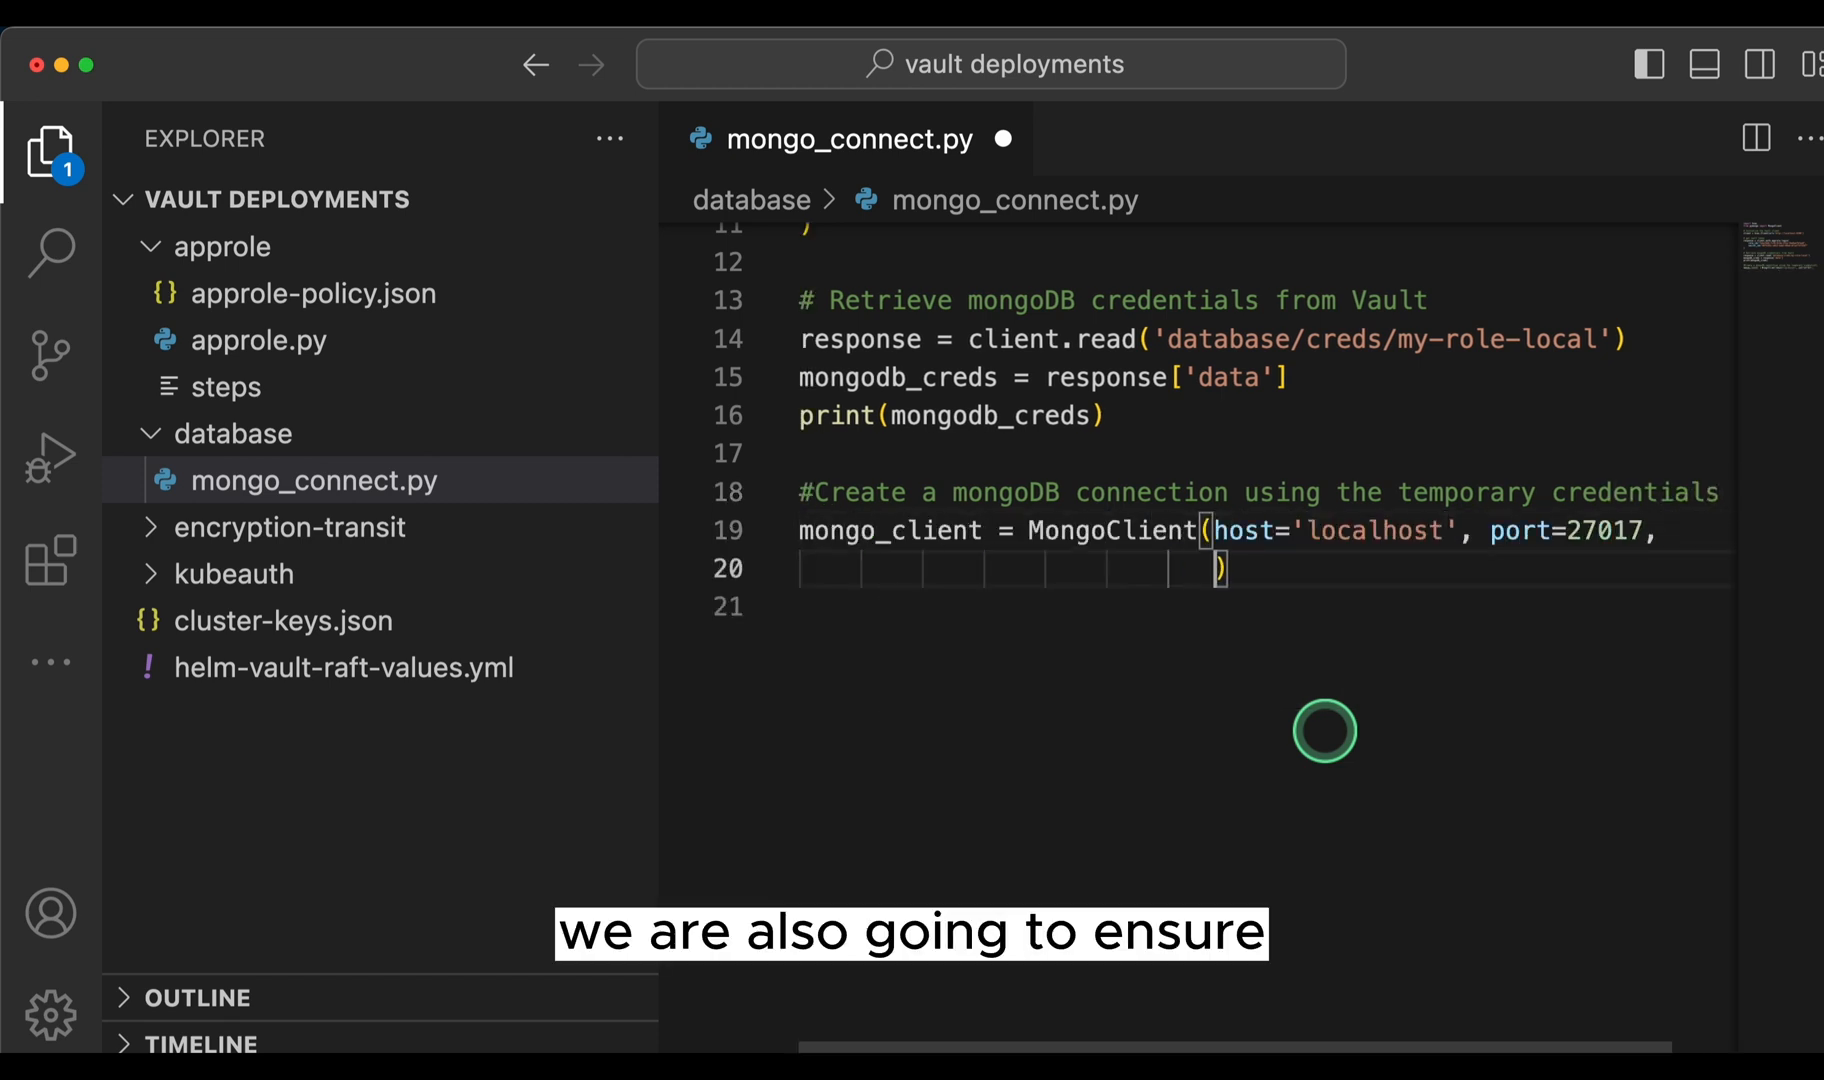
pyautogui.write("username=mongodb_creds['username'])")
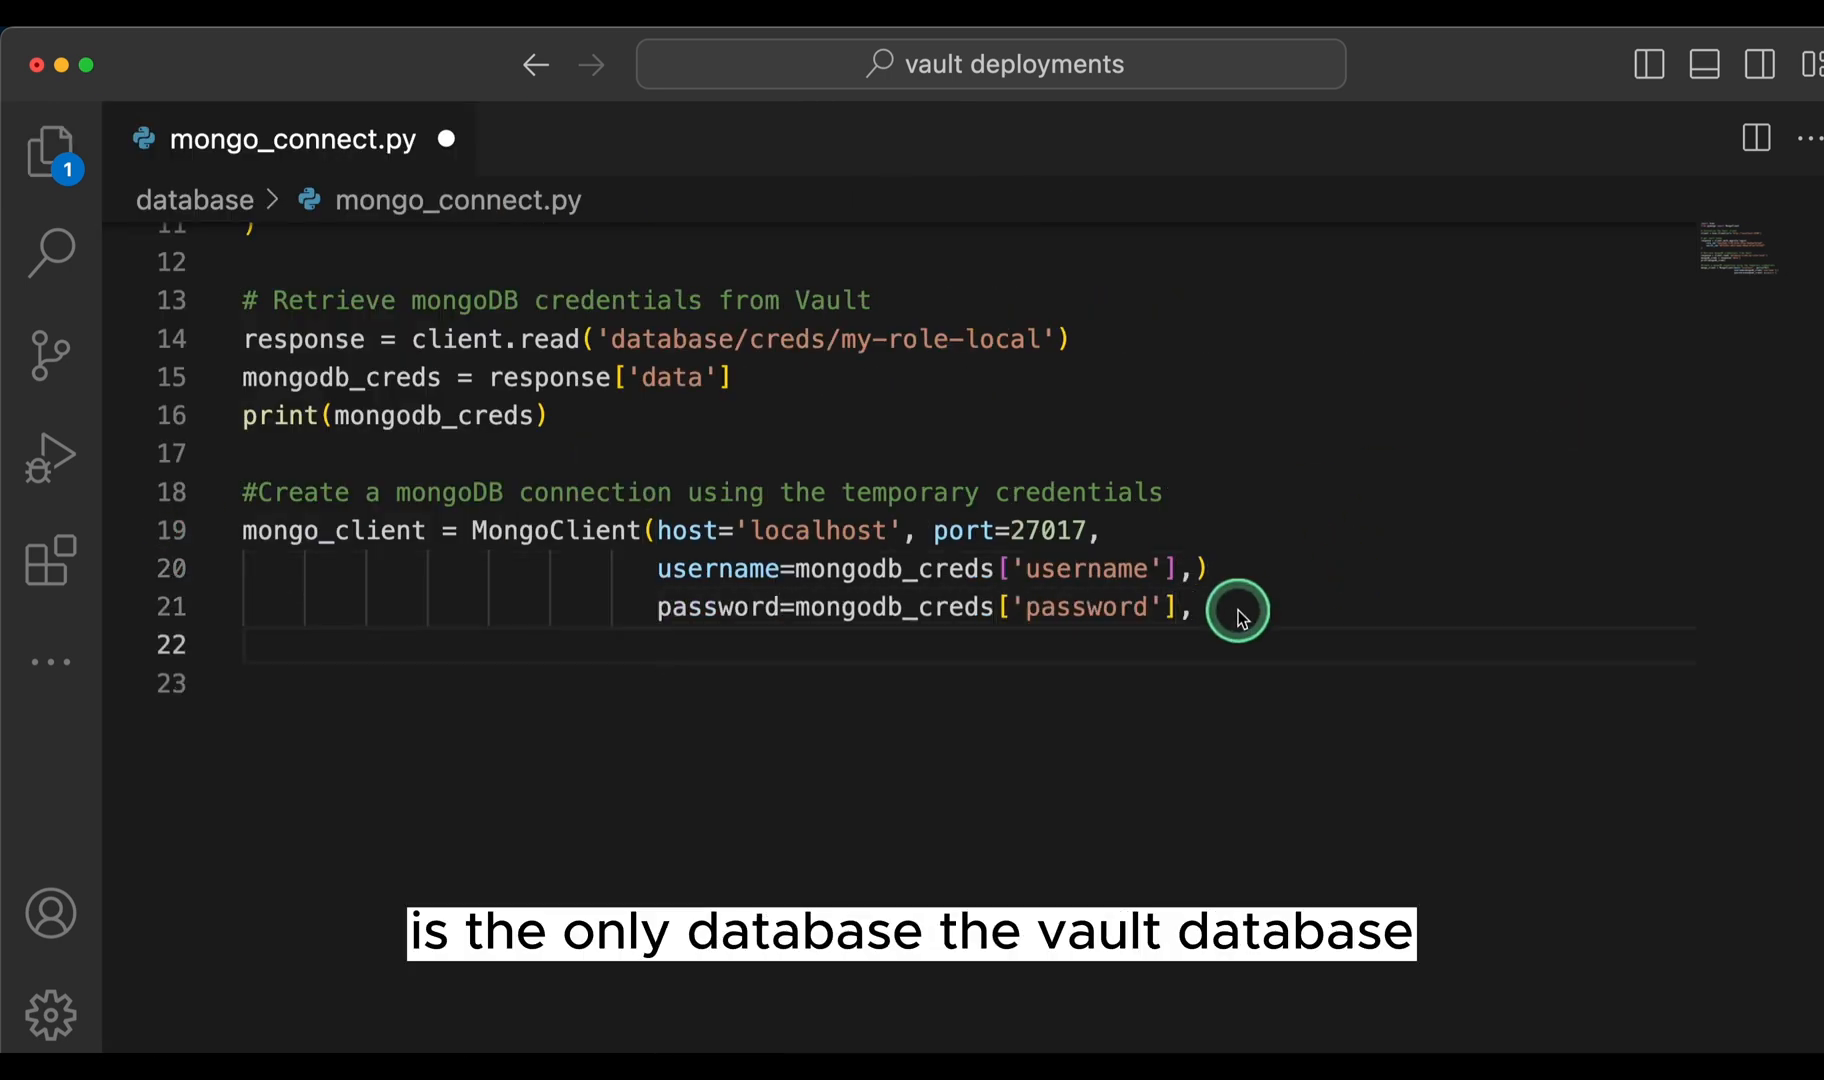
pyautogui.write("authSource='mydatabase'")
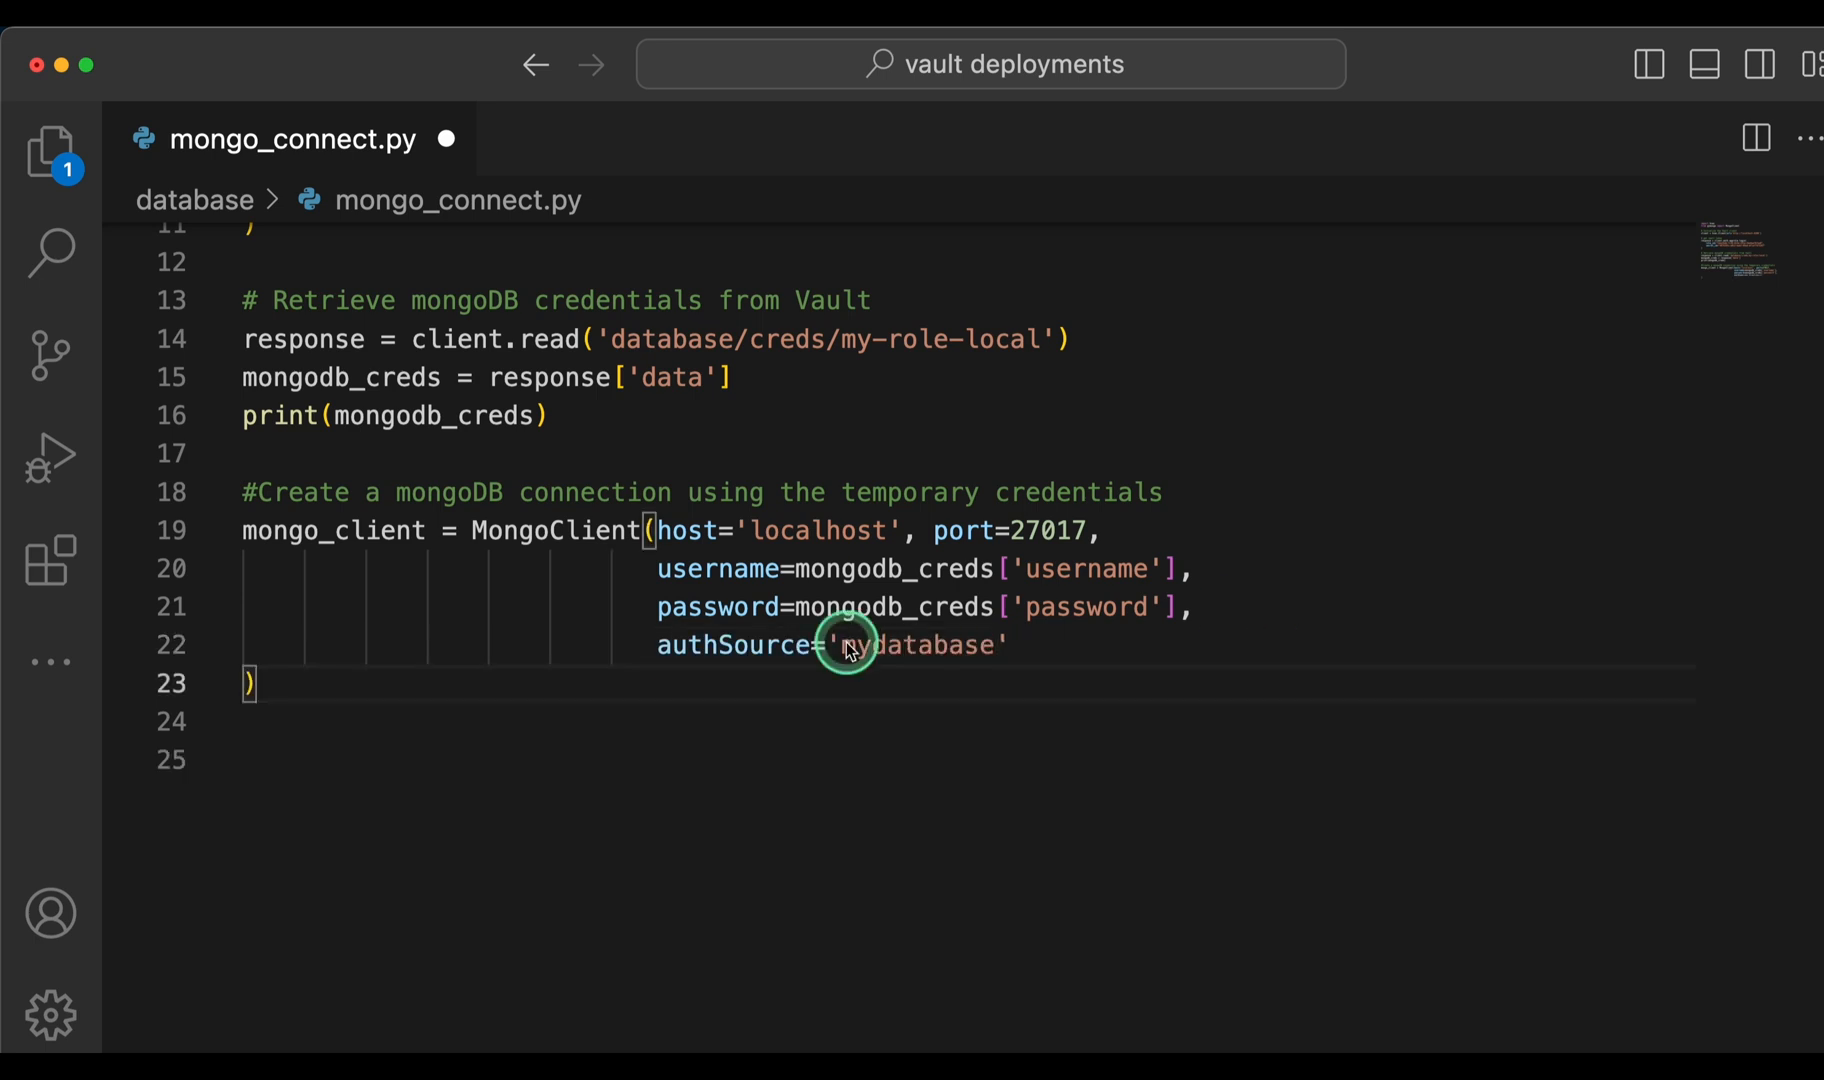
# Select the database and collection, run find(), and print each document
pyautogui.write("db = mongo_client['mydatabase")
pyautogui.write("collection = db['my")
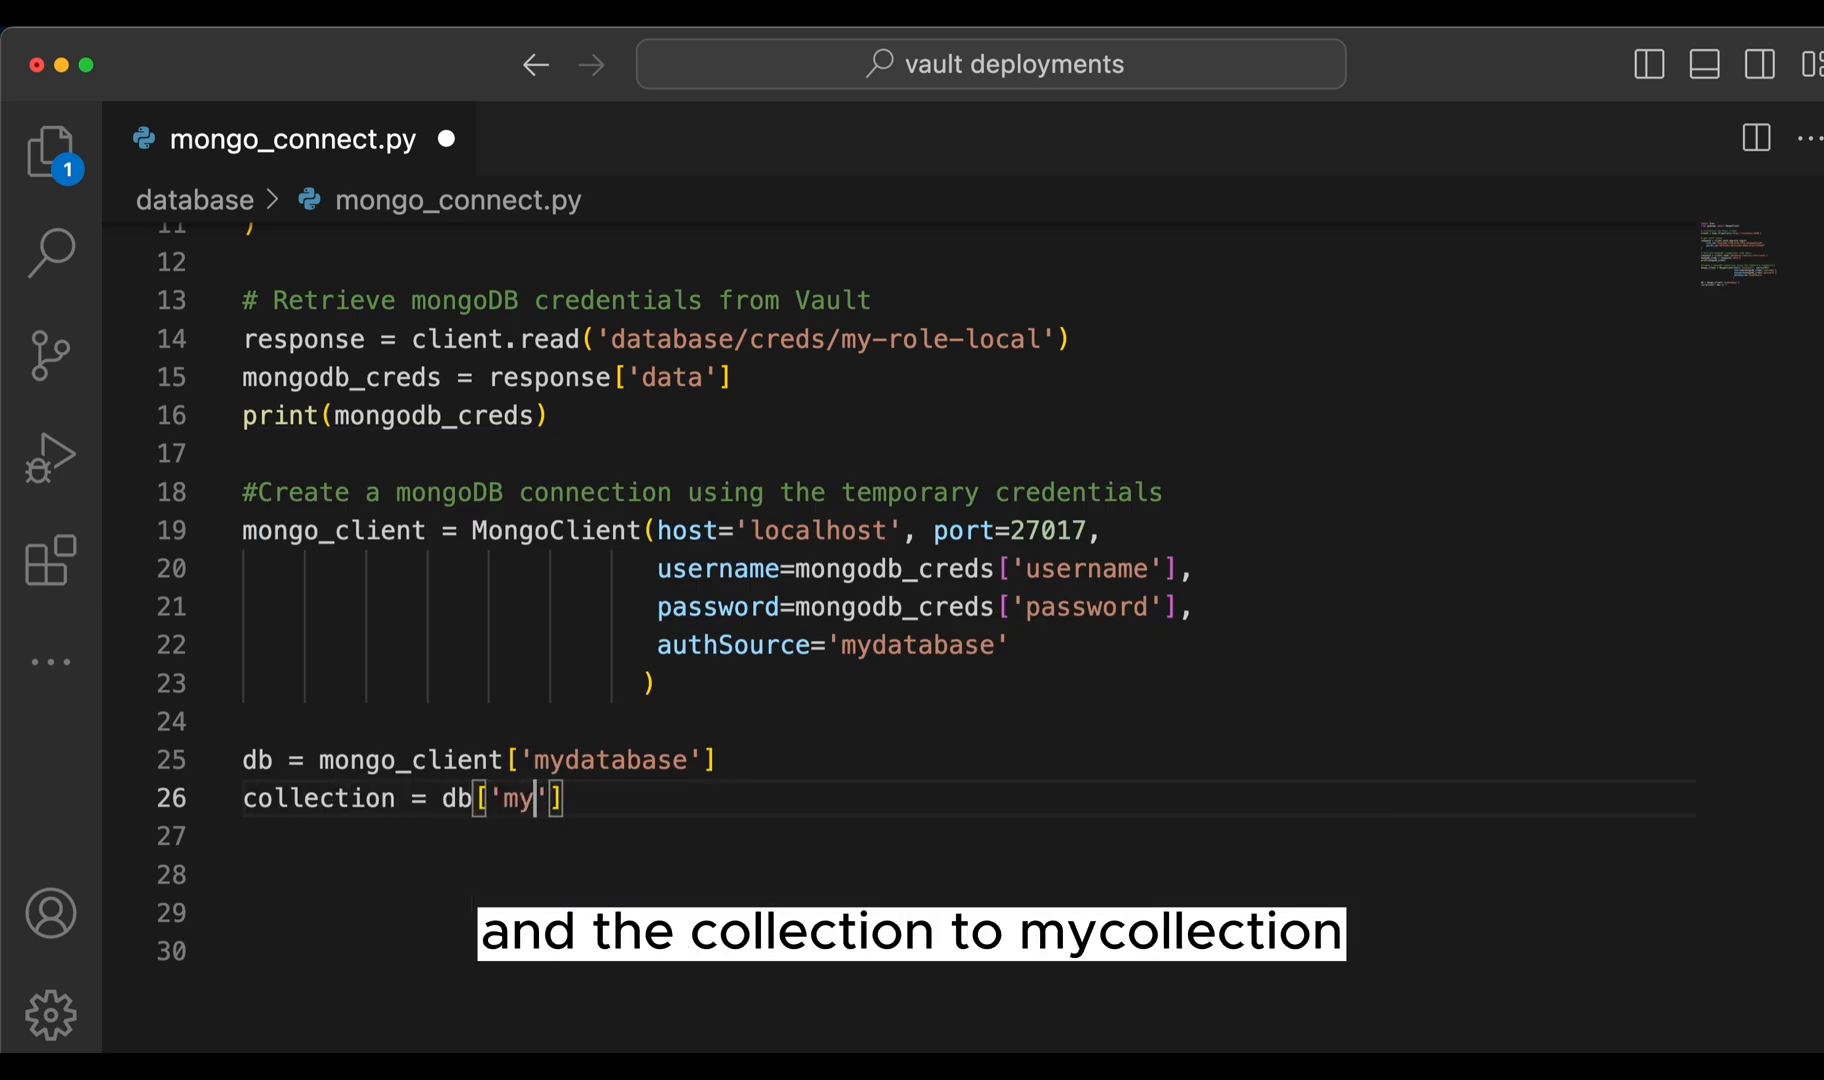
pyautogui.write('documents = collection.find()')
pyautogui.click(969, 951)
pyautogui.write('for')
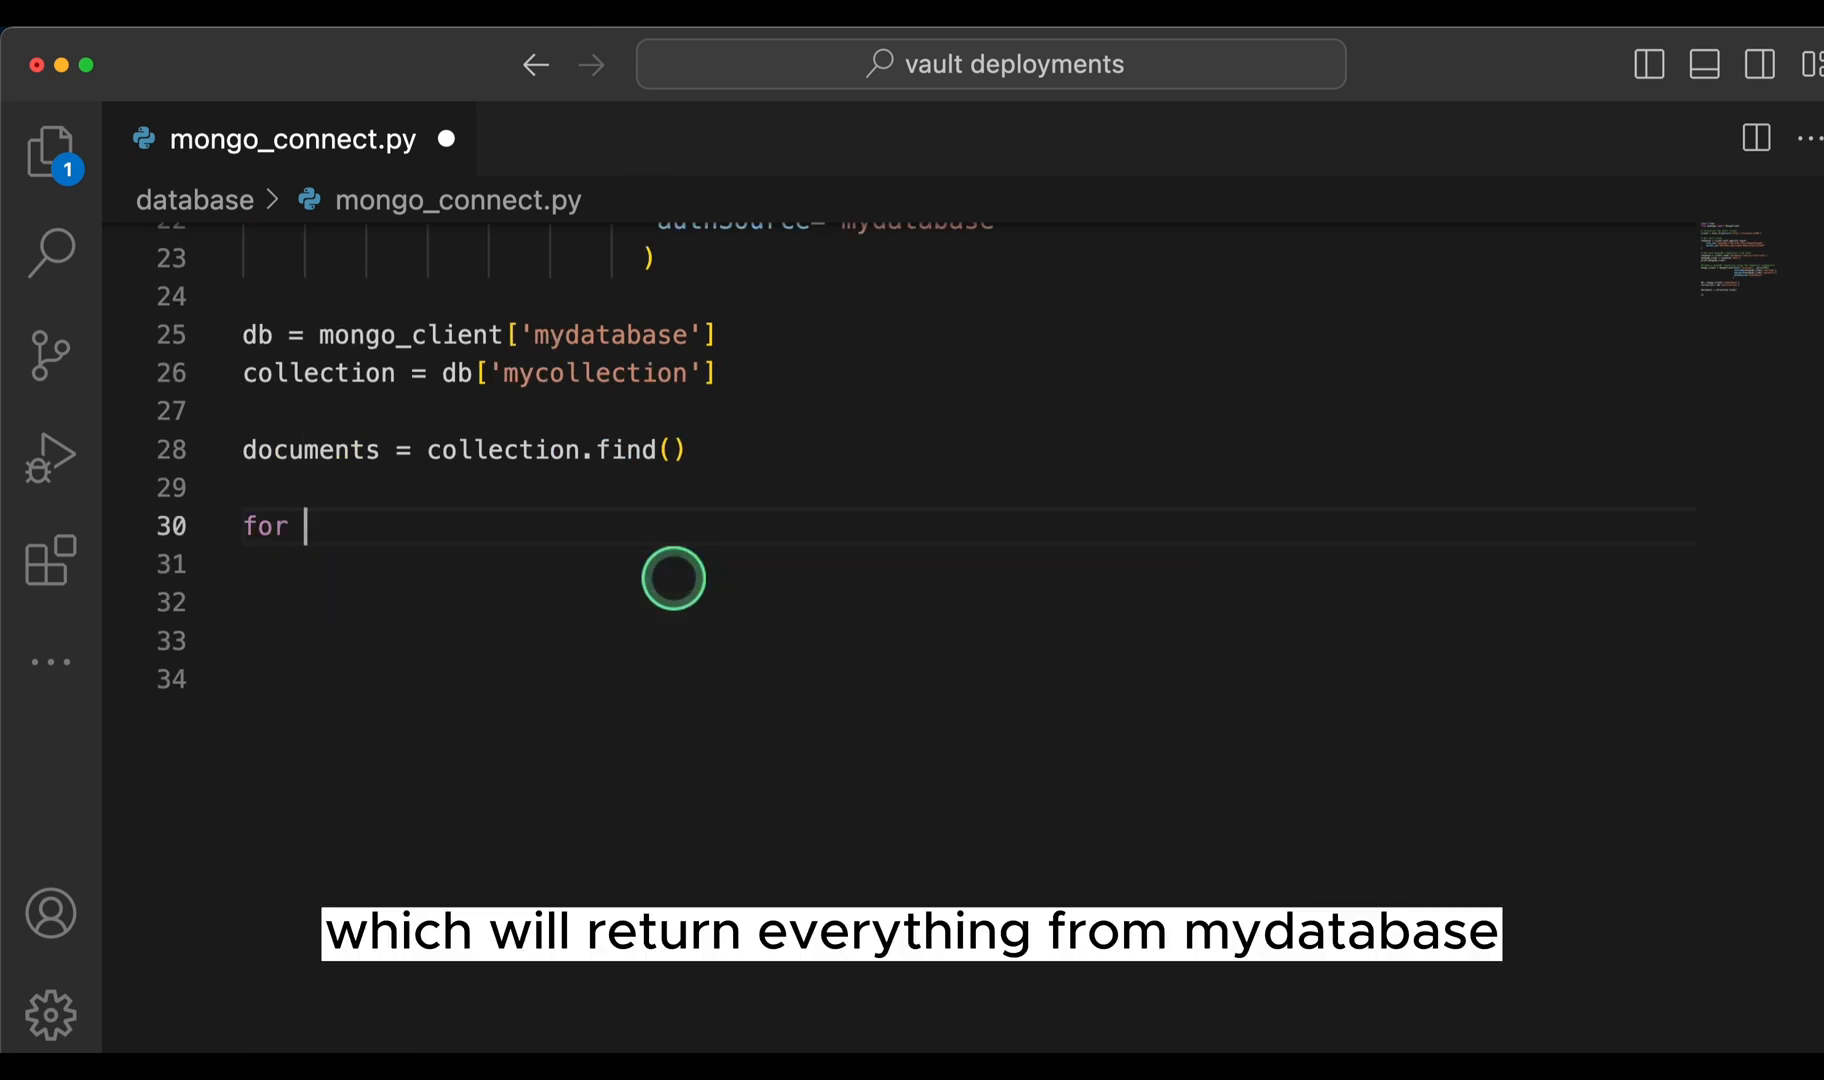
pyautogui.write('document in documents:')
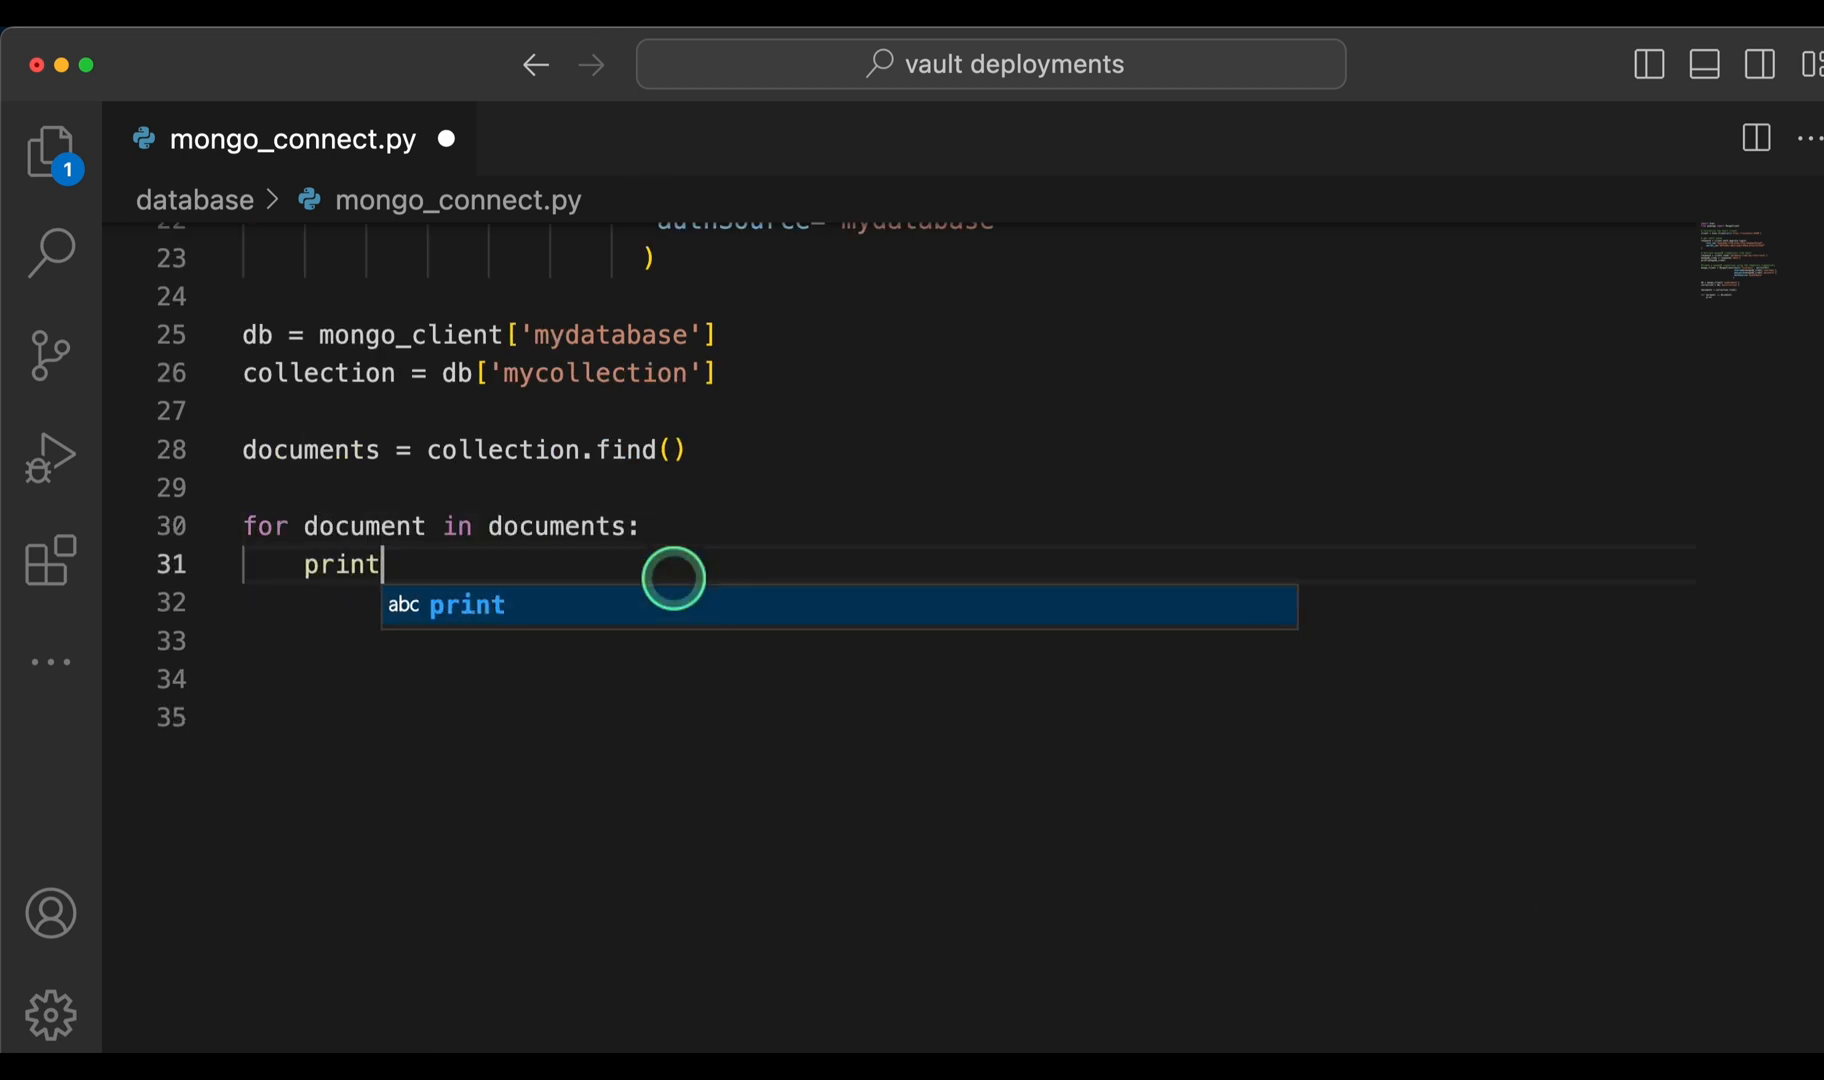
pyautogui.write('(document)')
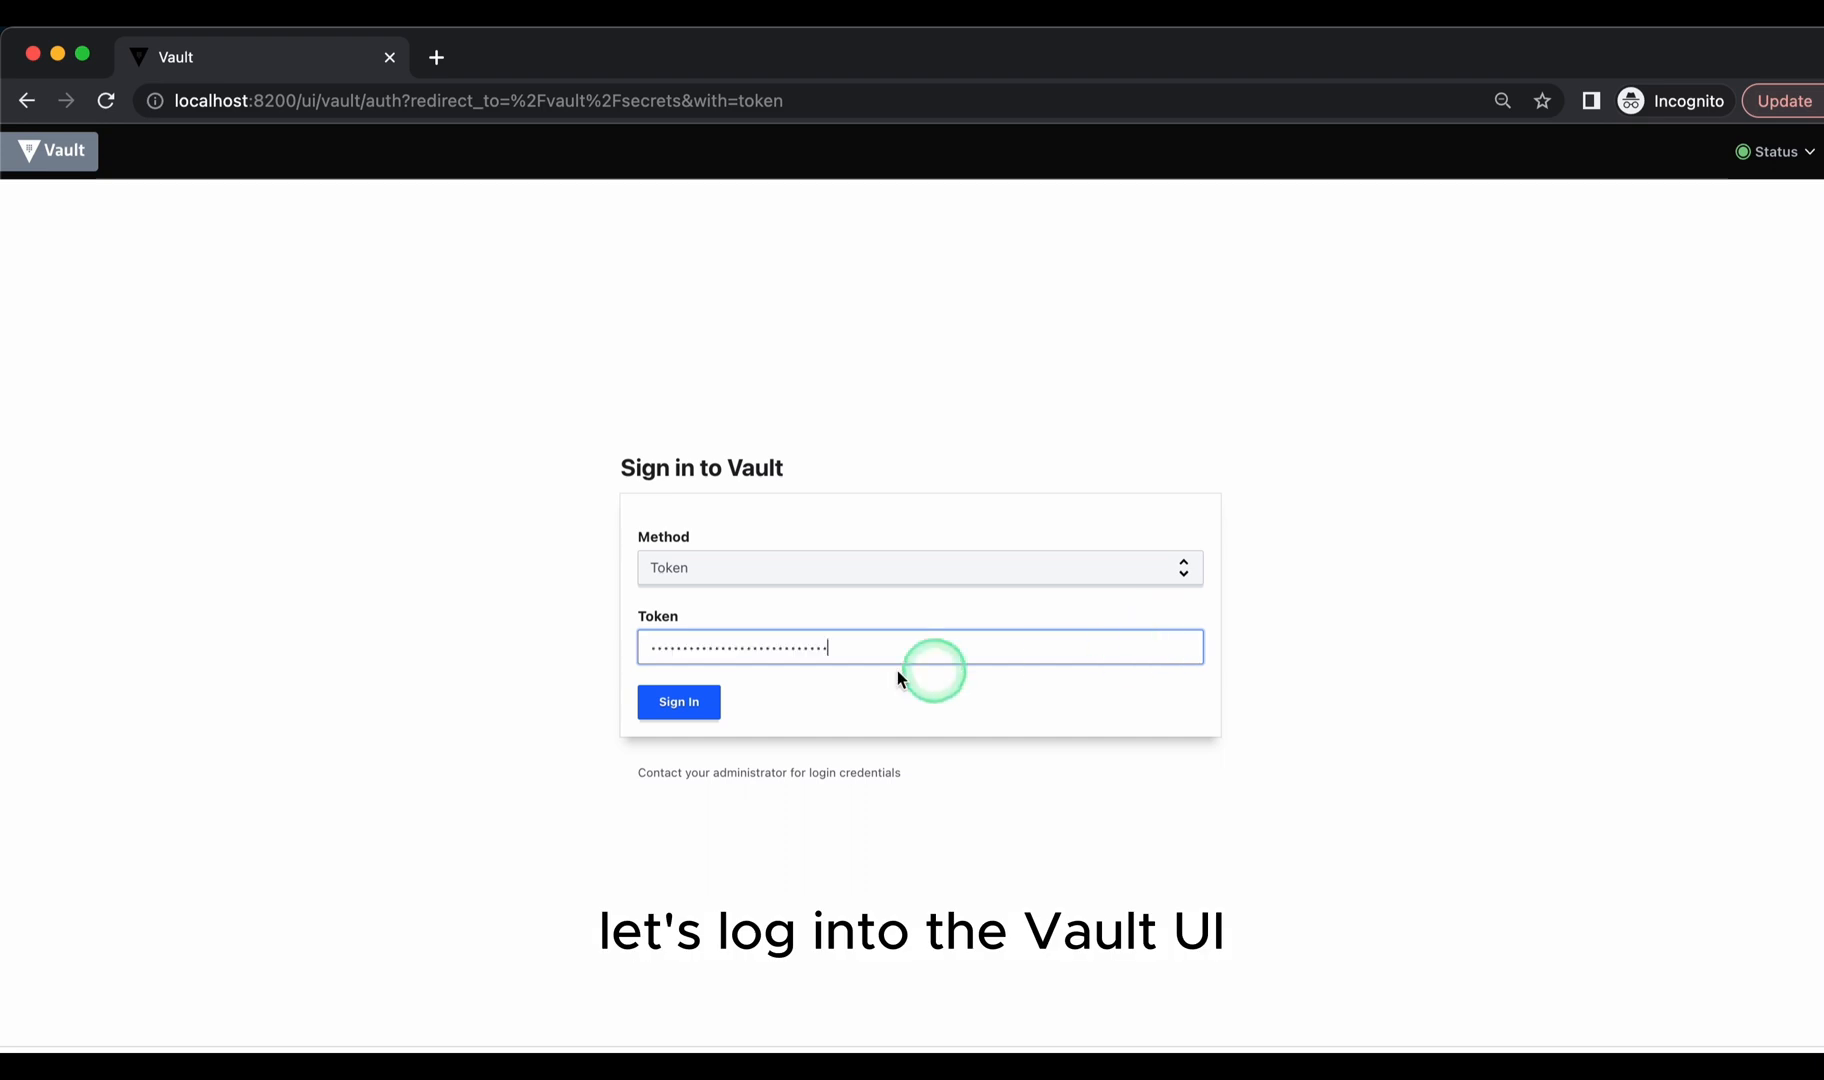
# Sign in and review the my-mongodb-database-local connection and its my-role-local role details
pyautogui.click(677, 702)
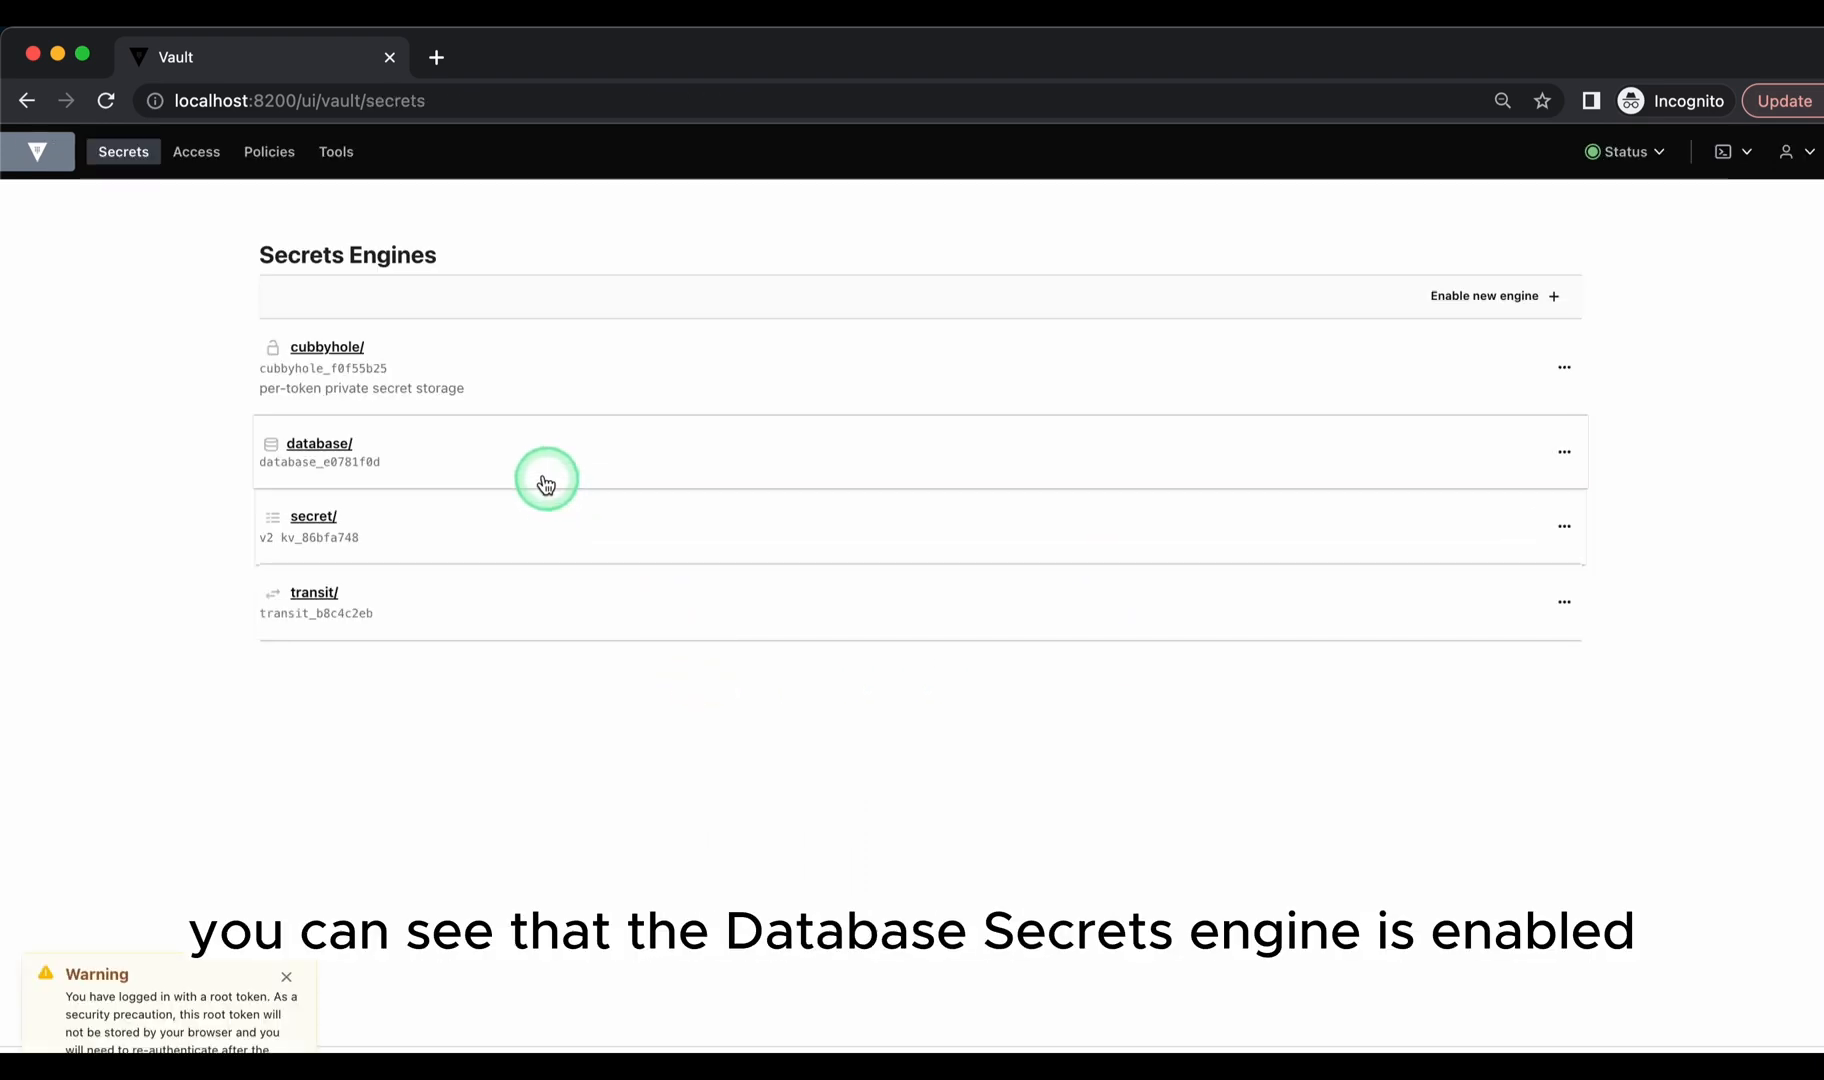
pyautogui.click(318, 443)
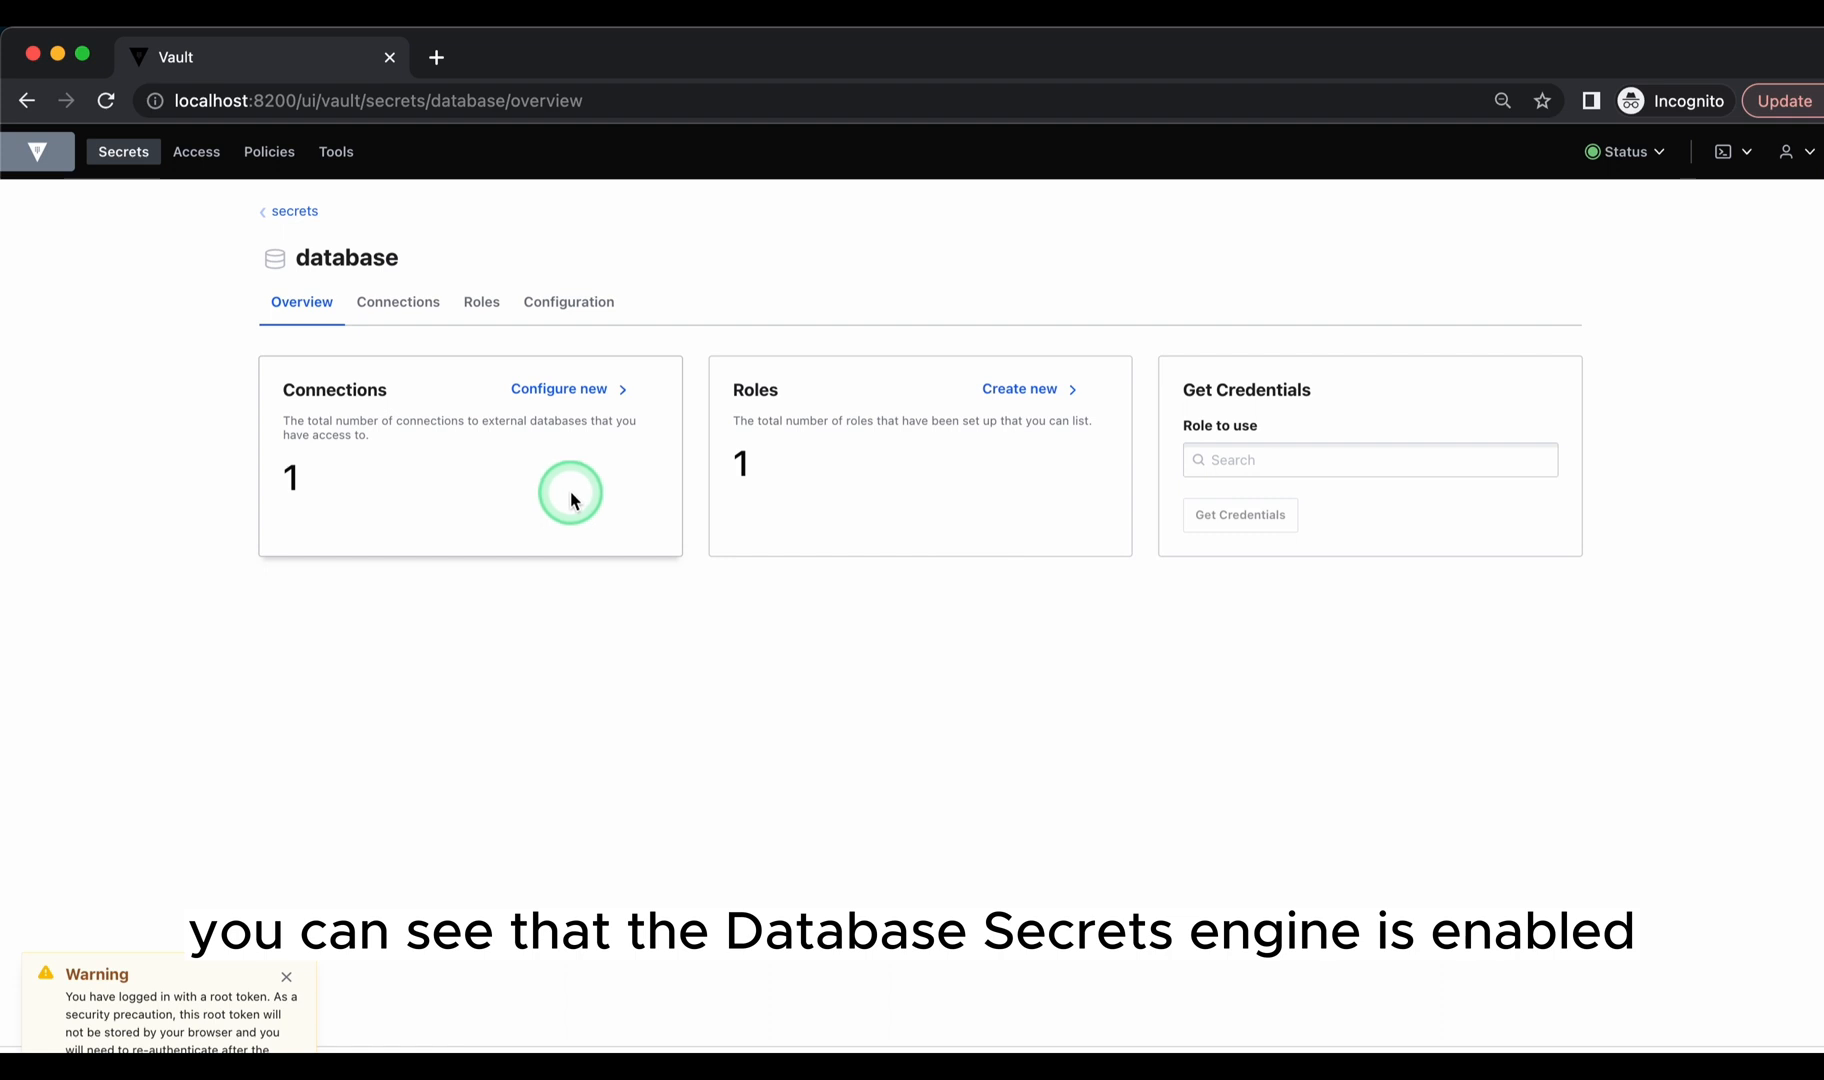
pyautogui.click(398, 301)
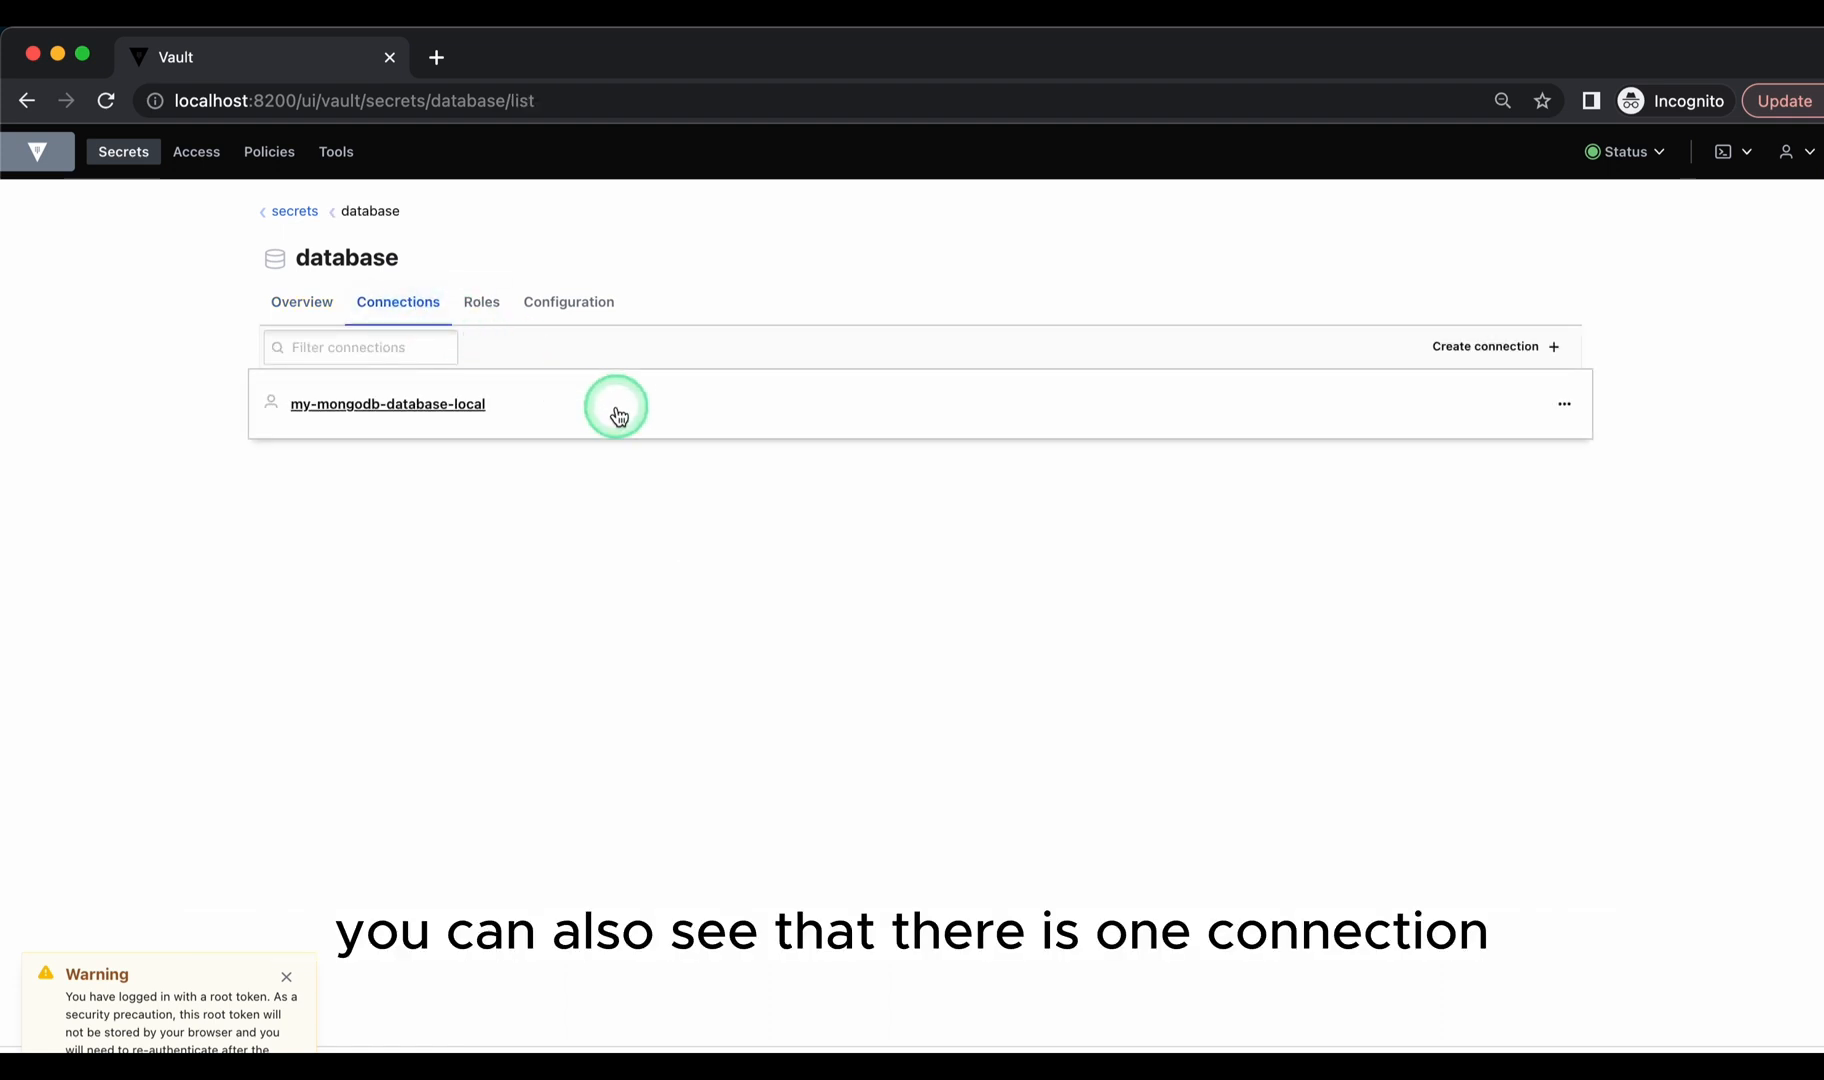
pyautogui.click(387, 404)
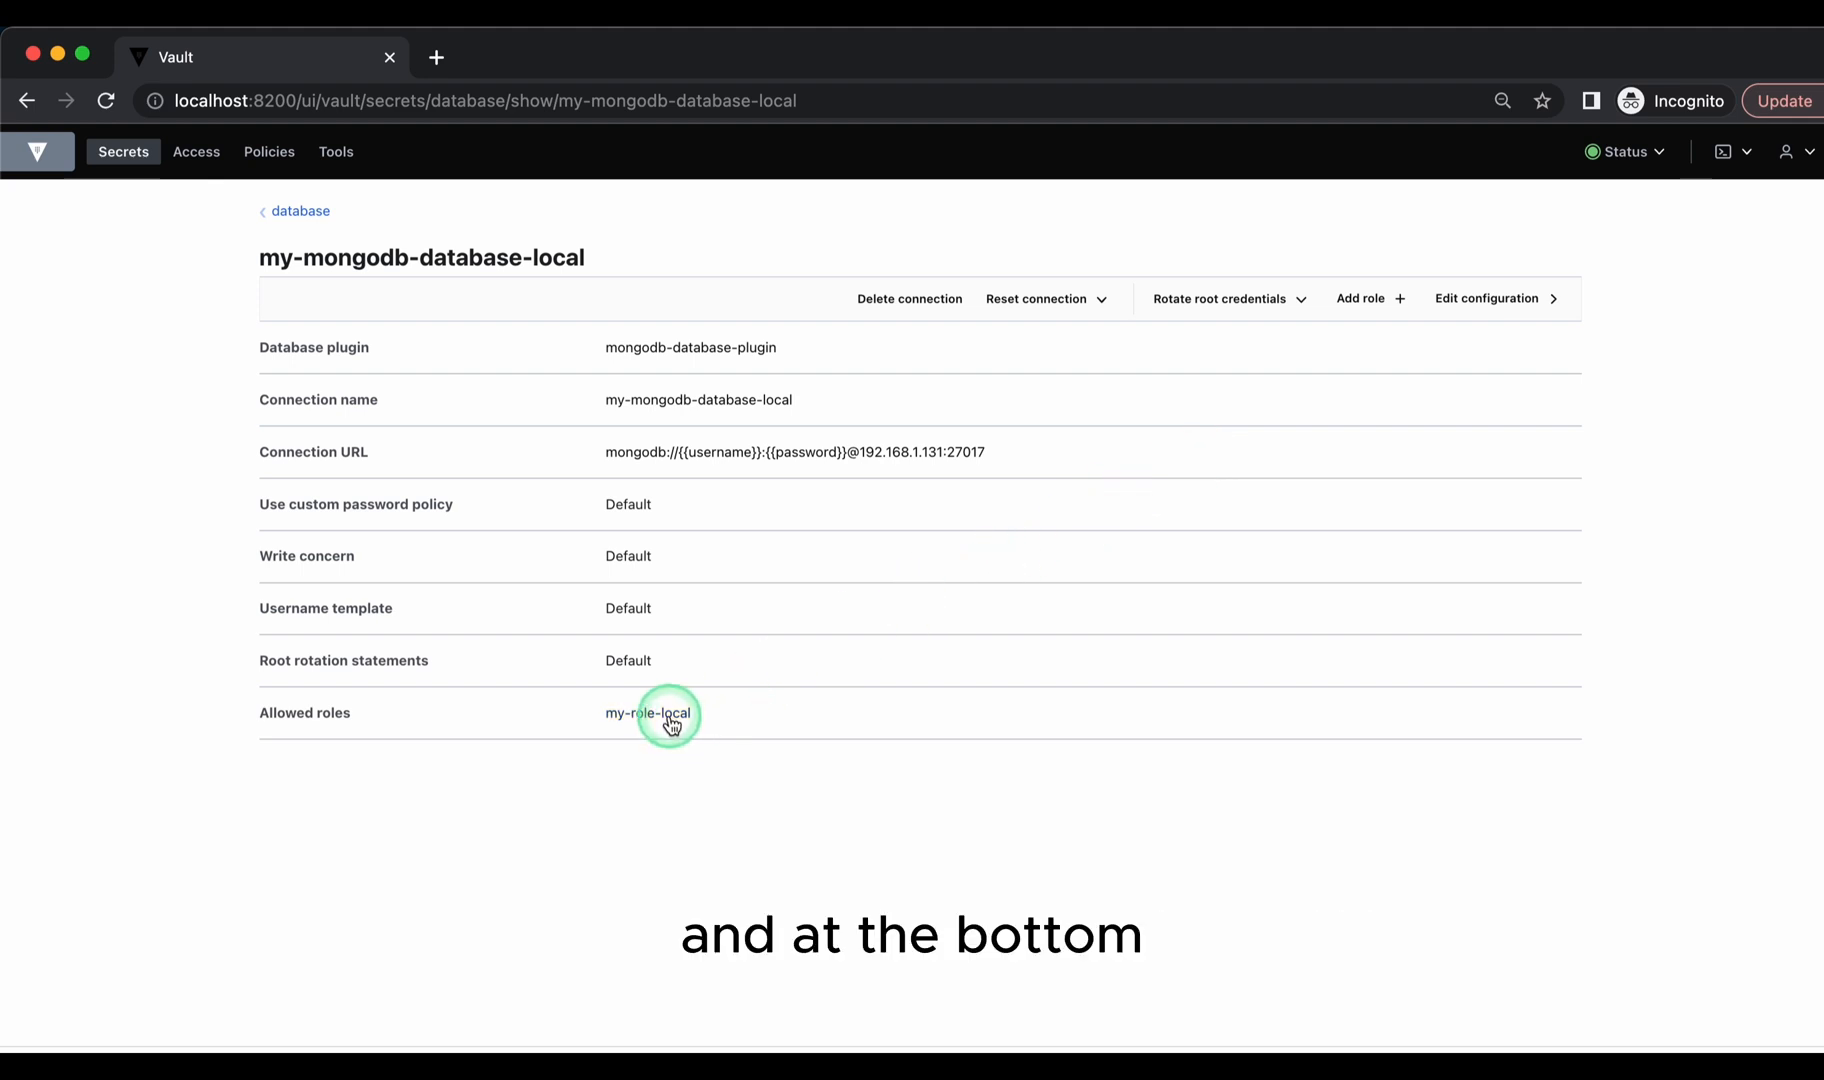
pyautogui.click(648, 712)
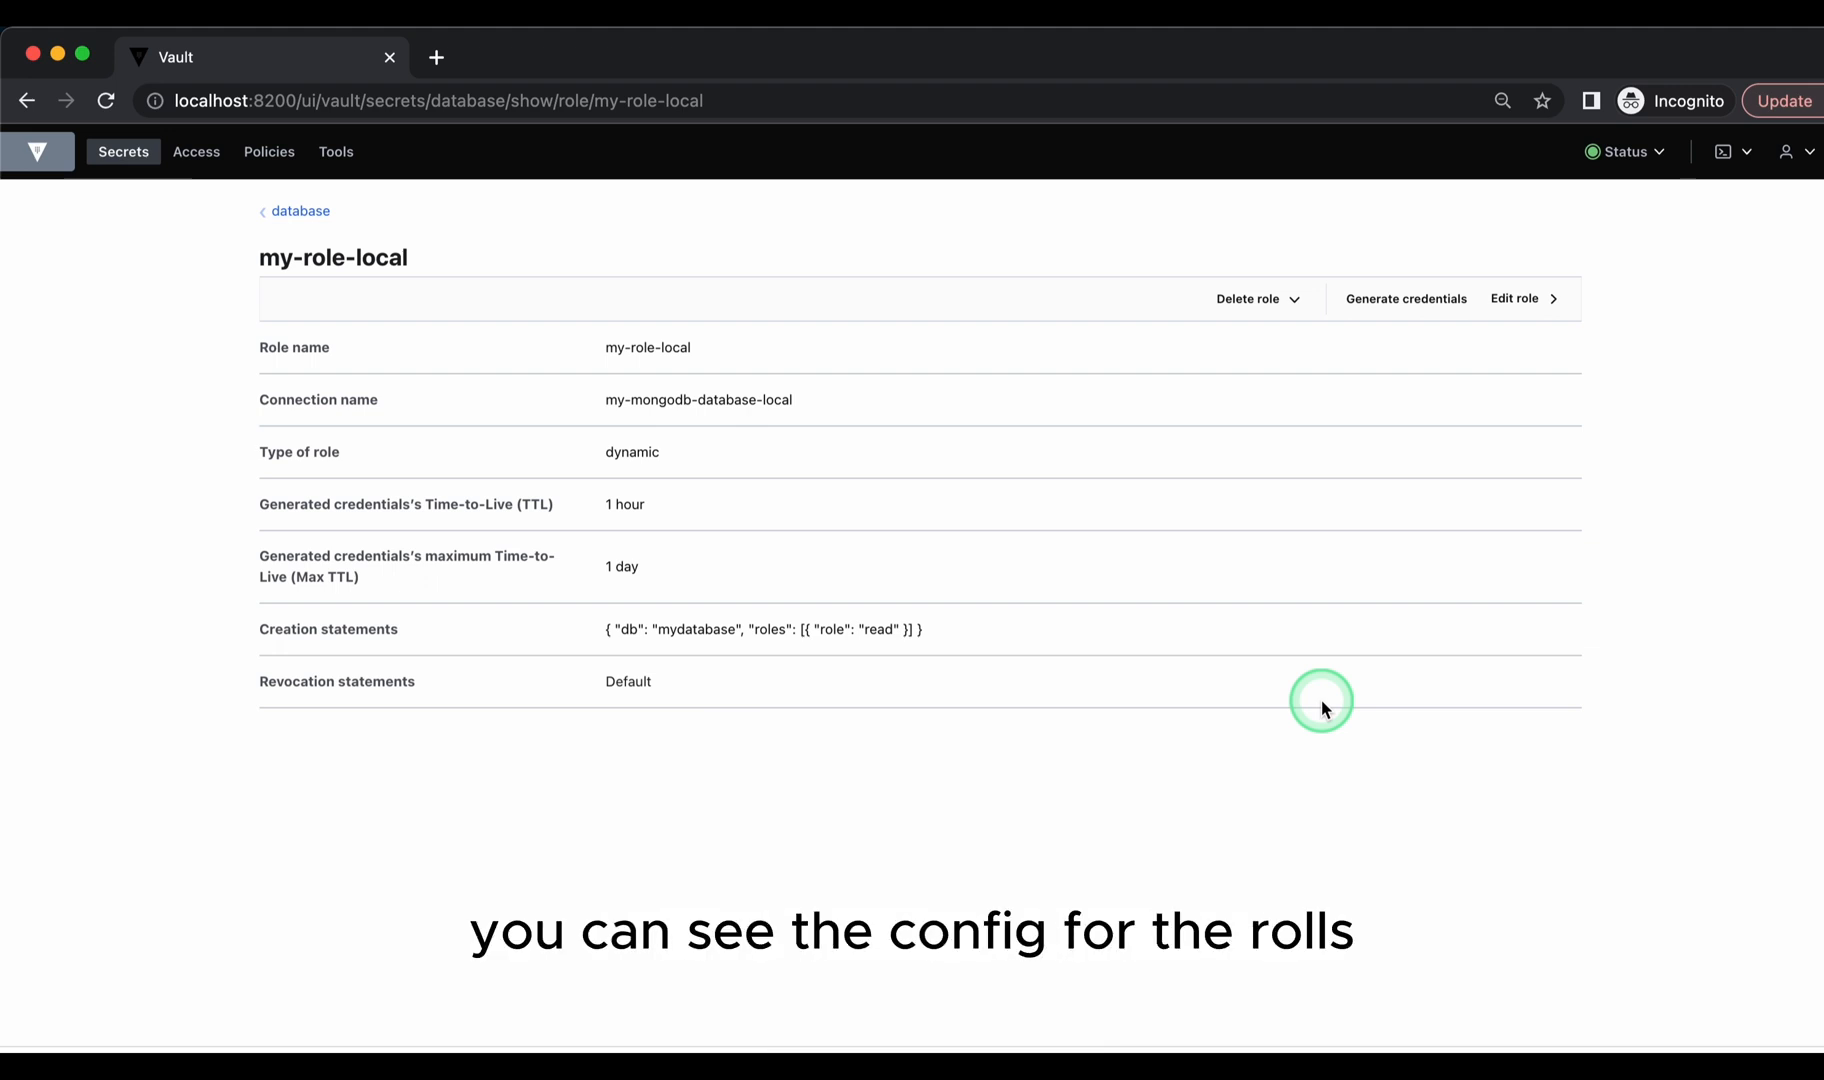
pyautogui.moveTo(913, 648)
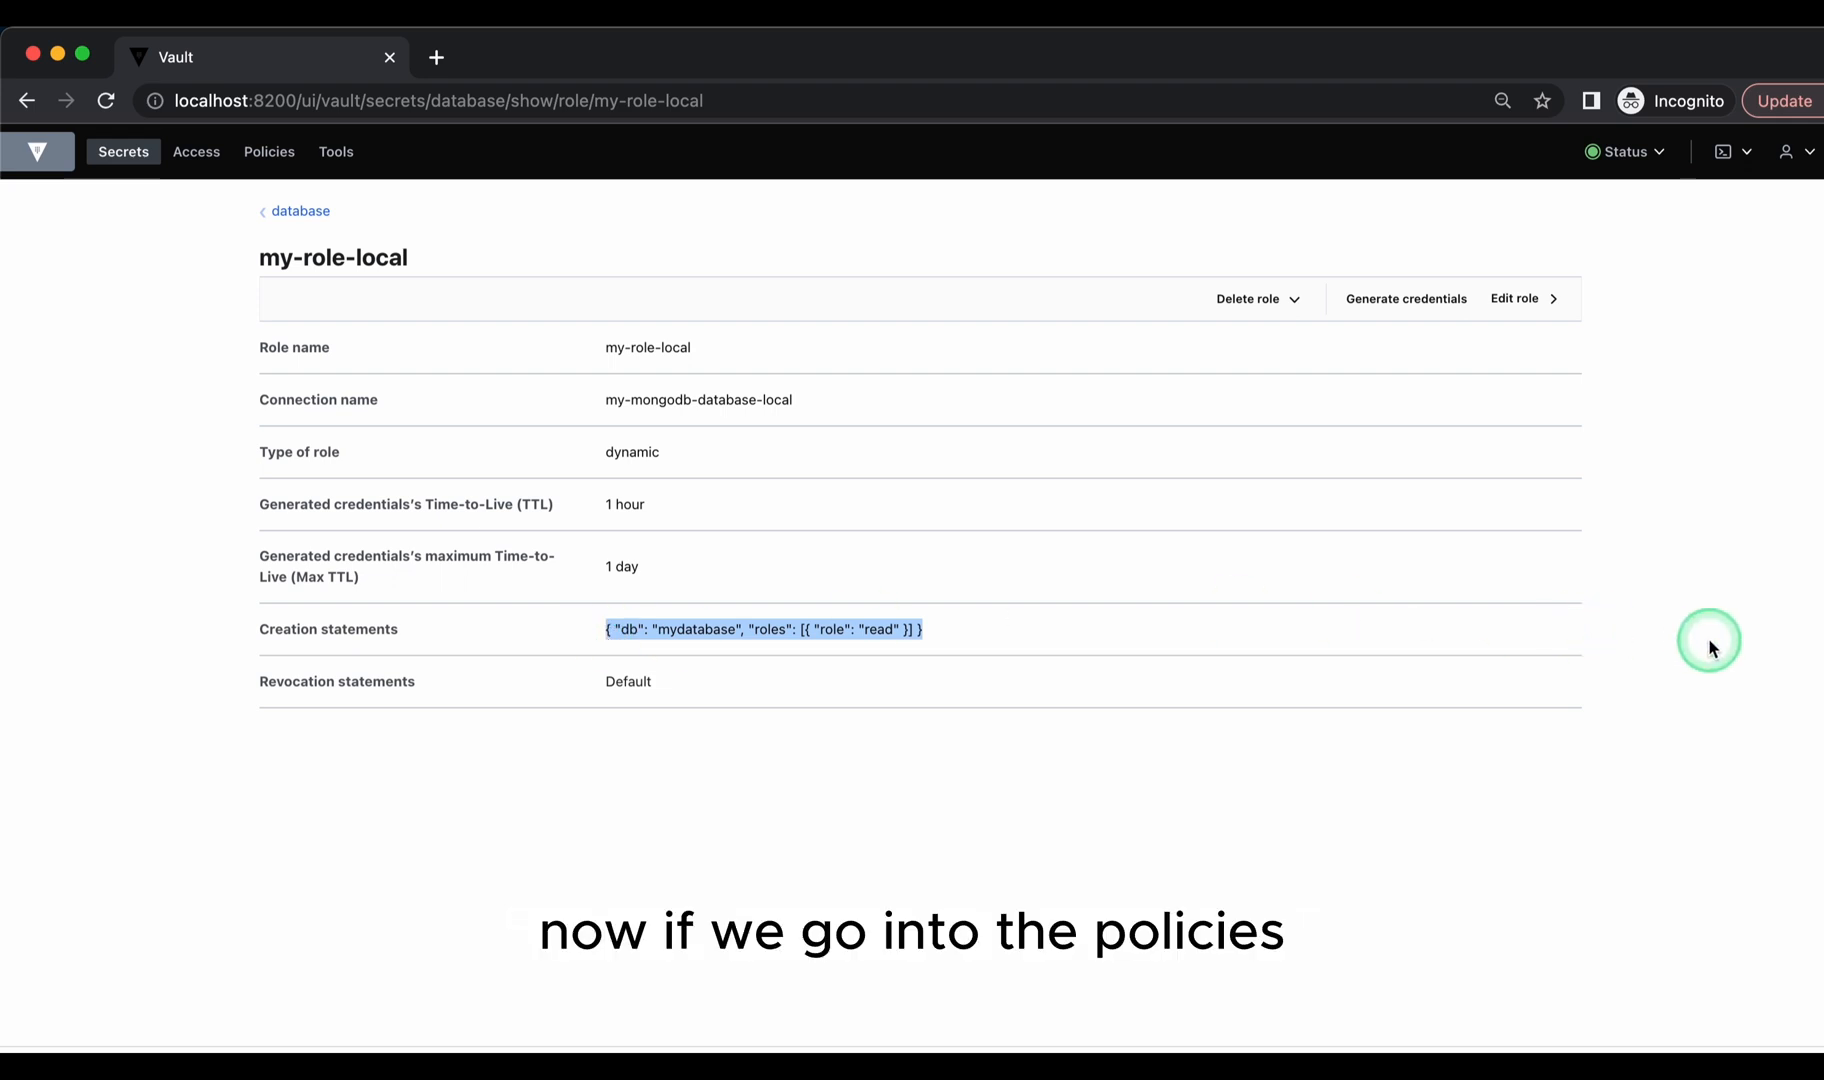
pyautogui.click(269, 152)
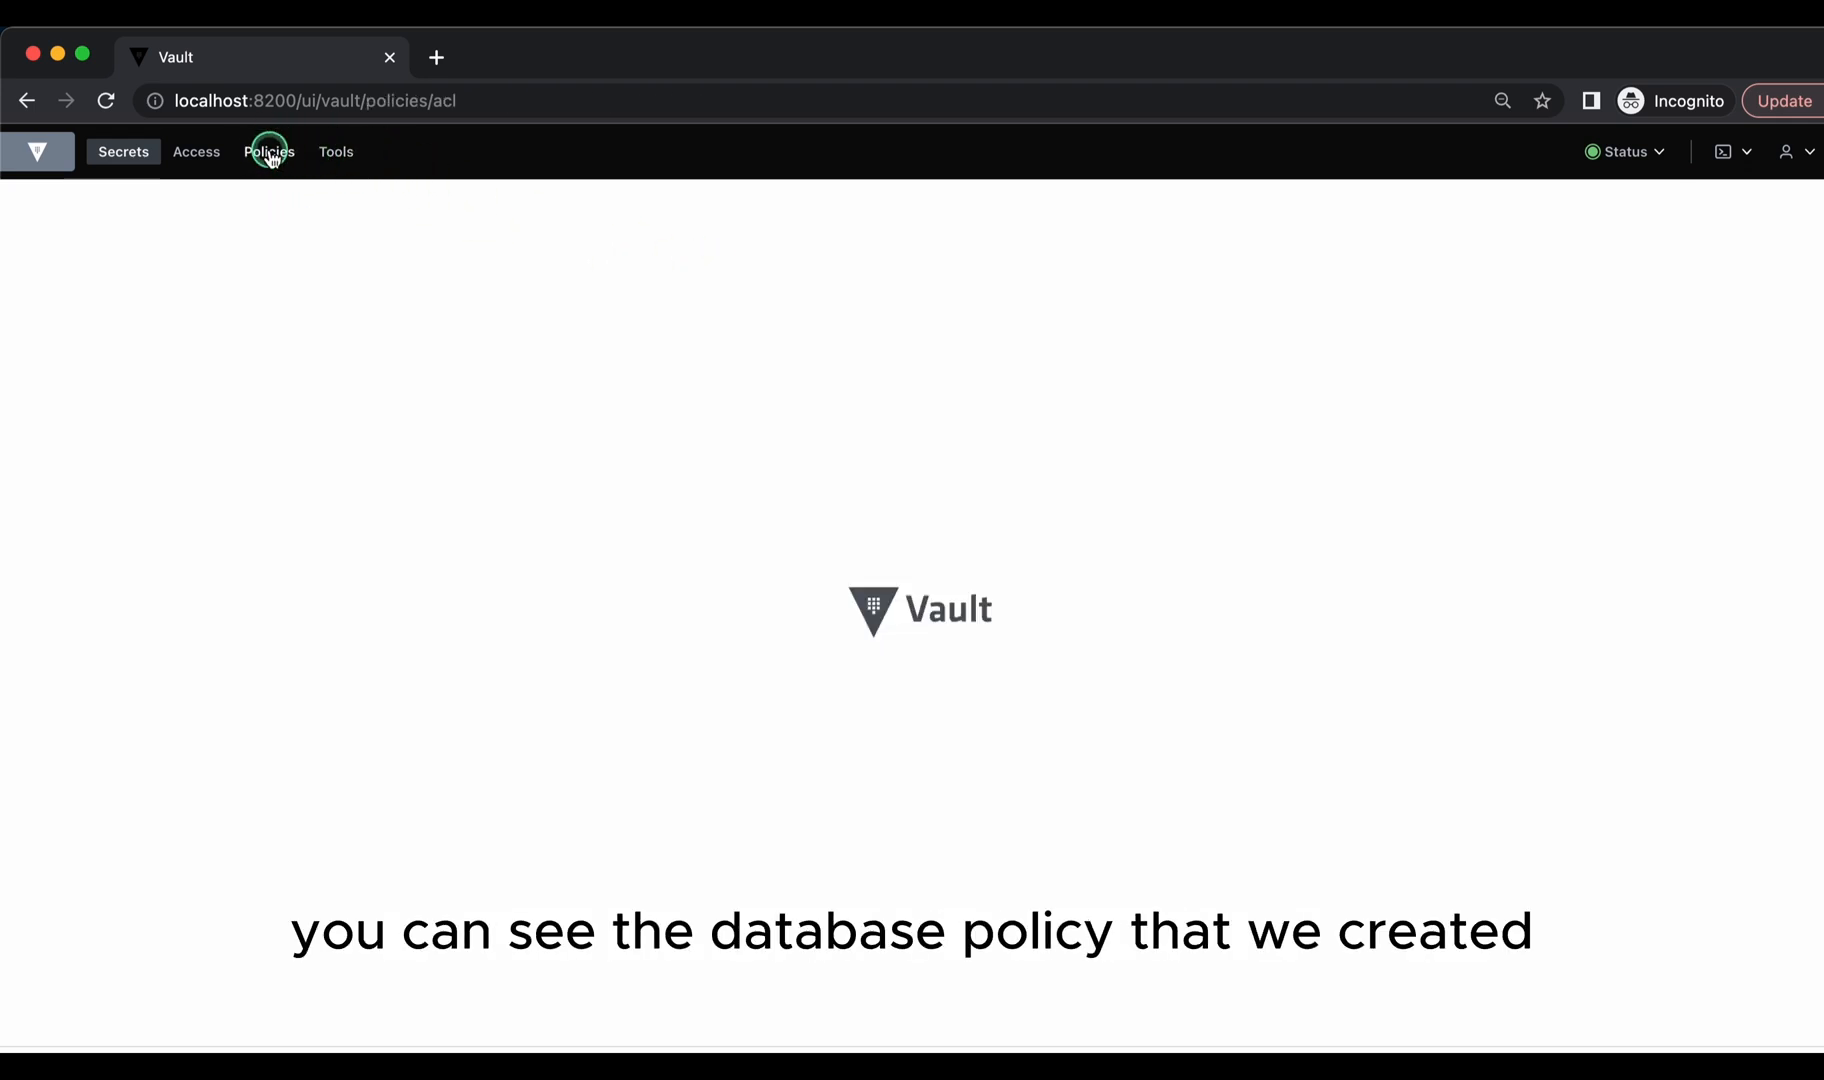
# Review the database ACL policy's HCL, then view the approle/ auth method configuration
pyautogui.click(269, 152)
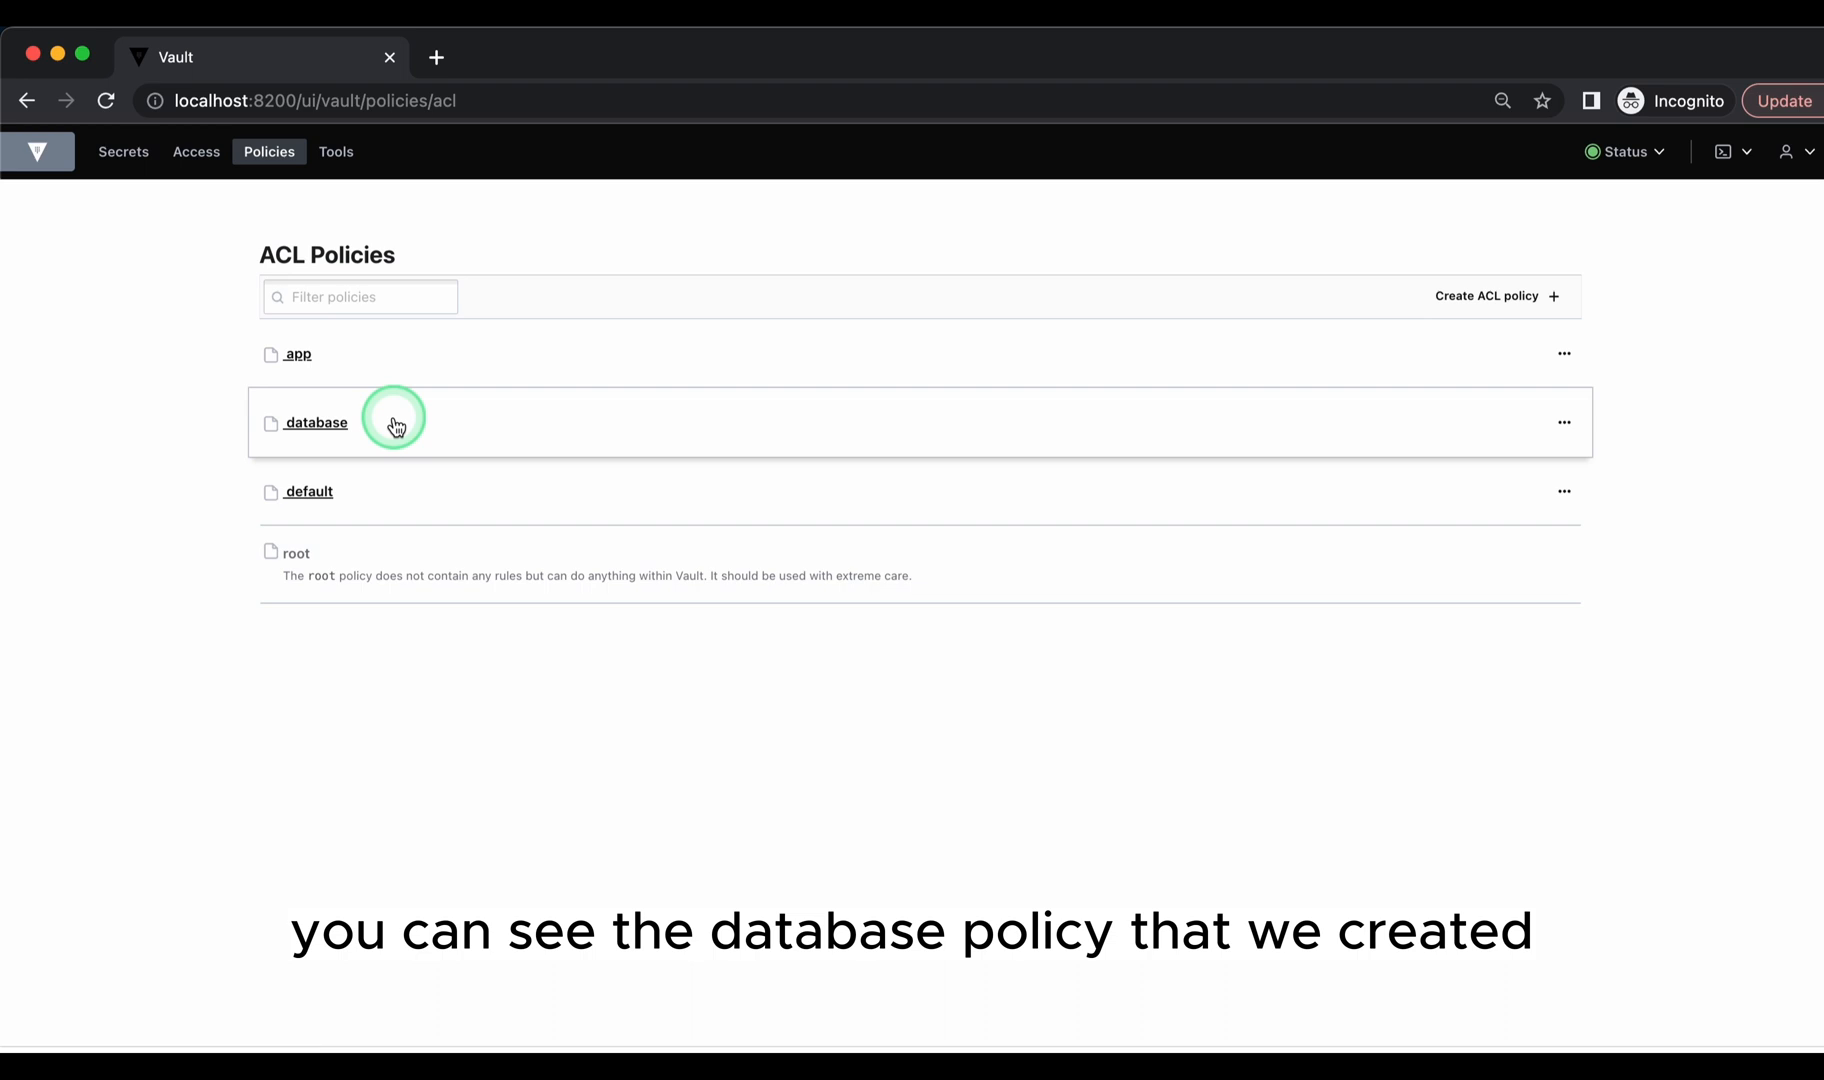
pyautogui.click(314, 422)
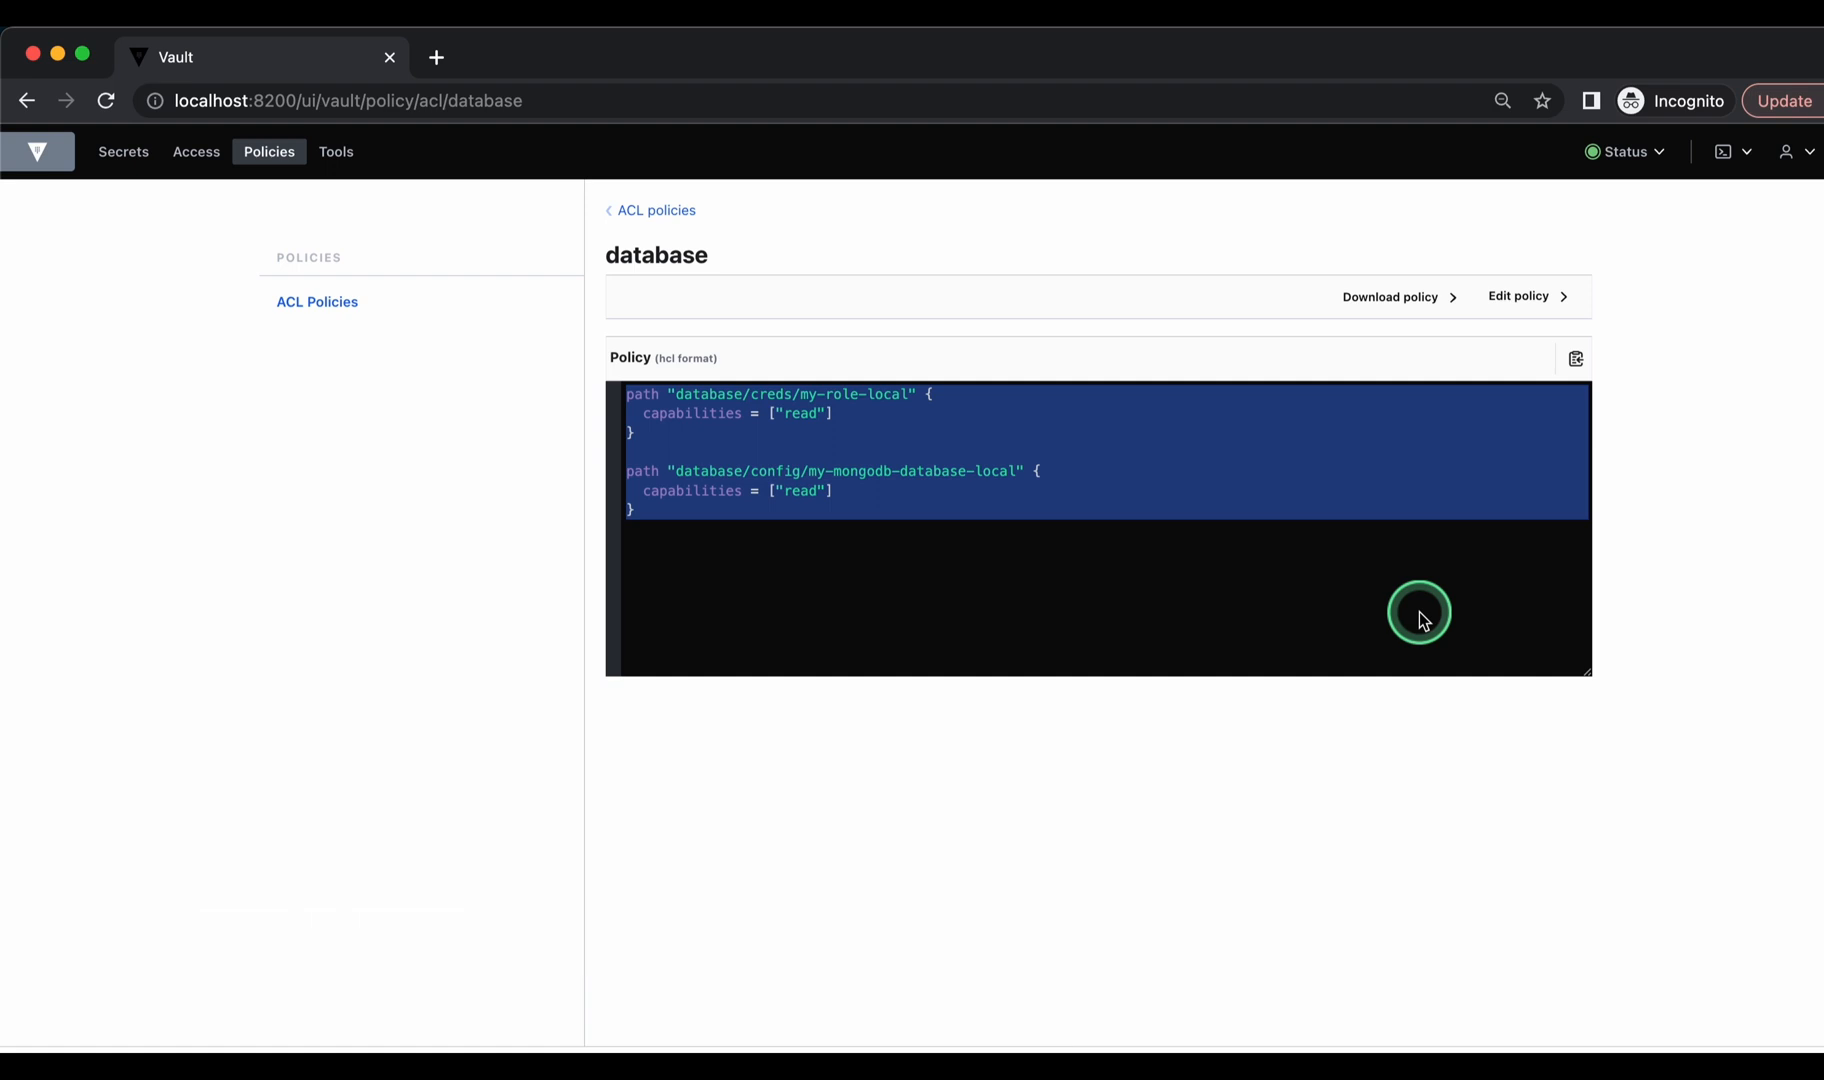
pyautogui.click(194, 151)
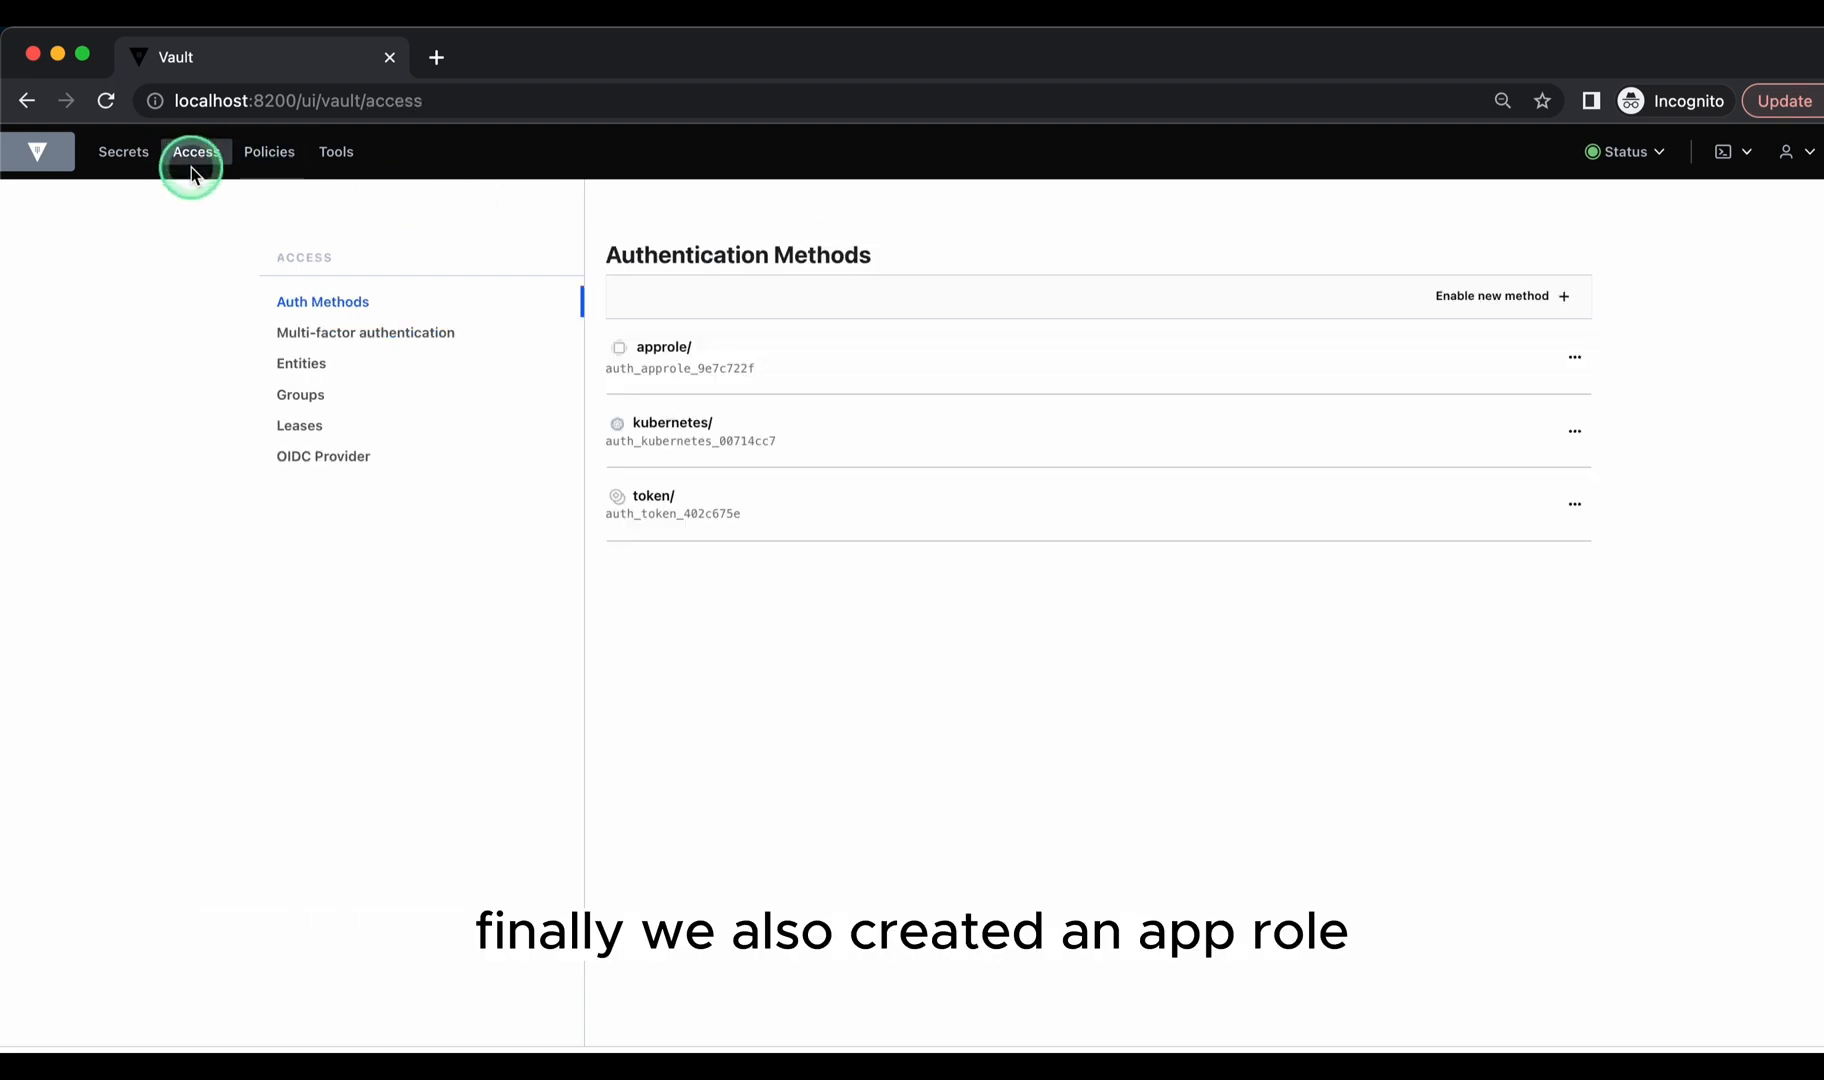
pyautogui.click(667, 347)
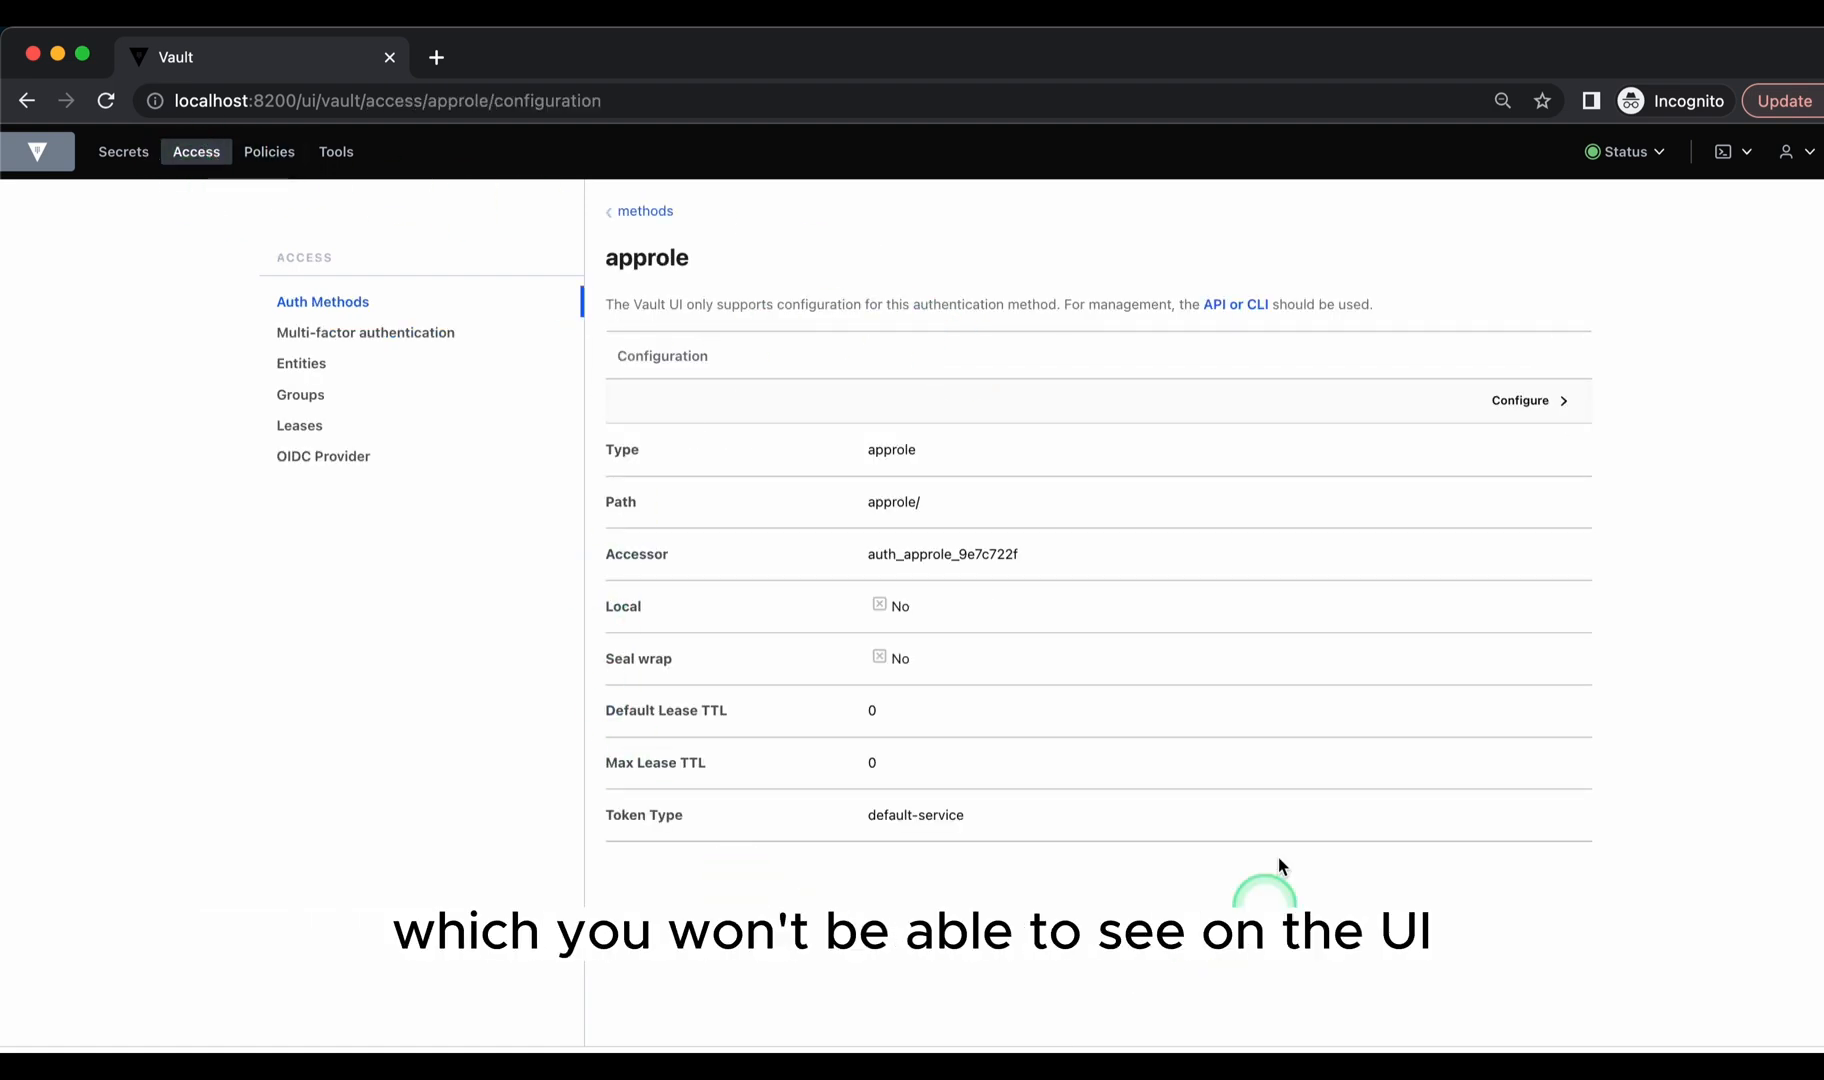